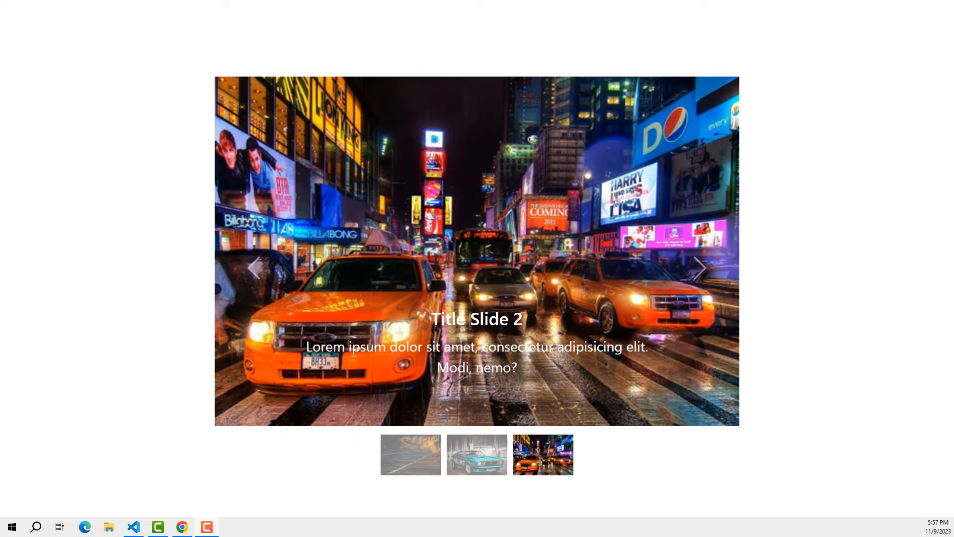
pyautogui.moveTo(231, 196)
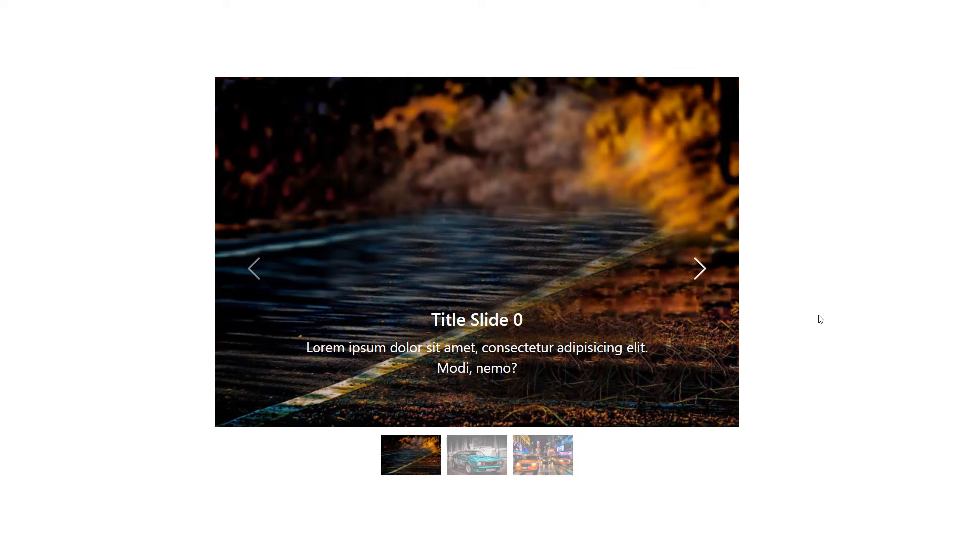
pyautogui.moveTo(253, 268)
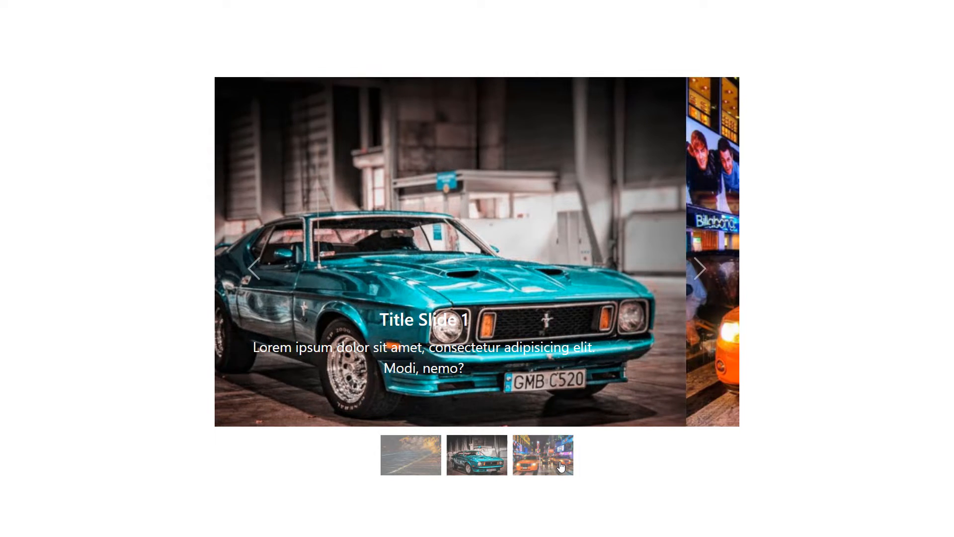
# - Switch the carousel to another slide via a thumbnail, then advance it with the next arrow
pyautogui.click(410, 454)
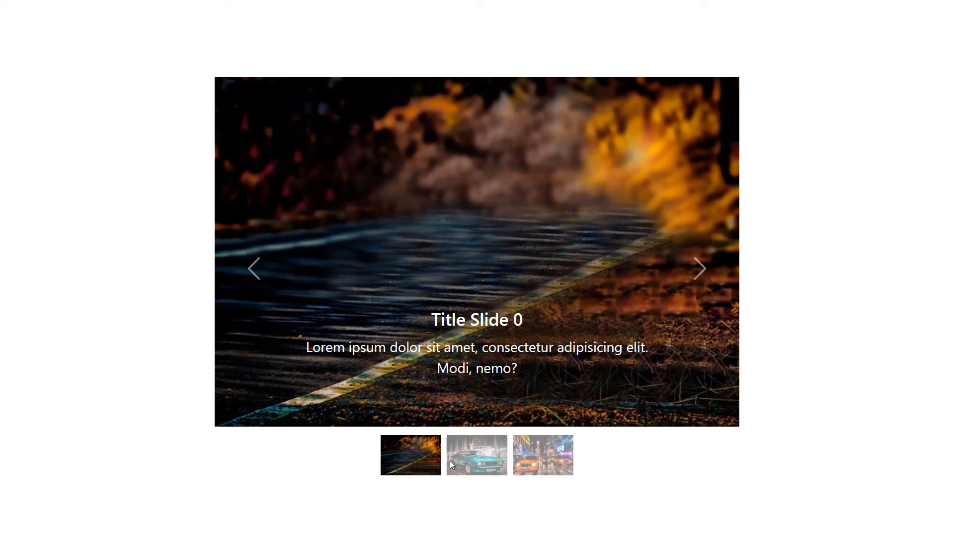
pyautogui.moveTo(700, 268)
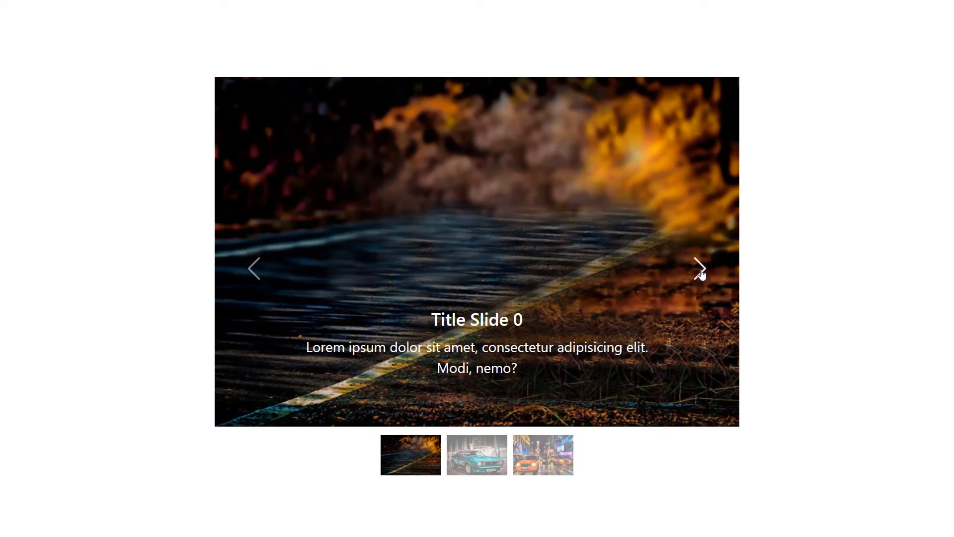
pyautogui.click(543, 454)
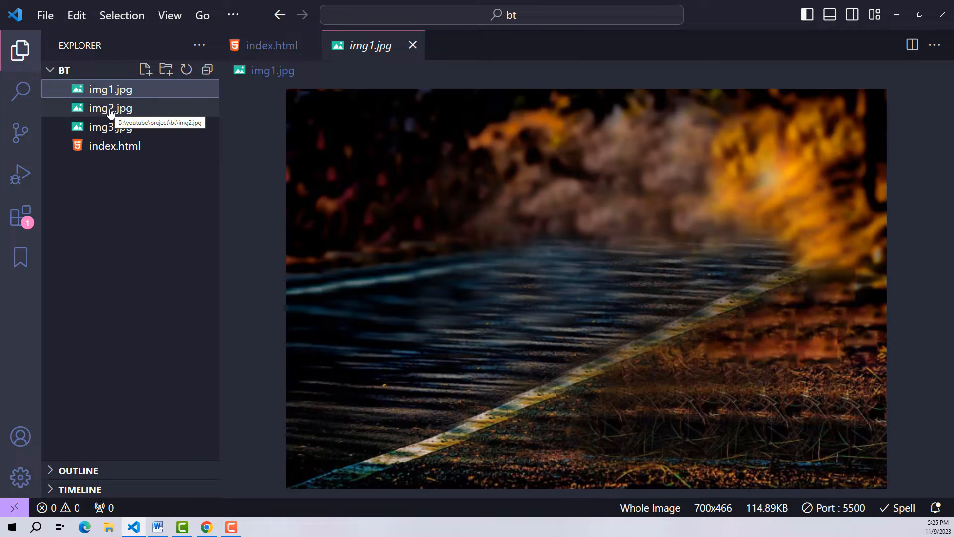
# - Bring up index.html in the editor with the insertion point inside its body
pyautogui.click(110, 126)
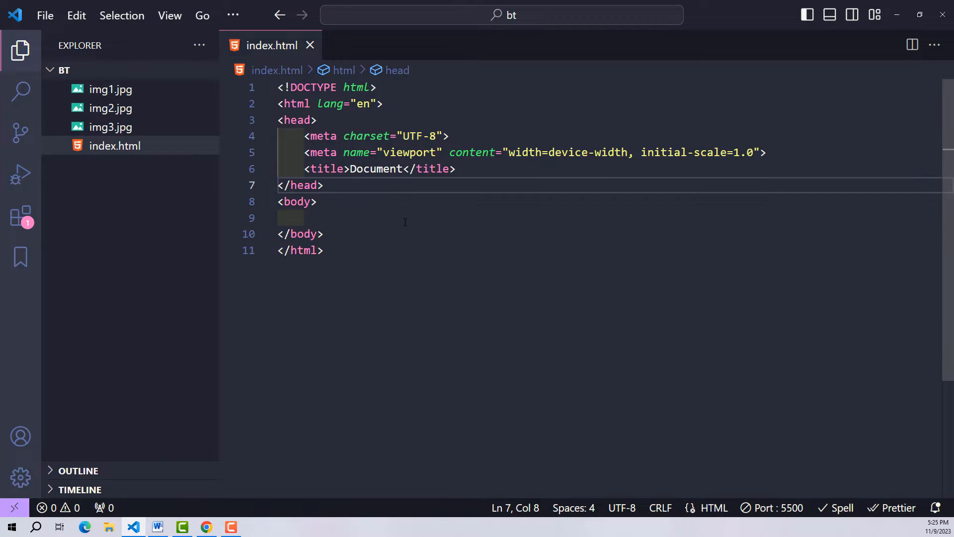
pyautogui.click(20, 49)
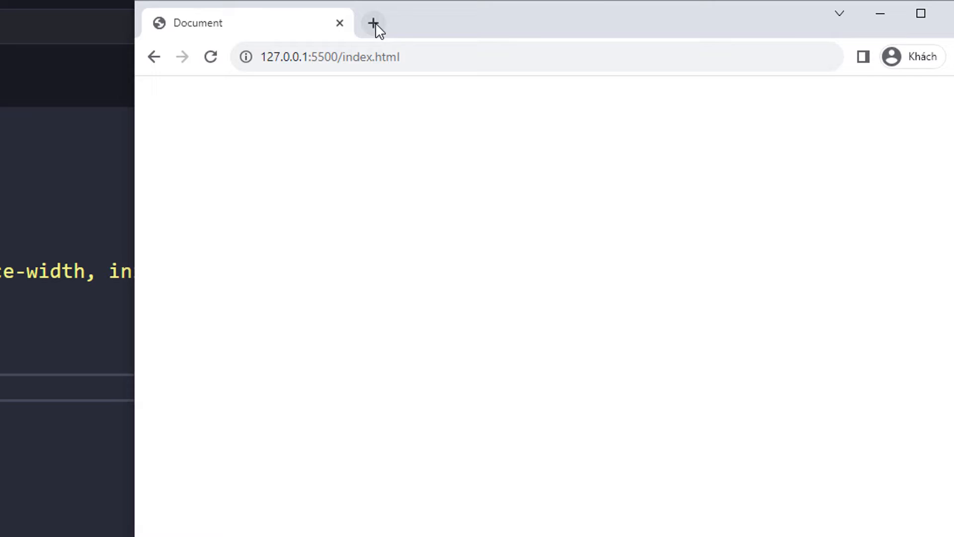
# - Add the Bootstrap 5.2.3 CDN stylesheet link in the head and the JavaScript script tag in the body
pyautogui.write('bootstrapcdn.com')
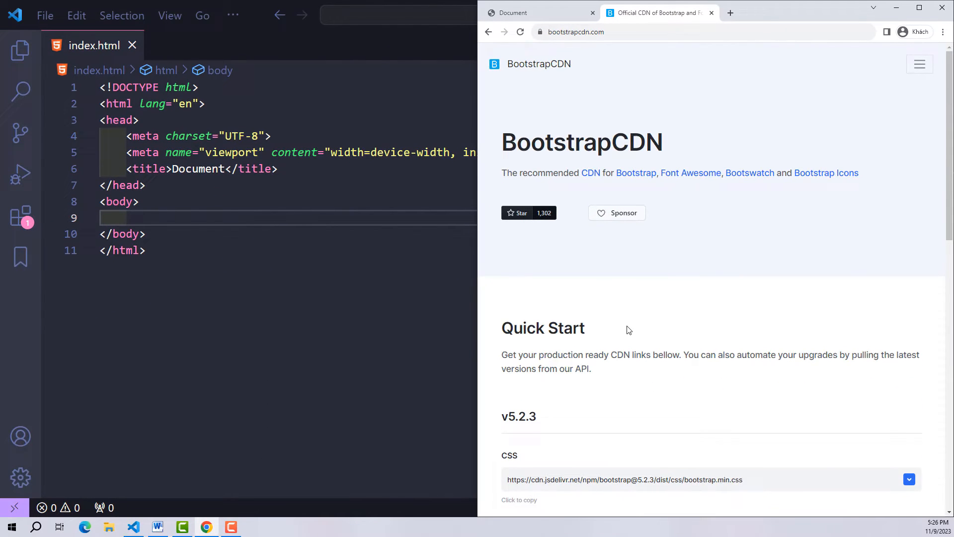
pyautogui.scroll(-3)
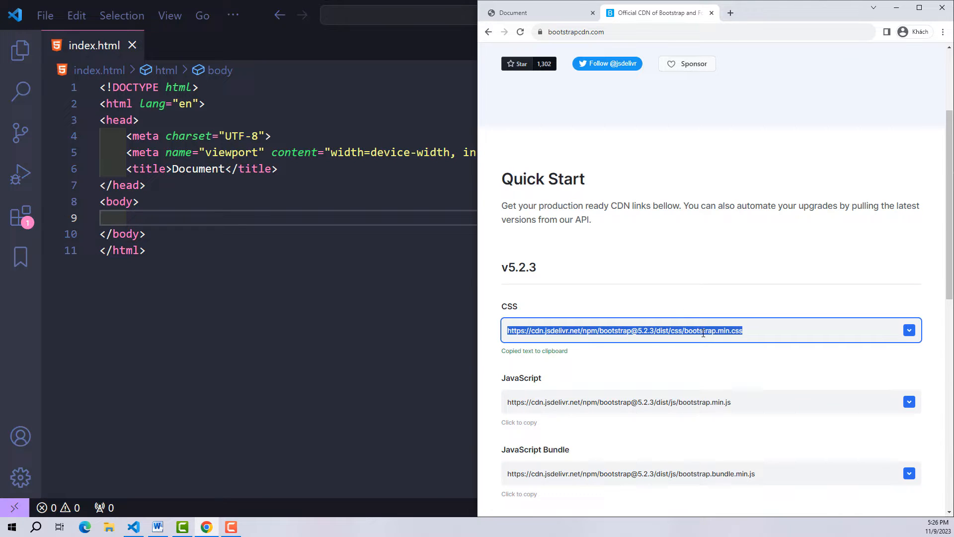
pyautogui.write('lin')
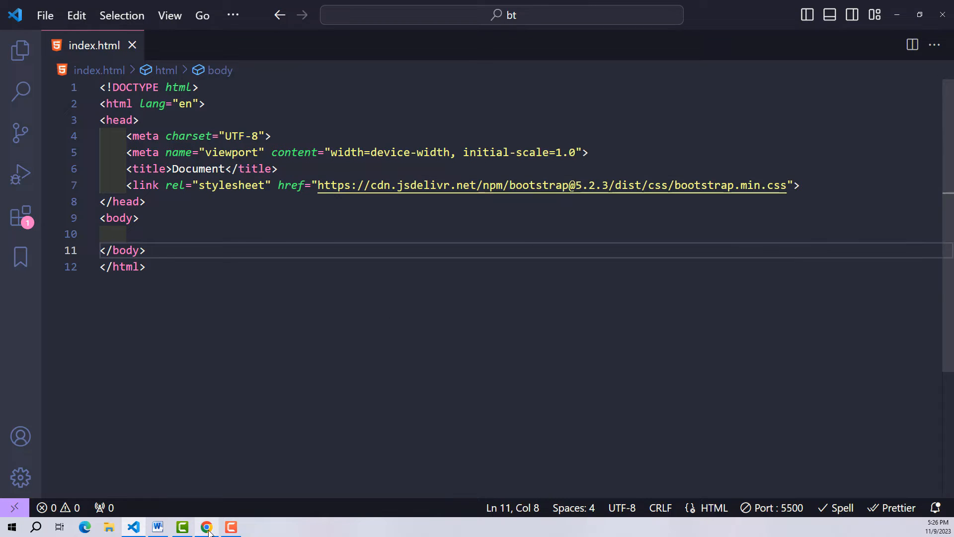
pyautogui.click(206, 527)
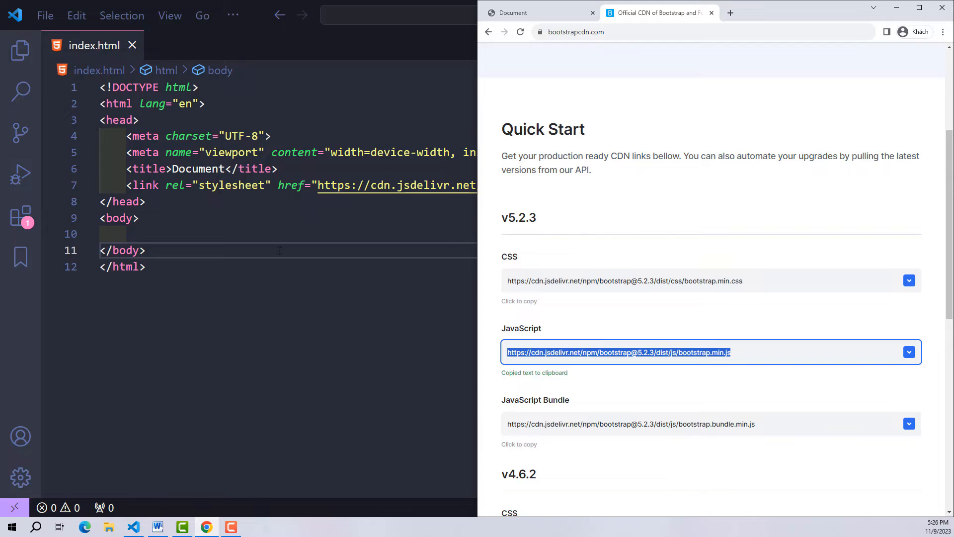
pyautogui.write('sc')
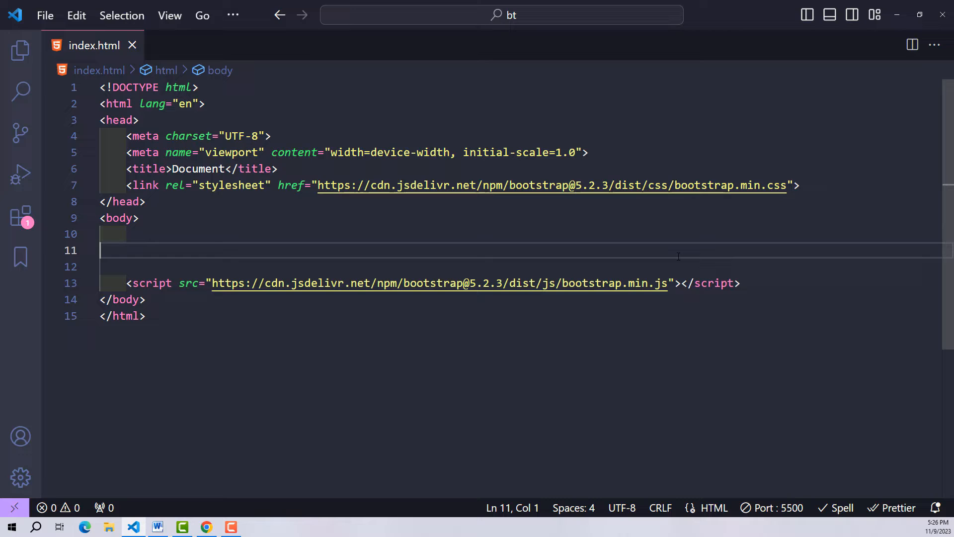
# - Create a carousel div containing a carousel-inner div via Emmet abbreviations
pyautogui.write('.')
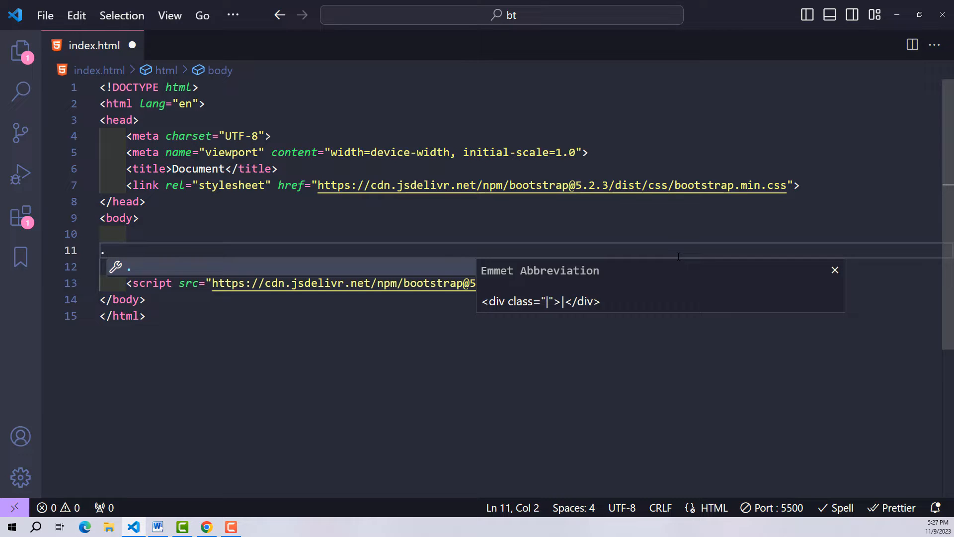
pyautogui.write('carousel')
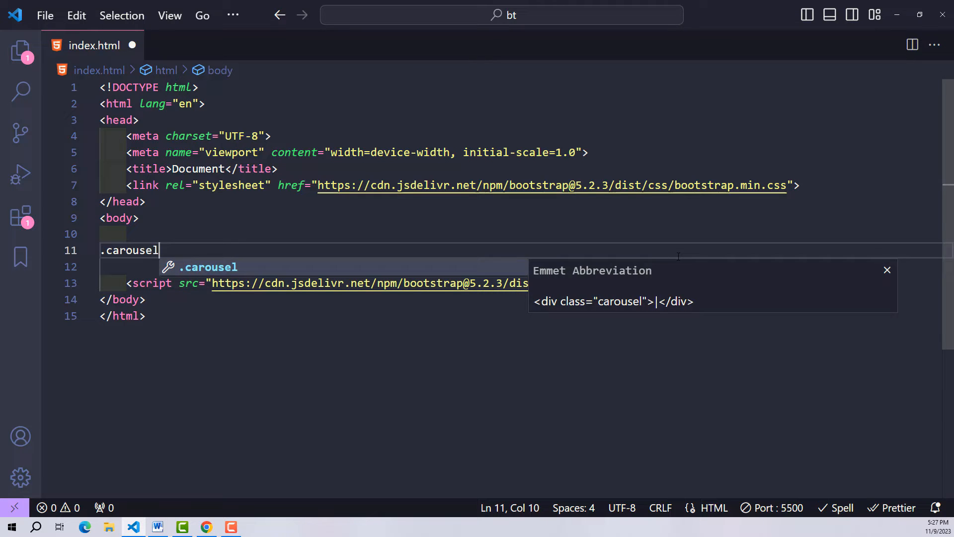
pyautogui.press('Tab')
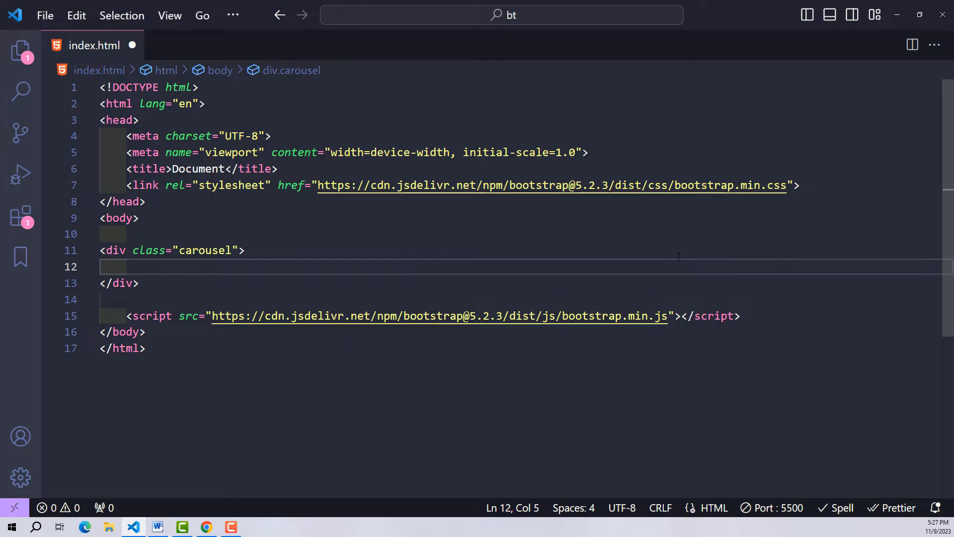
pyautogui.press('enter')
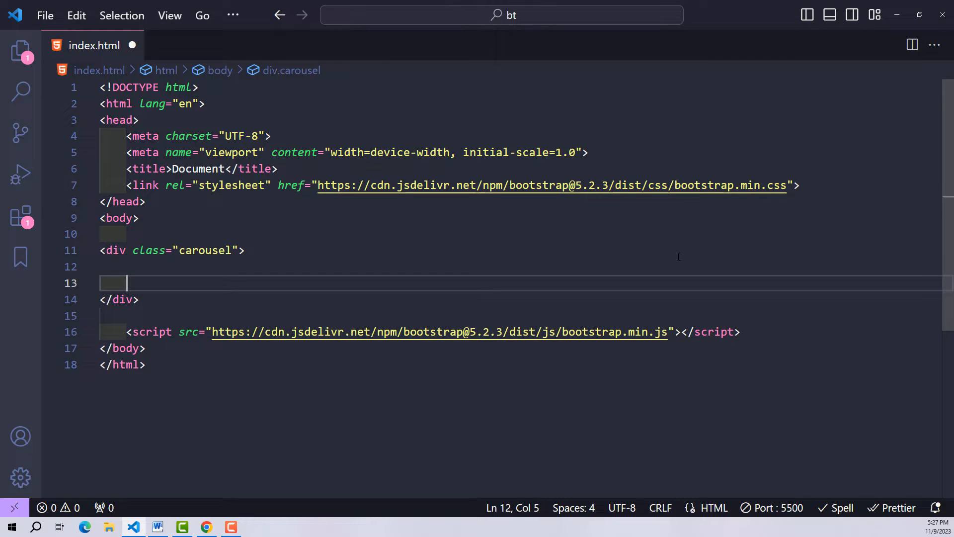
pyautogui.press('enter')
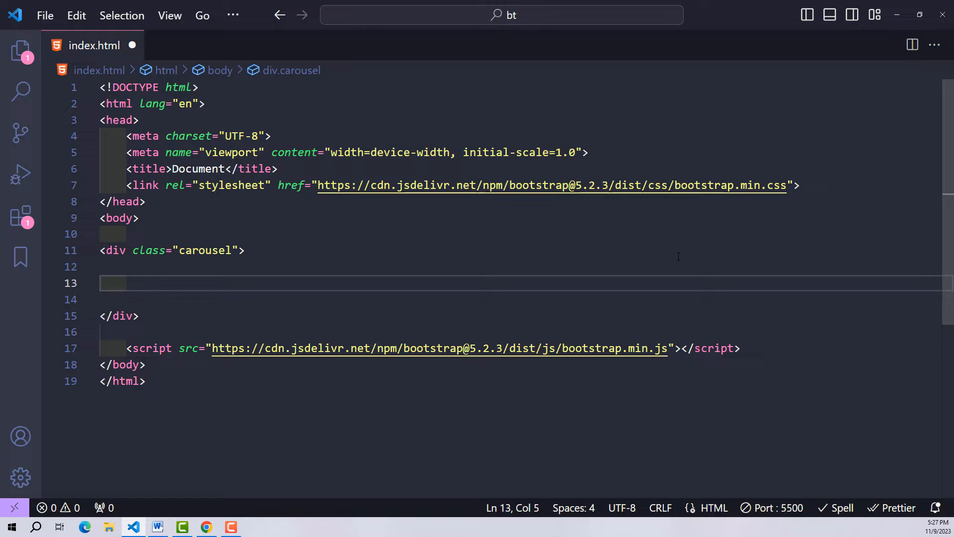
pyautogui.write('.ca')
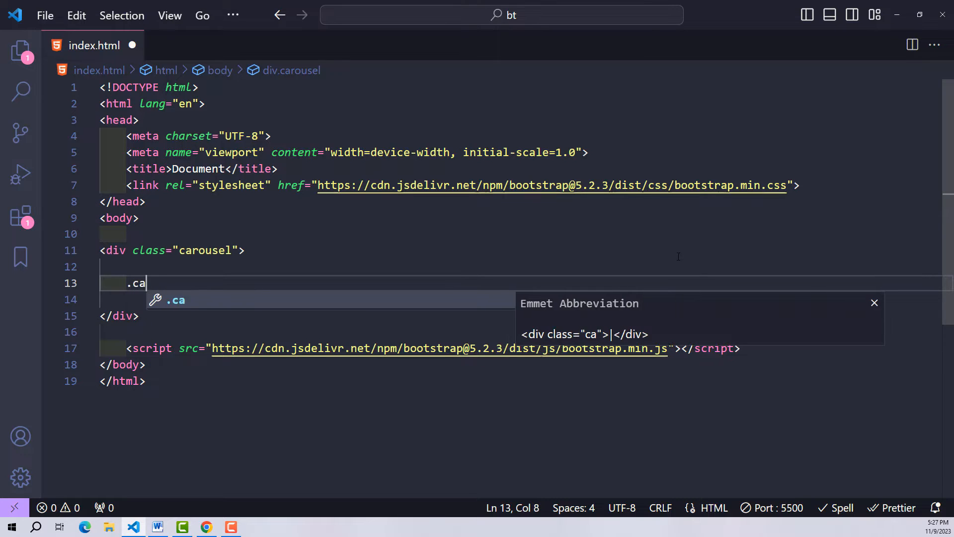
pyautogui.write('rousel-i')
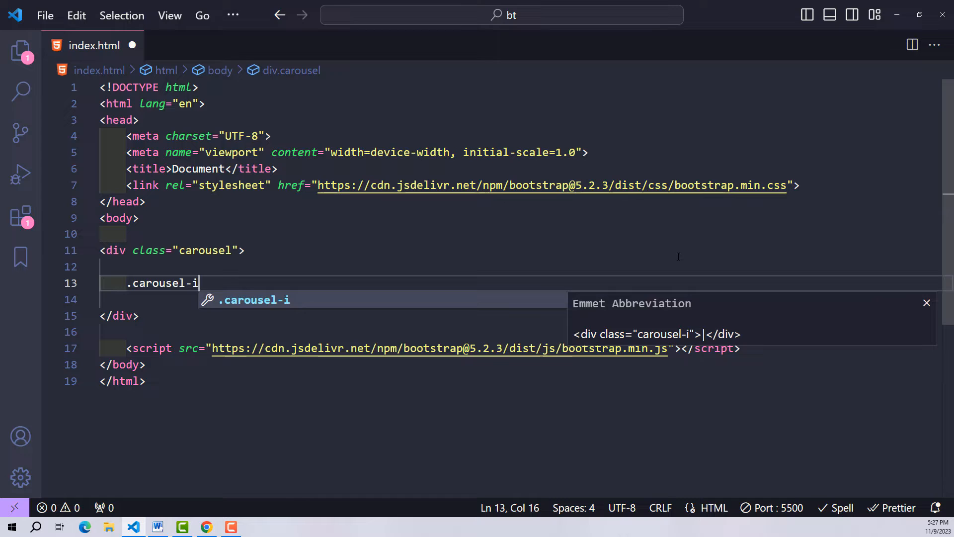
pyautogui.press('Tab')
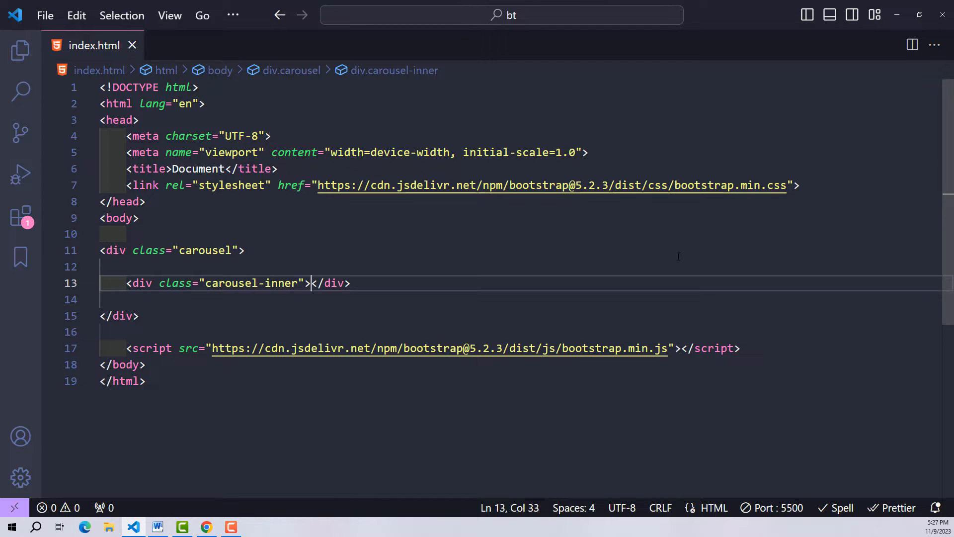
pyautogui.press('Enter')
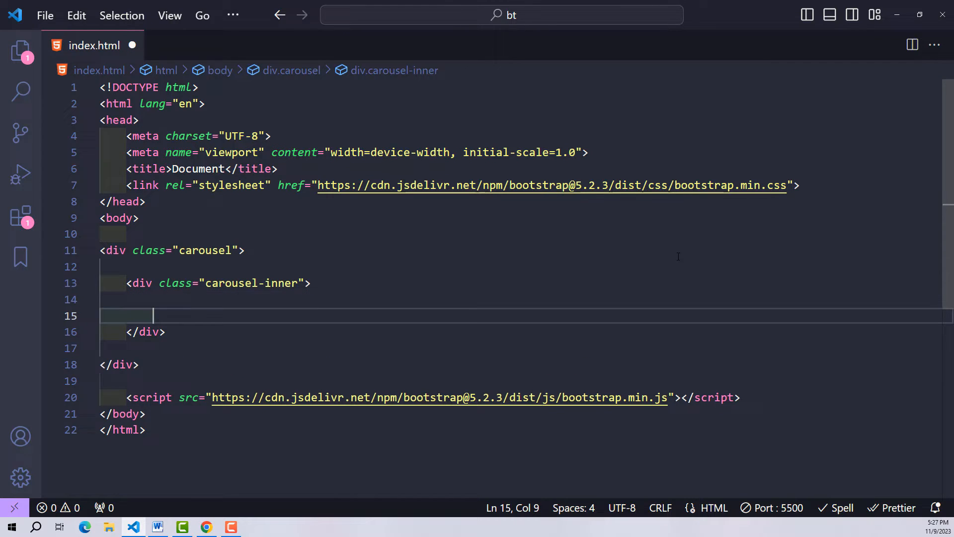
# - Add three carousel-item slides holding img1.jpg, img2.jpg and img3.jpg
pyautogui.write('.')
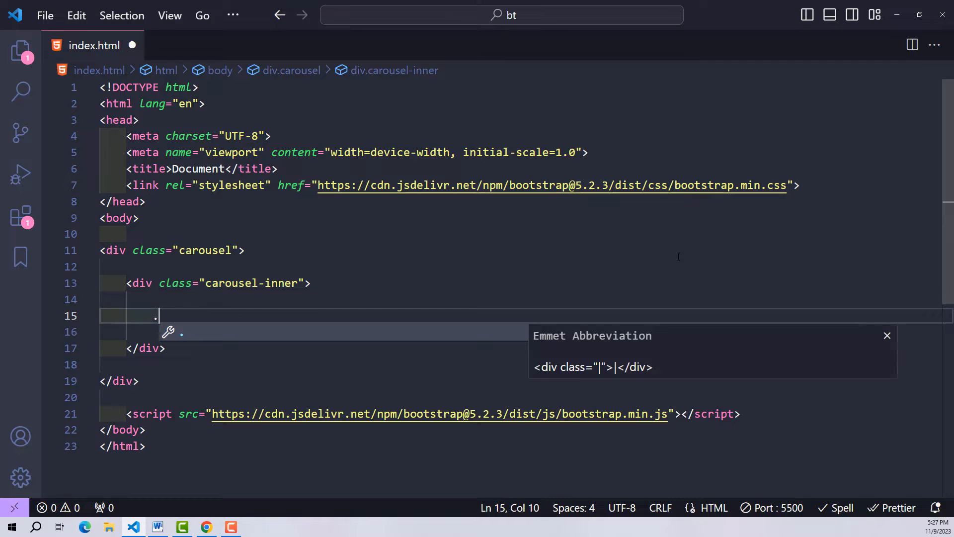
pyautogui.write('carousel-')
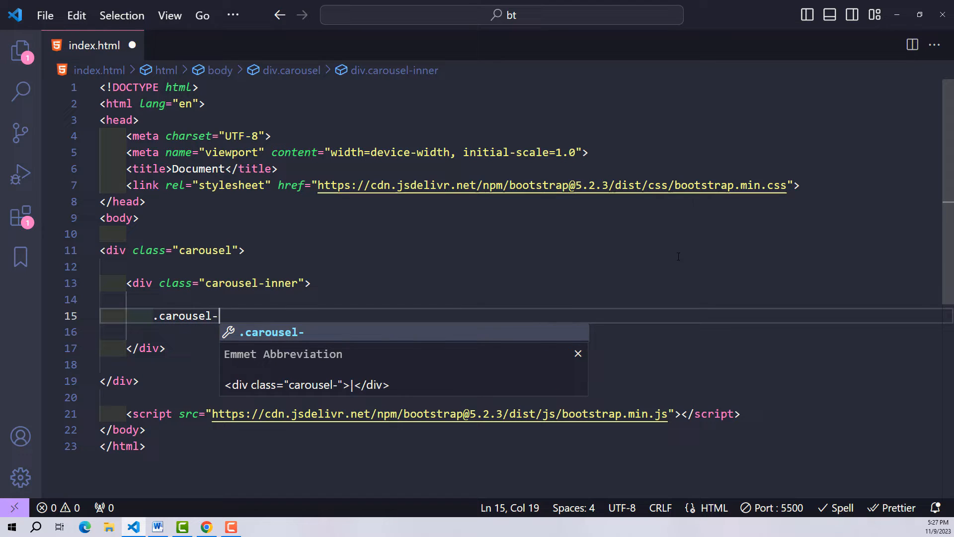
pyautogui.write('item')
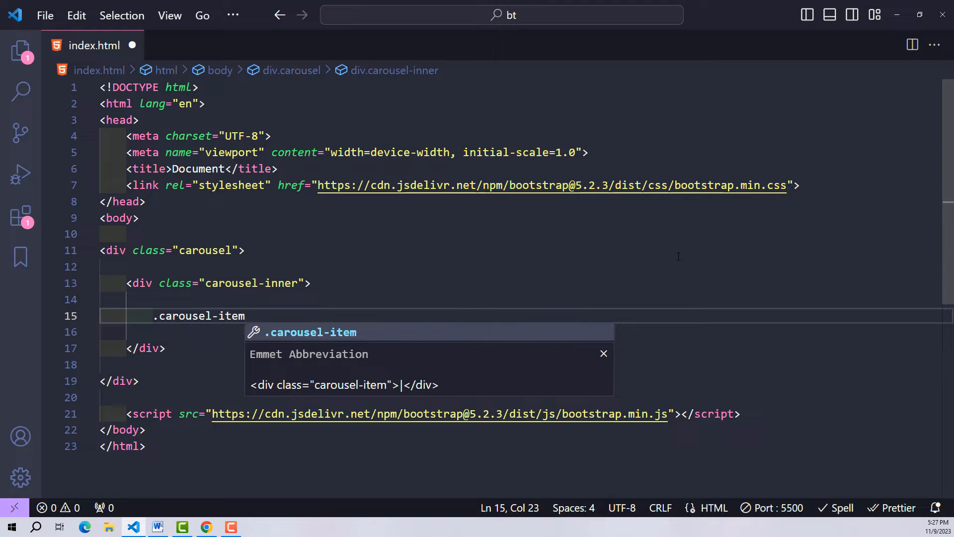
pyautogui.write('*')
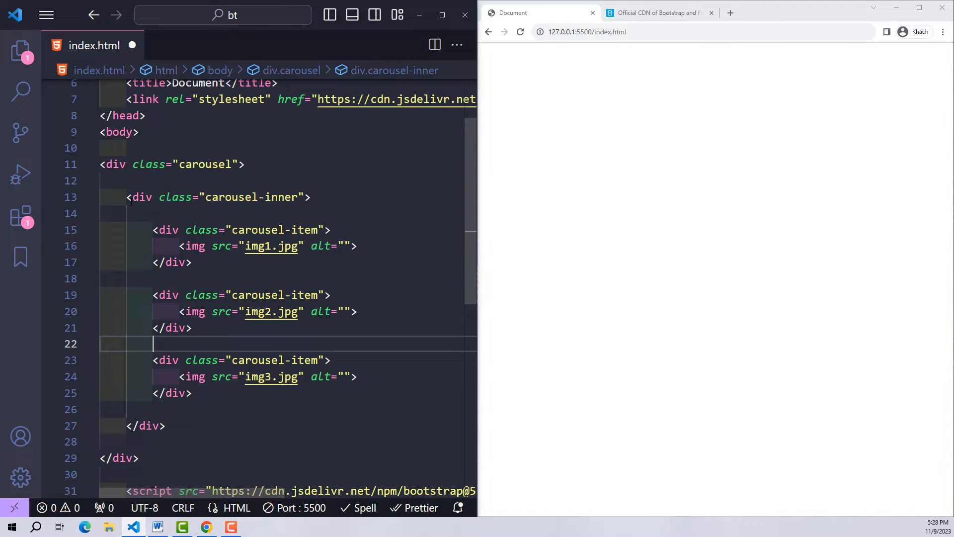
# - Mark the first carousel-item active and give the images class w-100 in place of alt
pyautogui.click(167, 425)
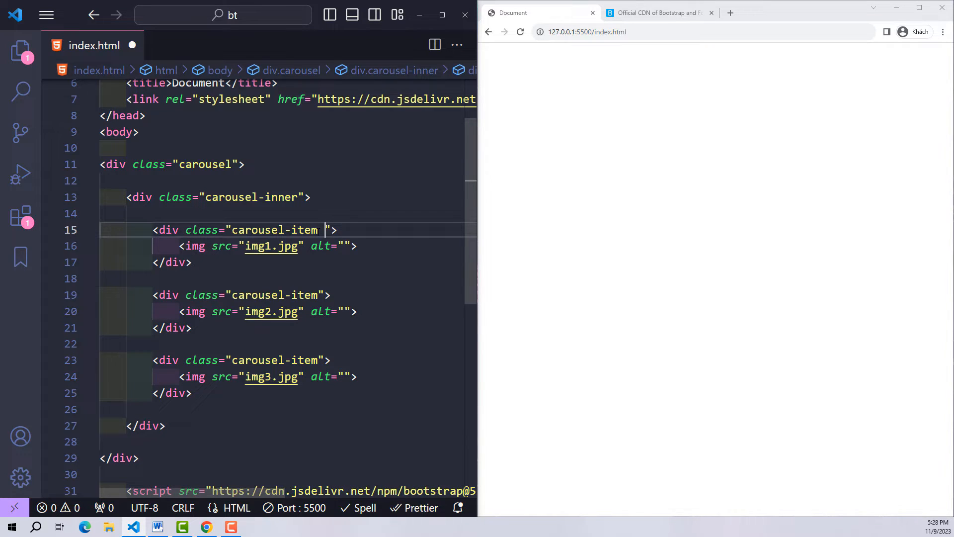
pyautogui.write('active')
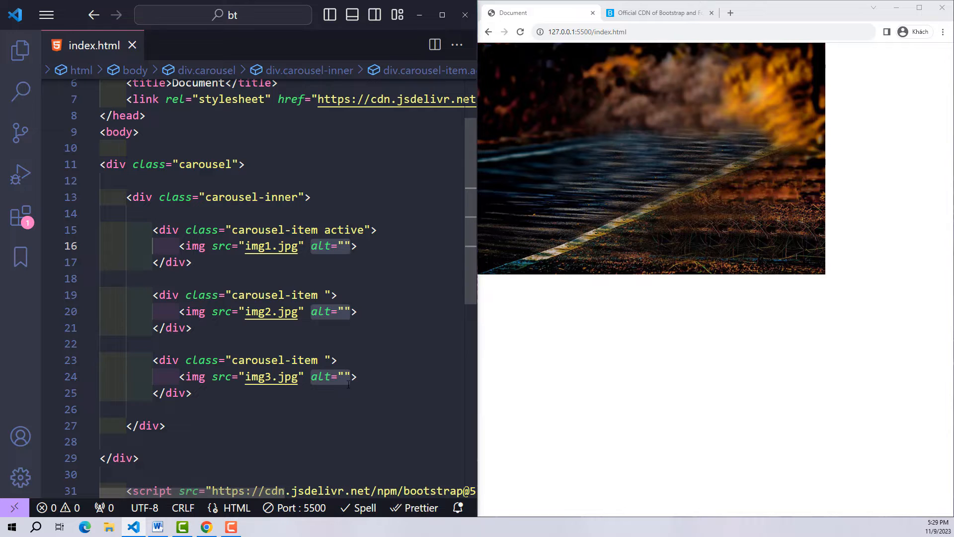
pyautogui.write('class="w-100')
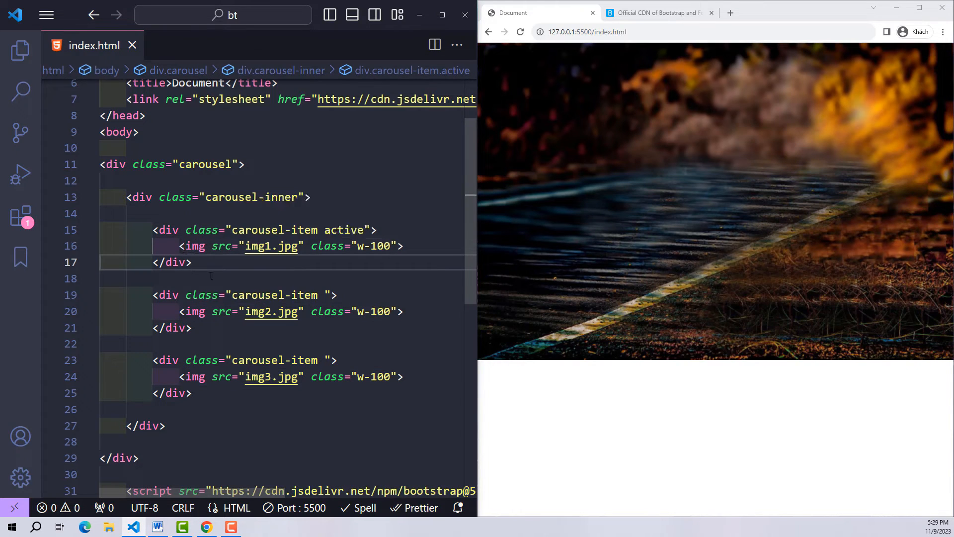
pyautogui.click(414, 245)
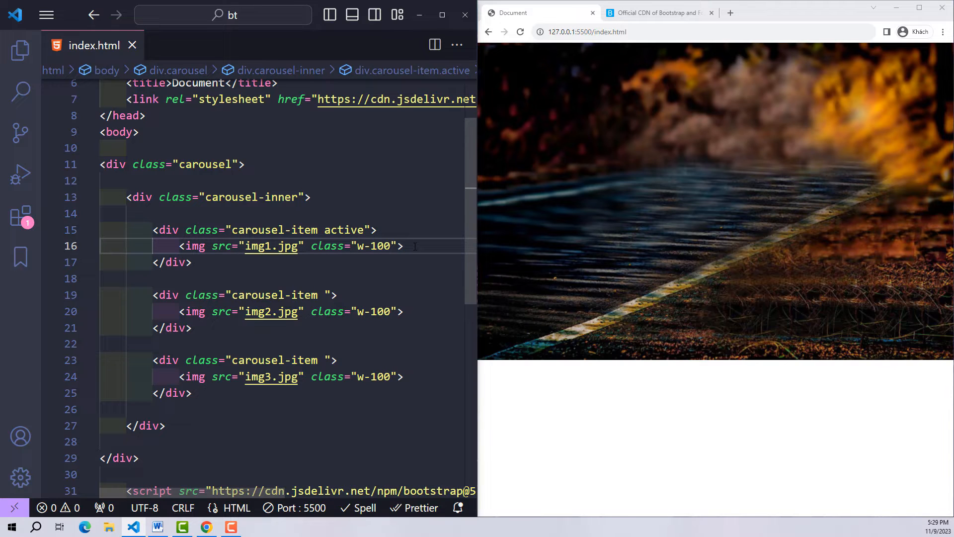
# - Add a carousel-caption to the first slide with an h5 'Title Slide 0'
pyautogui.write('.ca')
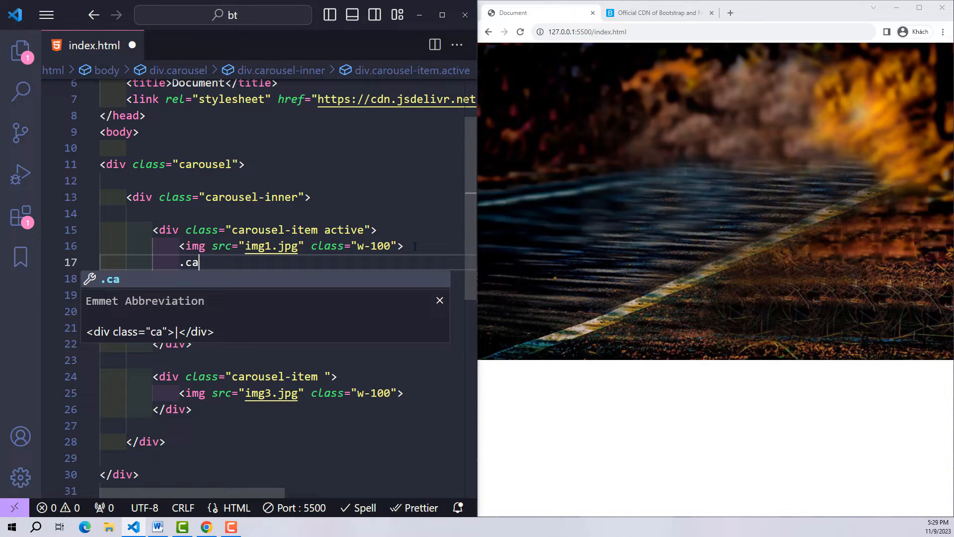
pyautogui.write('rousel-')
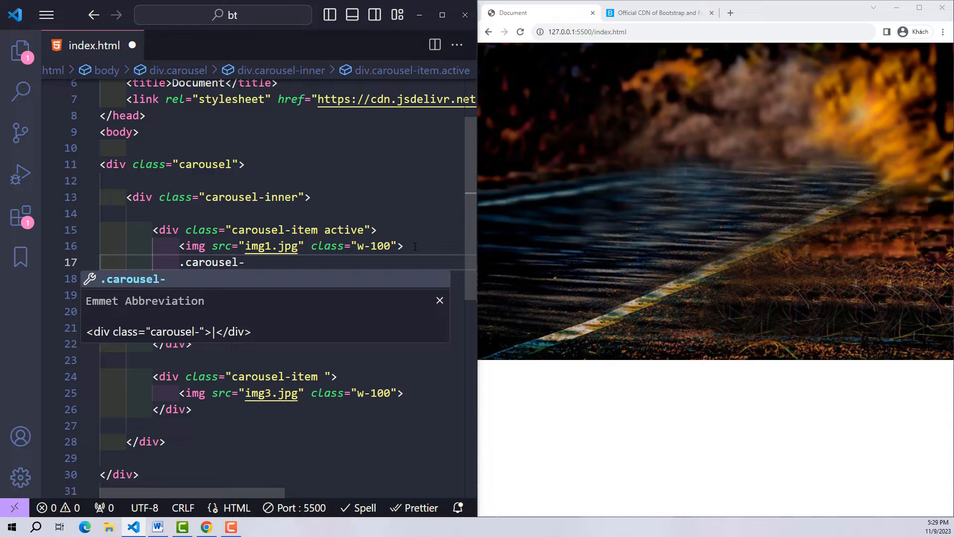
pyautogui.write('caption')
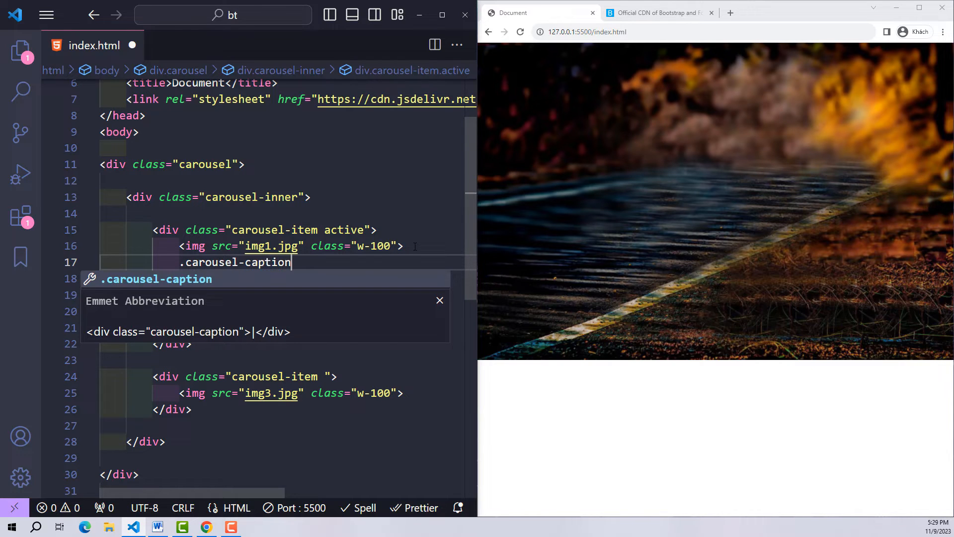
pyautogui.press('Tab')
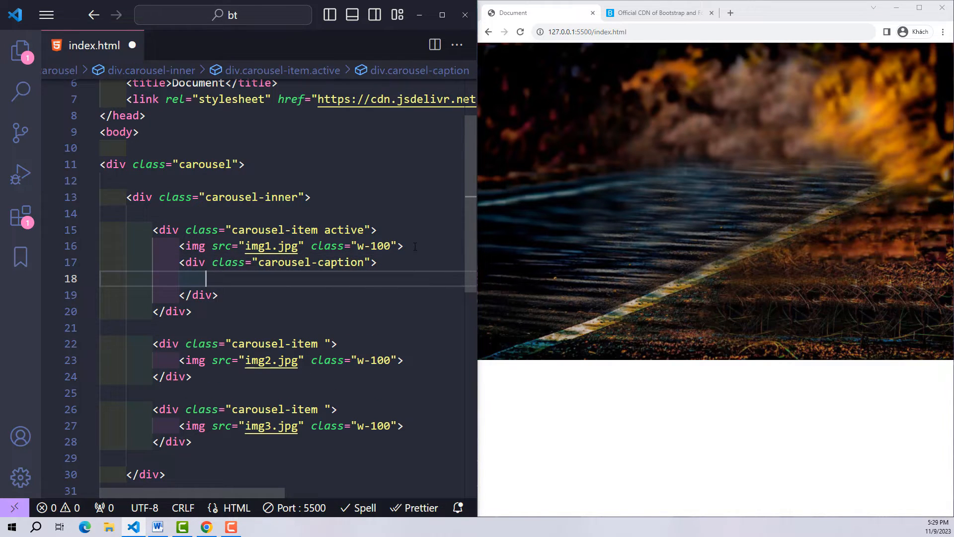
pyautogui.write('h5>Title S</h5>')
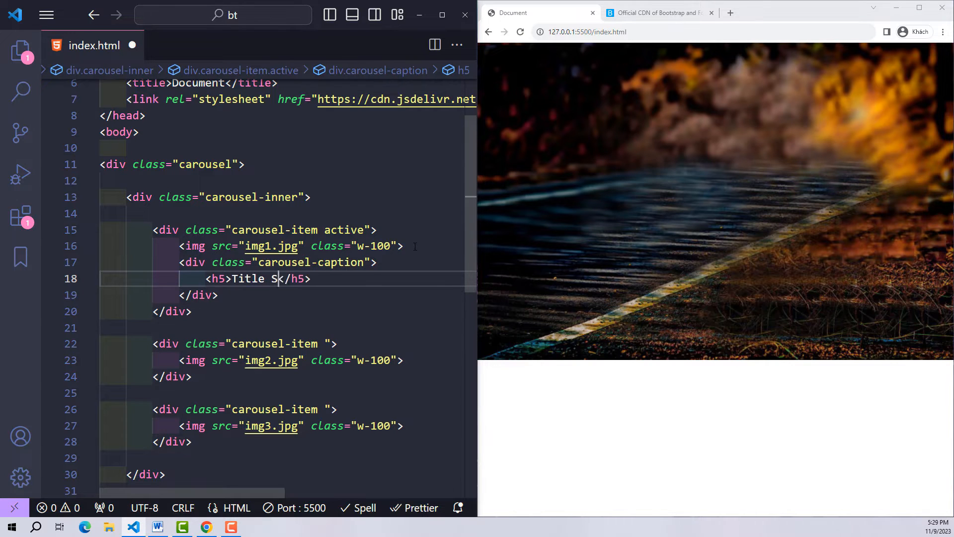
pyautogui.write('lide 0')
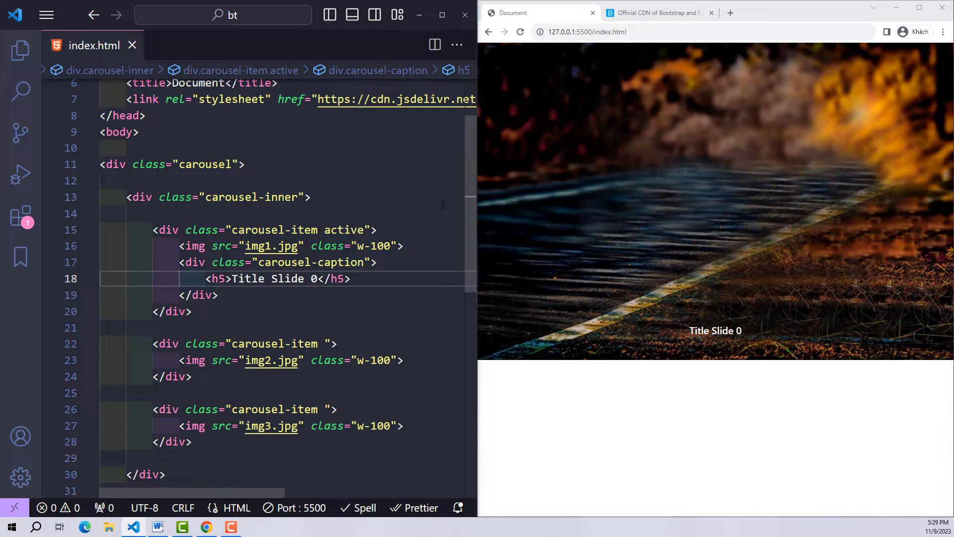
pyautogui.click(319, 279)
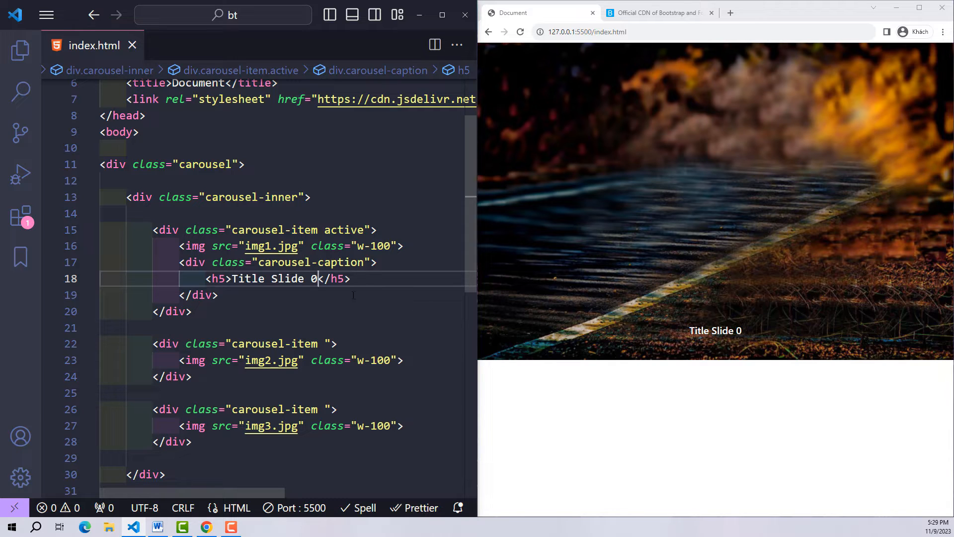
# - Add a lorem ipsum paragraph under the title and begin the next slide's caption
pyautogui.write('p')
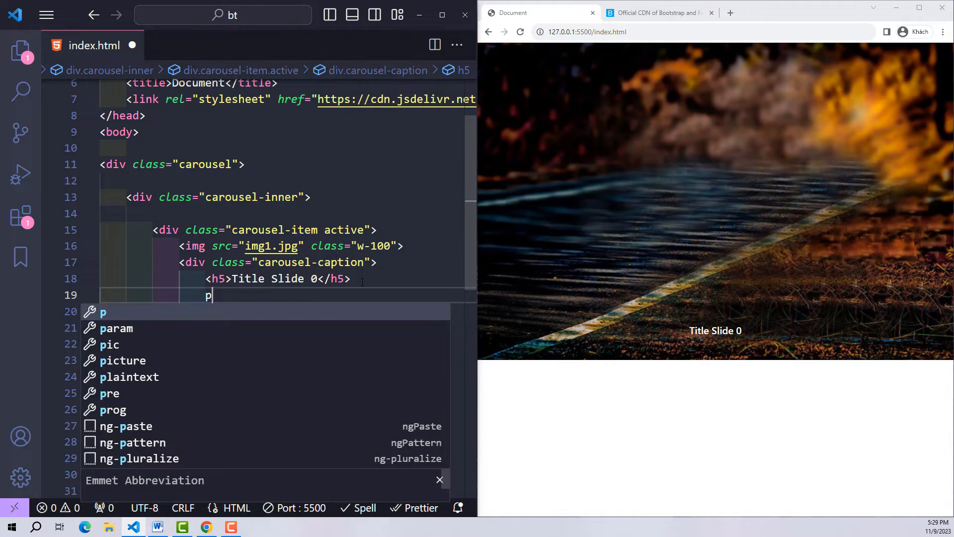
pyautogui.write('lorem')
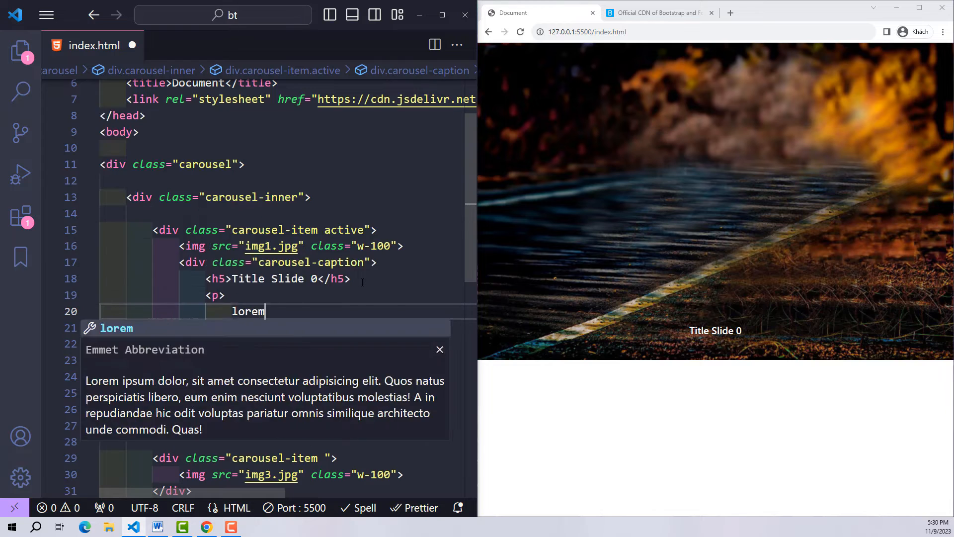
pyautogui.press('Tab')
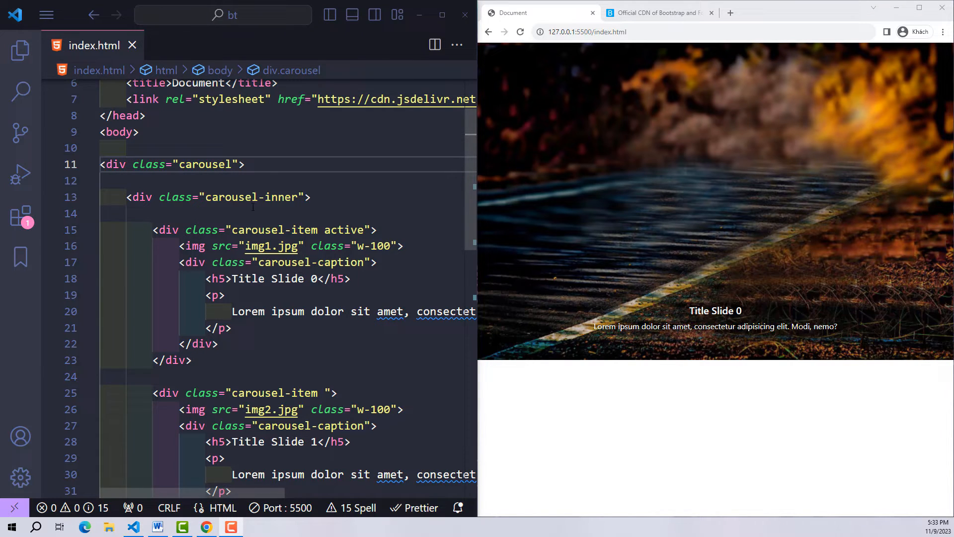
pyautogui.write('carou')
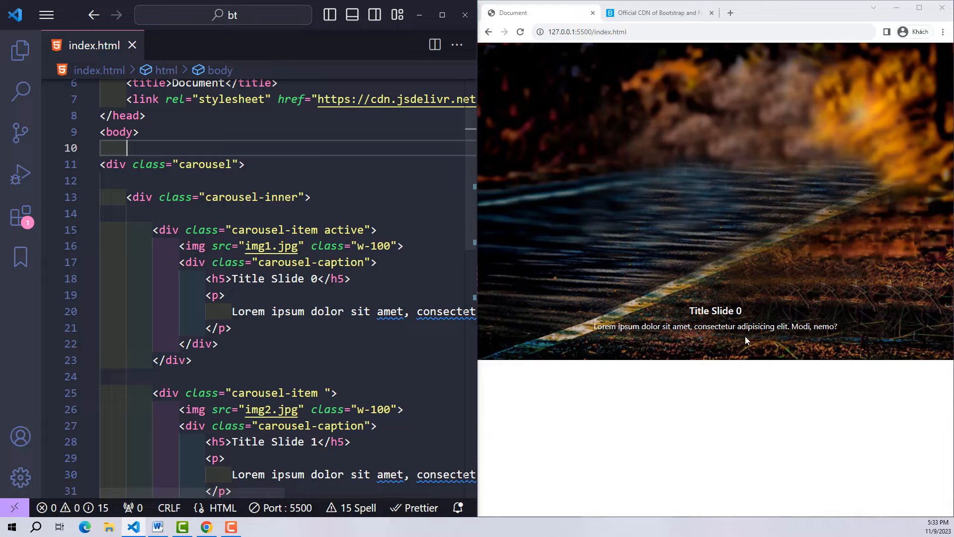
pyautogui.moveTo(743, 250)
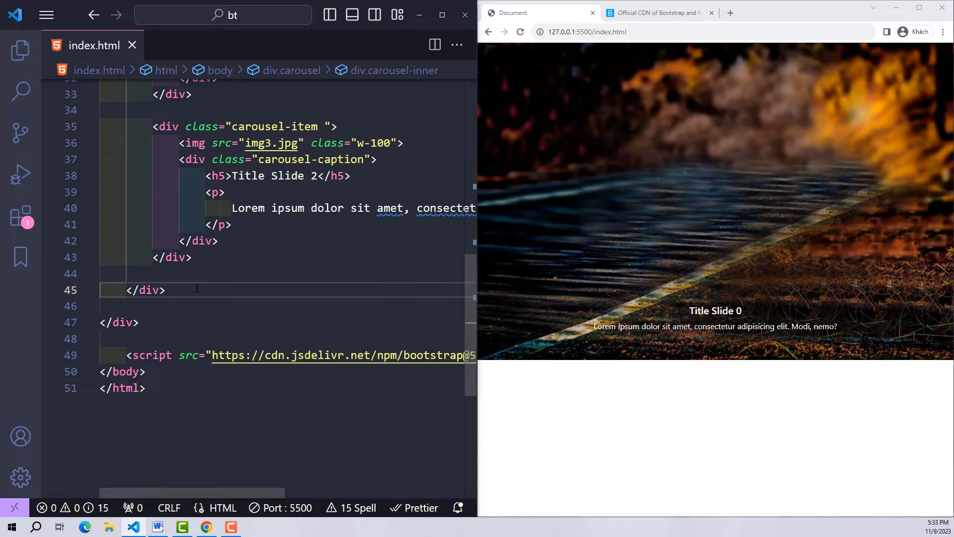
# - Add a button.carousel-control-prev with type="button" after the carousel-inner
pyautogui.press('Enter')
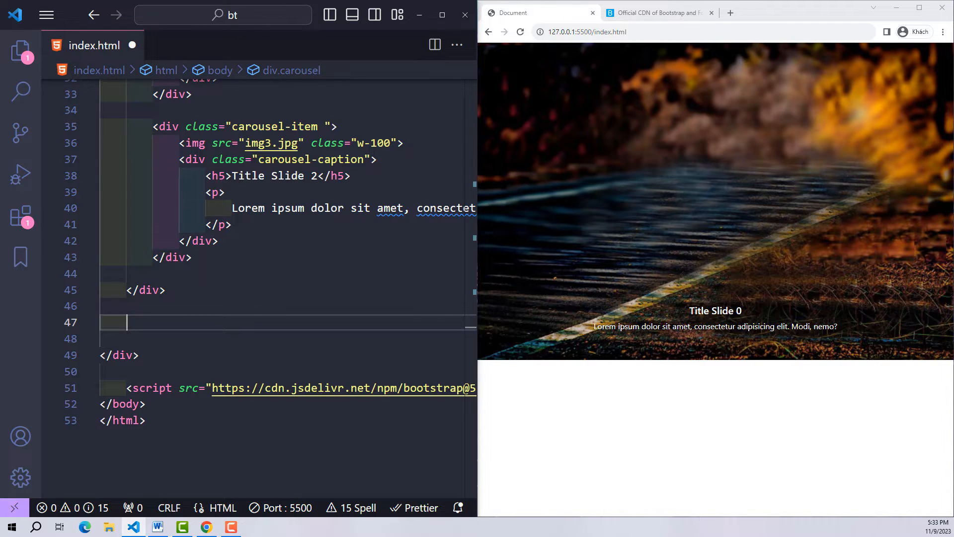
pyautogui.write('button.ca')
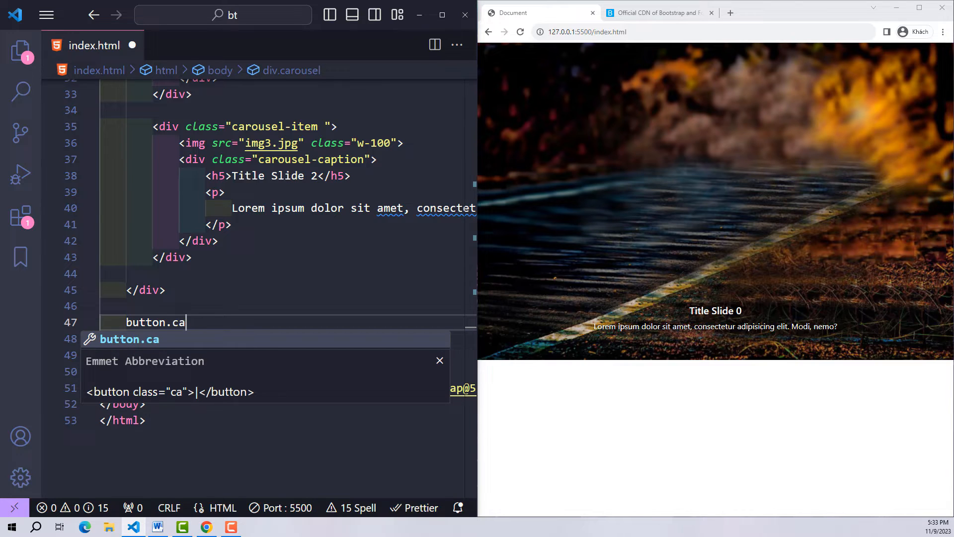
pyautogui.write('rousel-con')
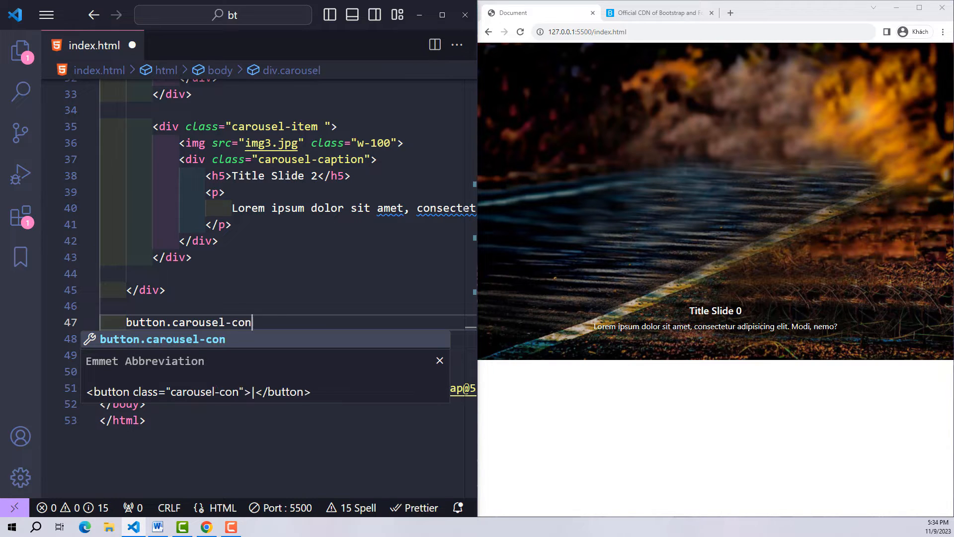
pyautogui.write('trol-prev')
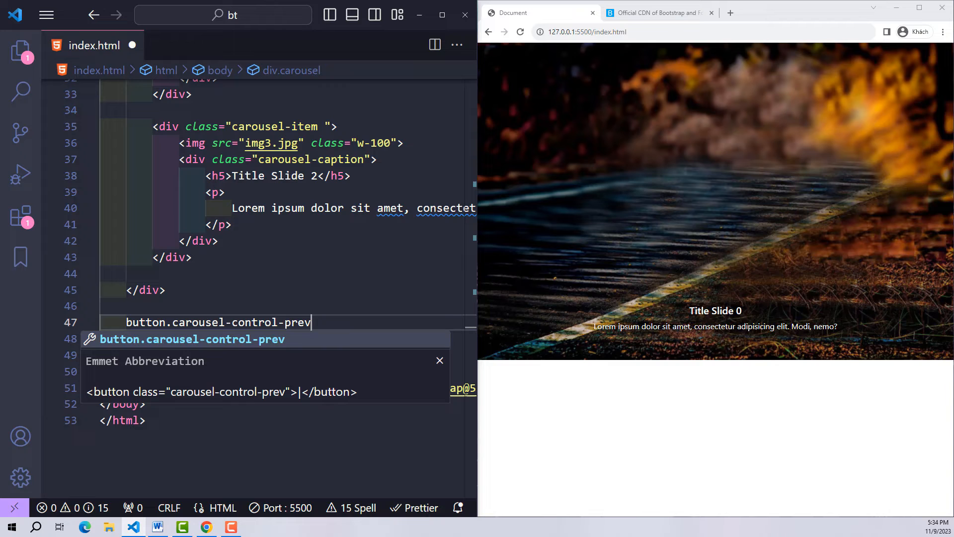
pyautogui.press('Tab')
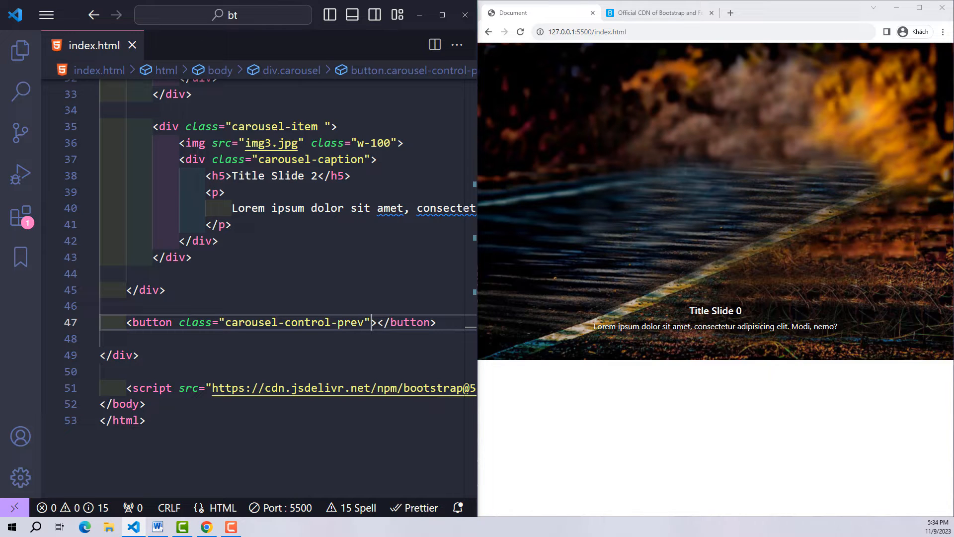
pyautogui.write('type="button"')
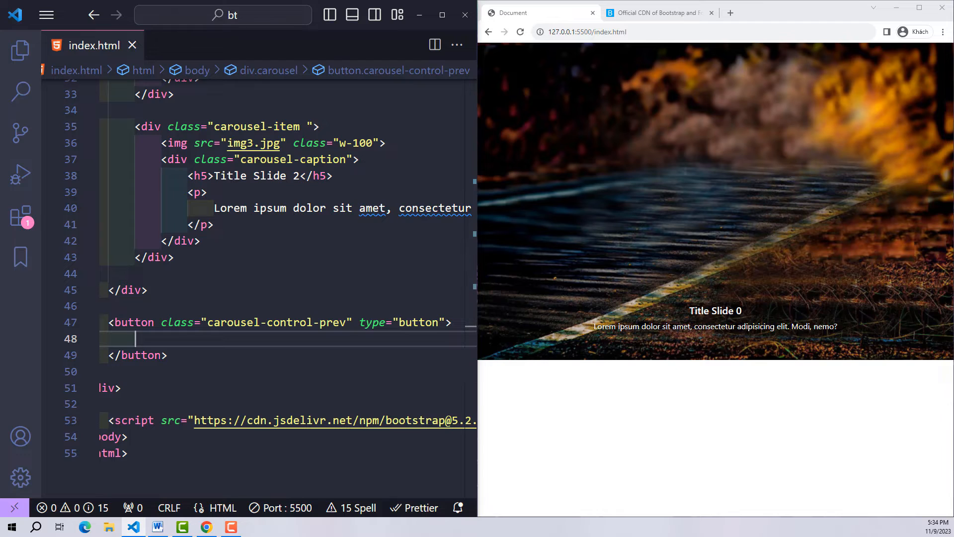
# - Place a span.carousel-control-prev-icon inside the previous button
pyautogui.write('span.')
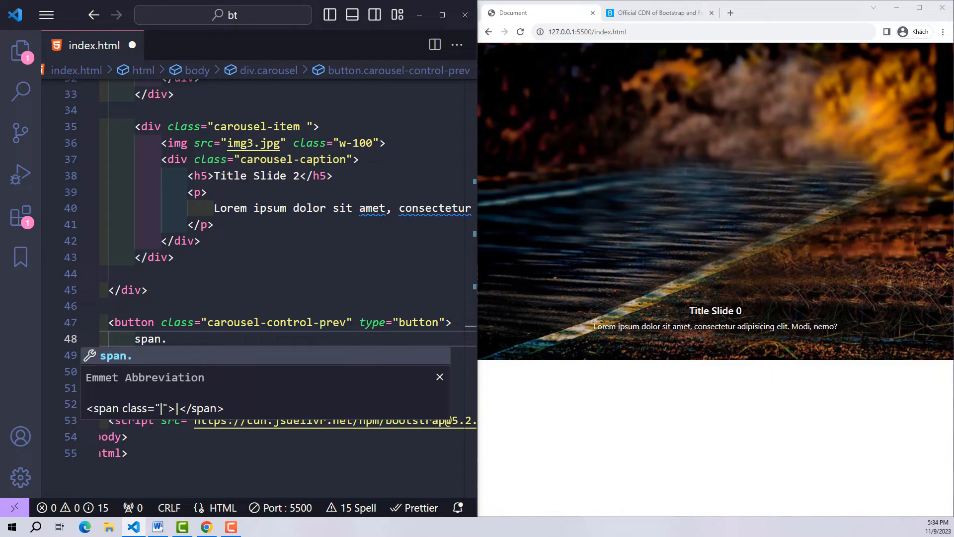
pyautogui.write('carousel-')
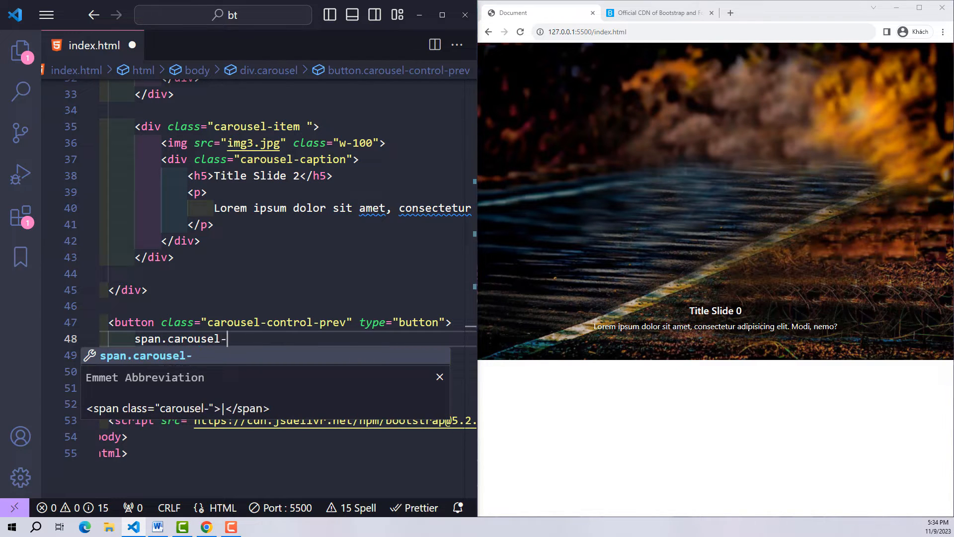
pyautogui.write('control-prev')
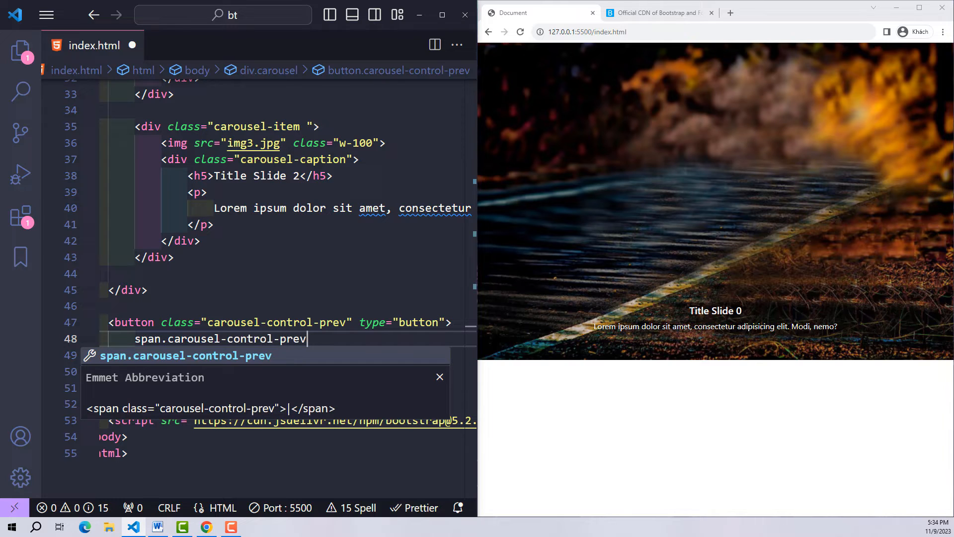
pyautogui.write('-icon')
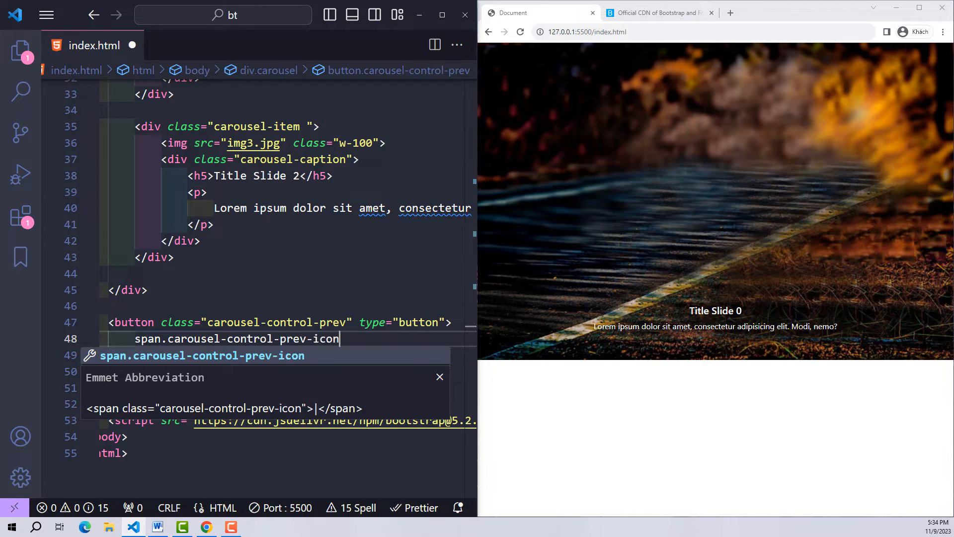
pyautogui.press('Tab')
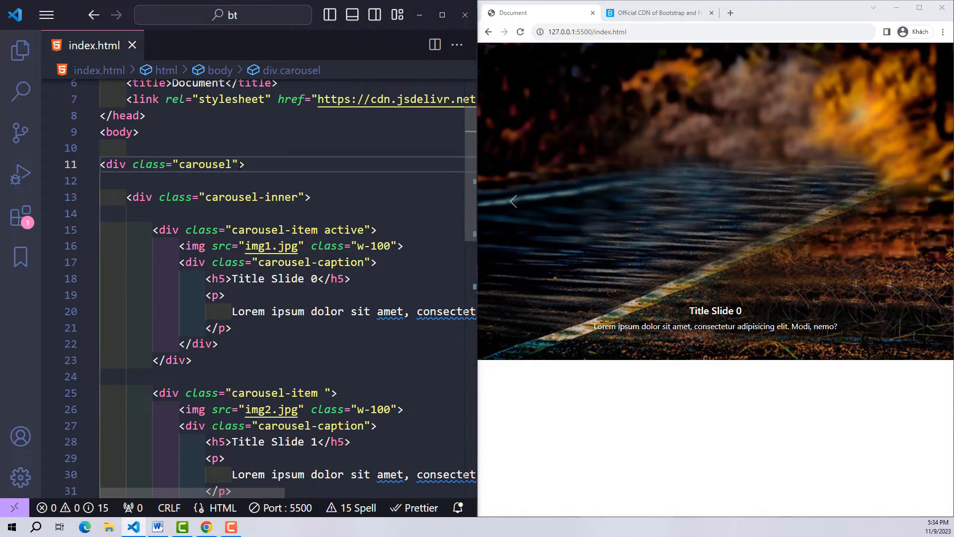
# - Add id="carouselDemo" to the outer carousel div using autocomplete
pyautogui.write('id=""')
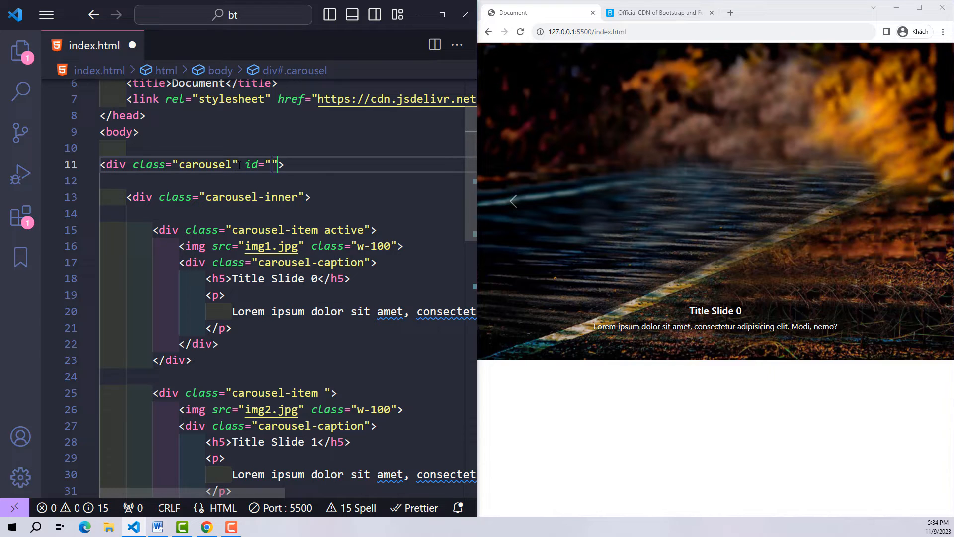
pyautogui.write('ca')
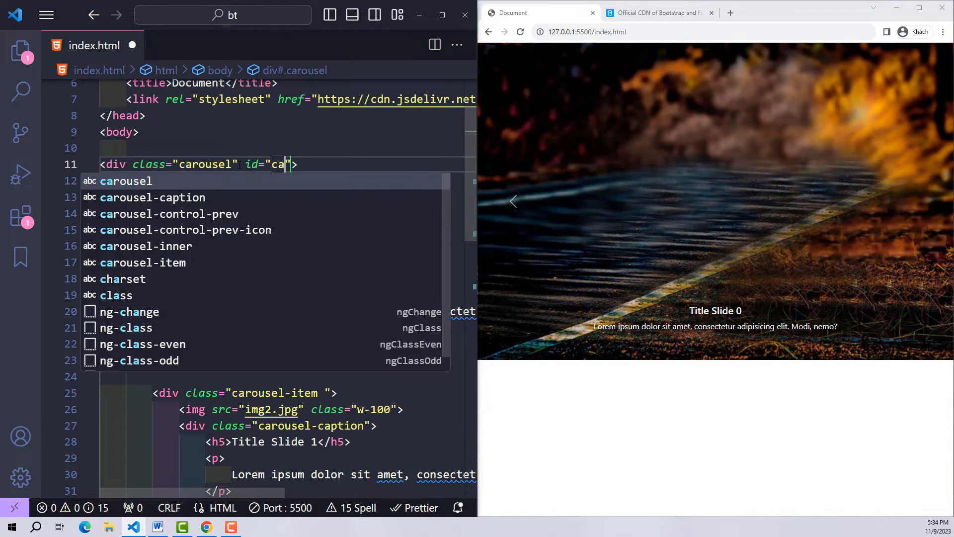
pyautogui.write('rouselL')
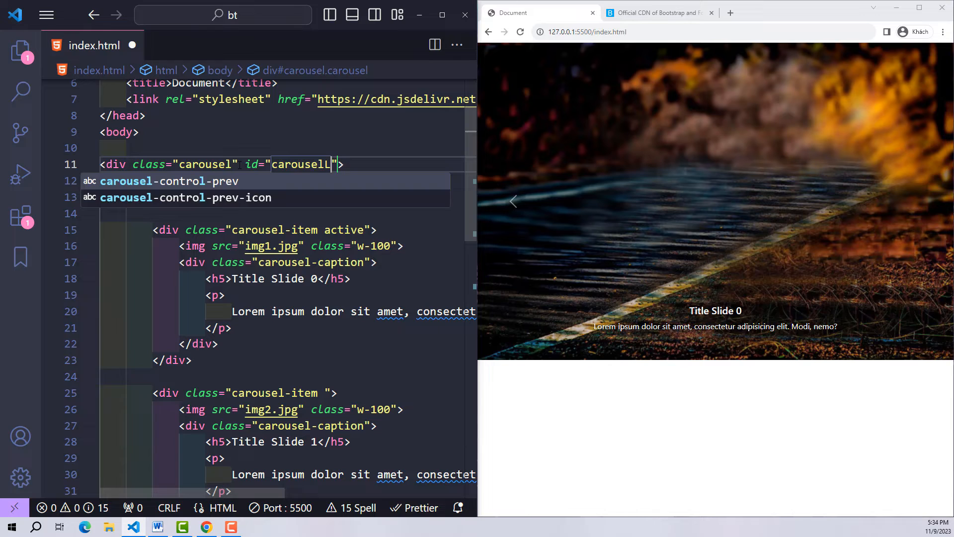
pyautogui.write('De')
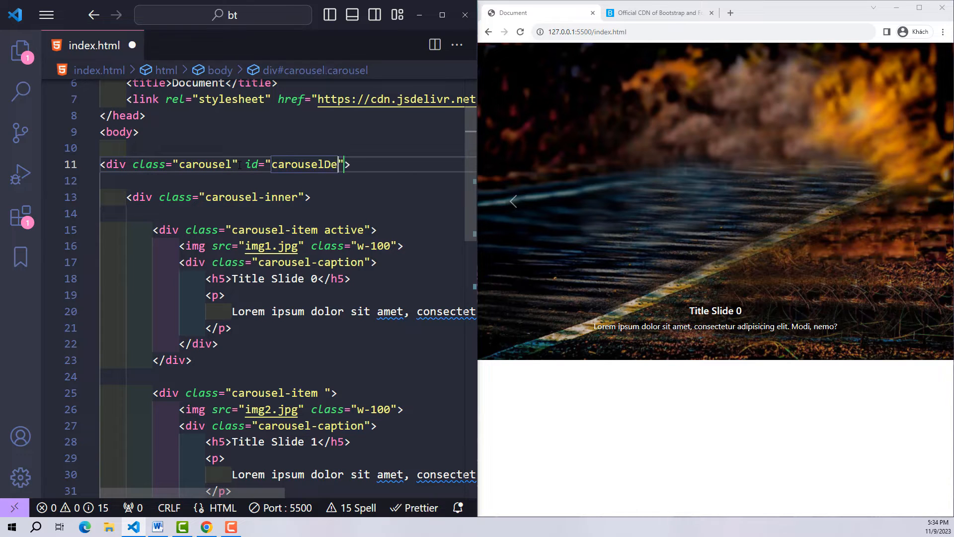
pyautogui.write('mo')
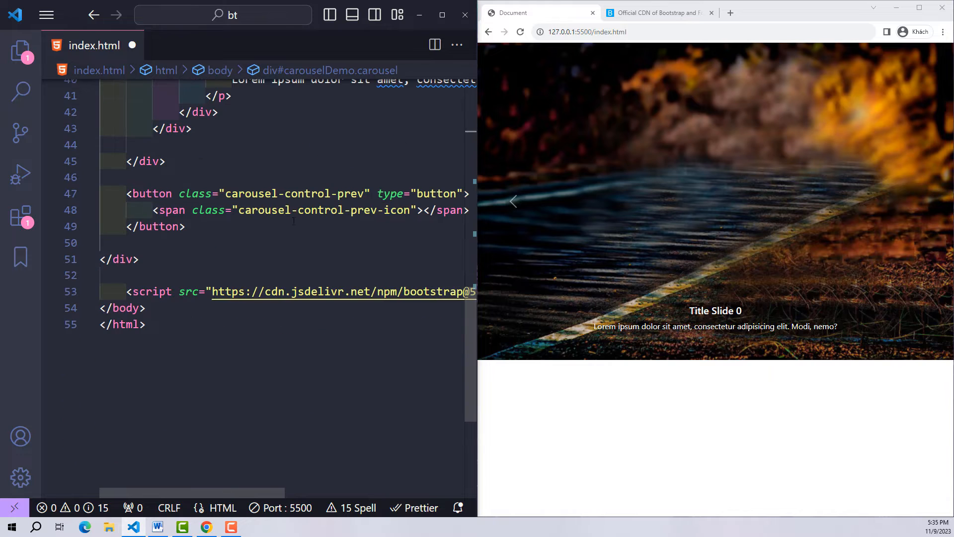
pyautogui.moveTo(390, 194)
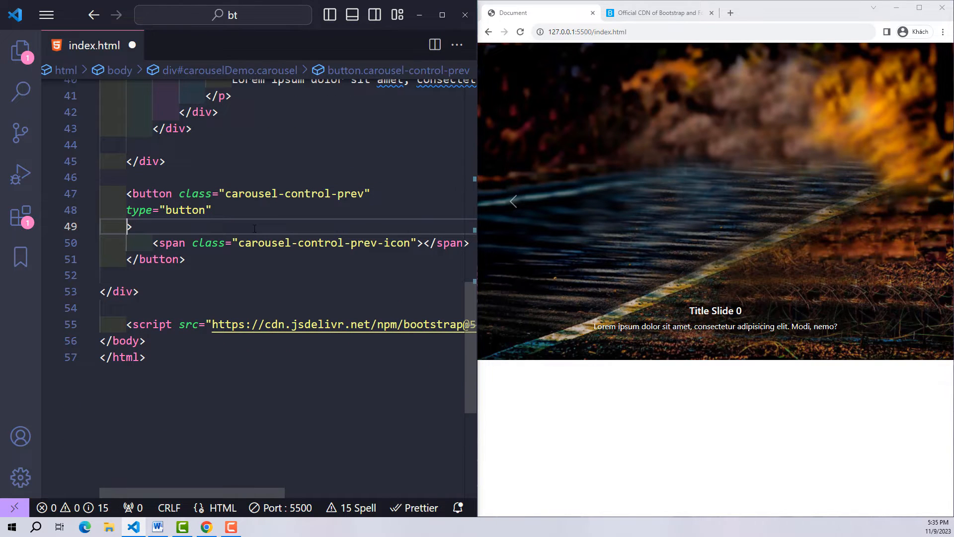
# - Give the previous button data-bs-target="#carouselDemo"
pyautogui.write('data-bs-')
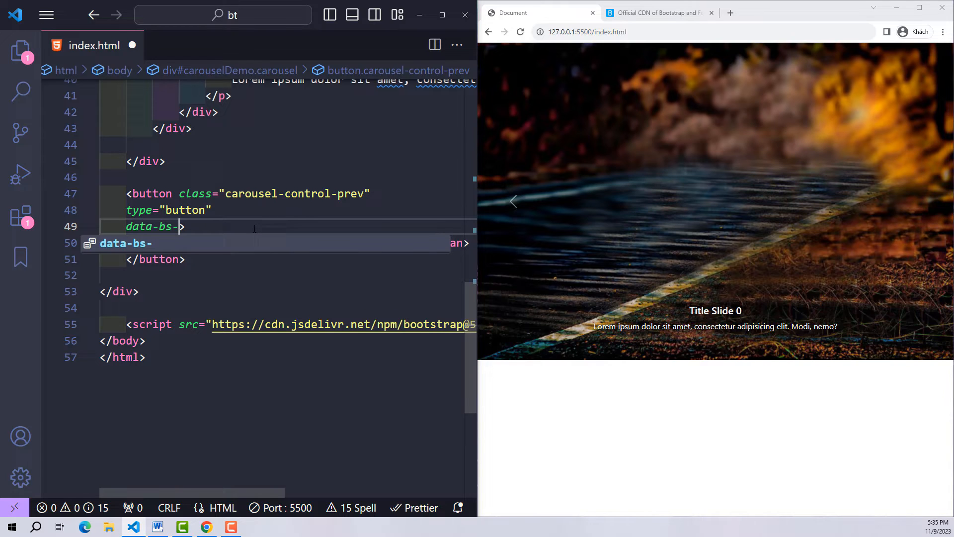
pyautogui.write('target')
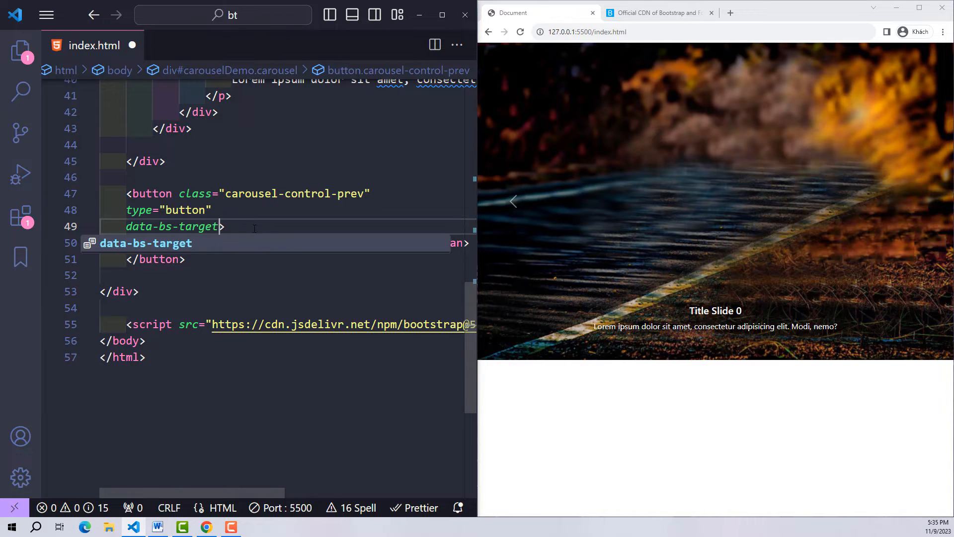
pyautogui.write('="#"')
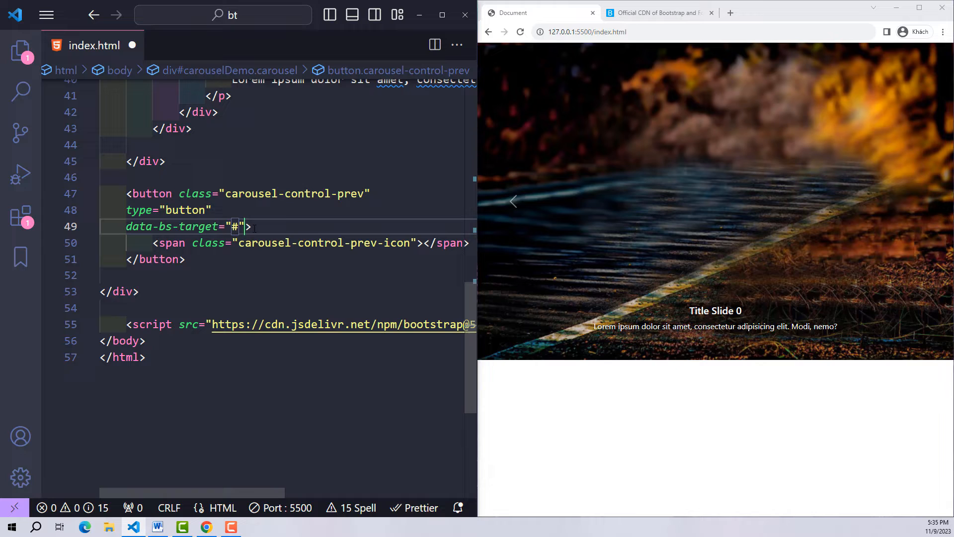
pyautogui.write('carouselDemo')
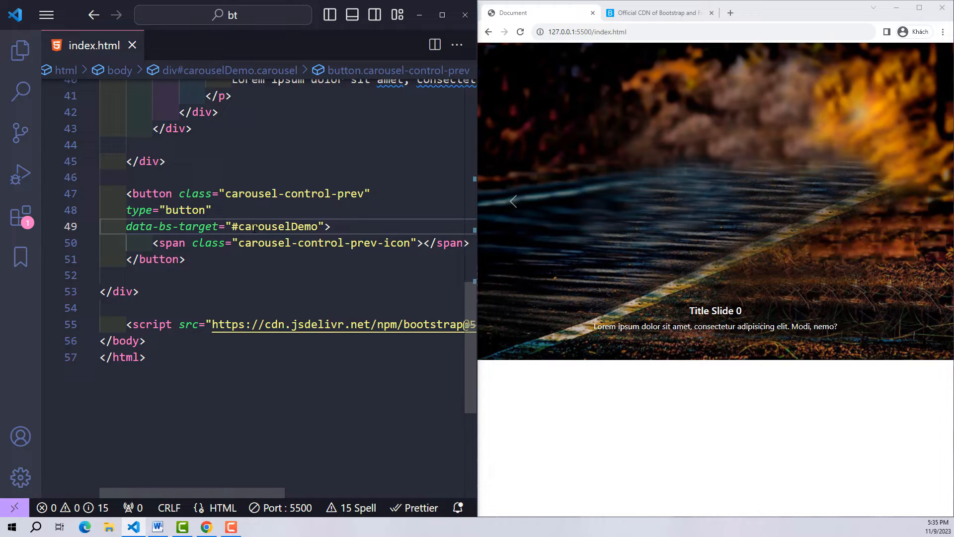
# - Add data-bs-slide="prev" on a new line of the previous button and save
pyautogui.click(236, 227)
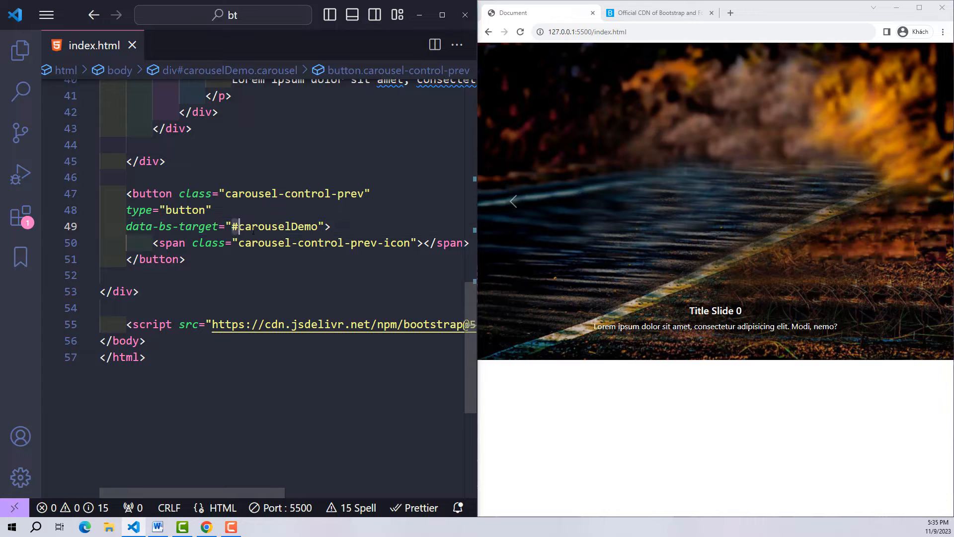
pyautogui.press('Enter')
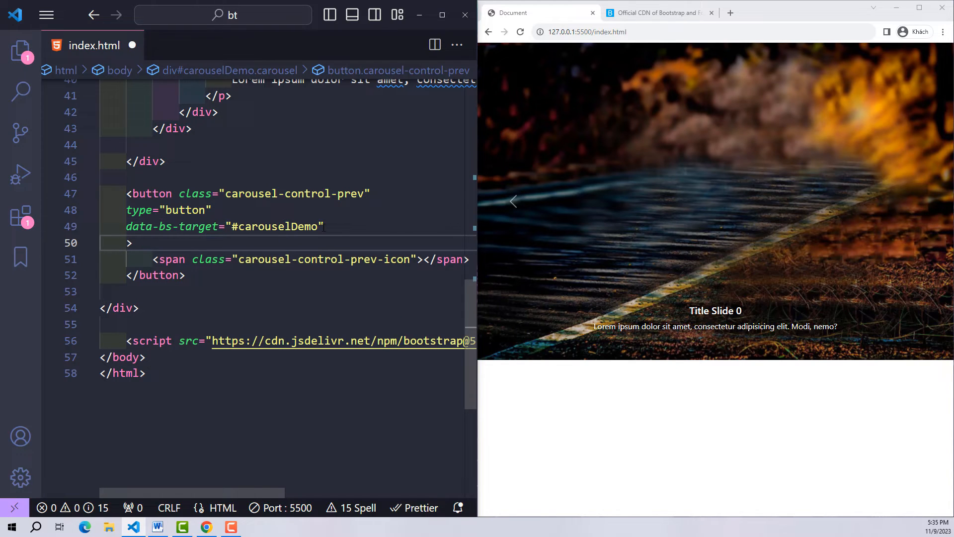
pyautogui.write('da')
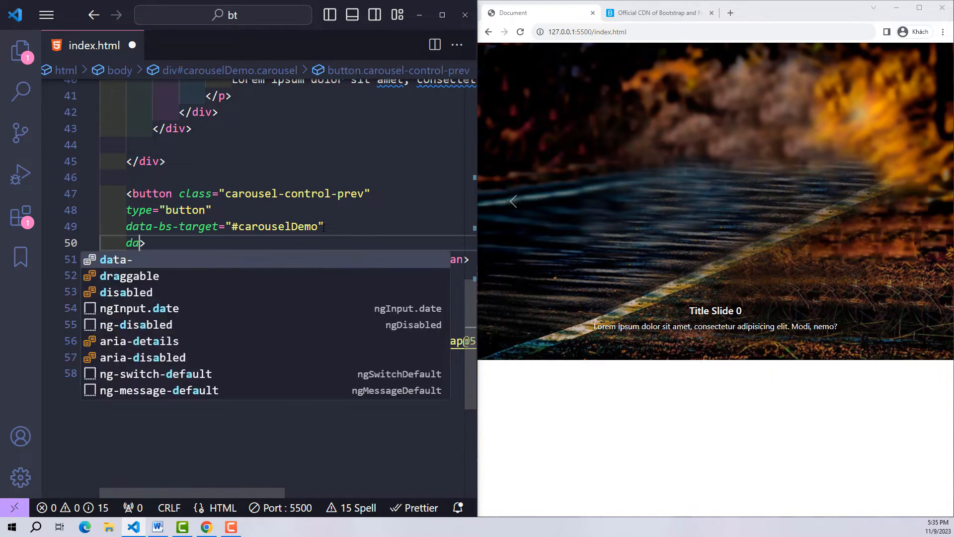
pyautogui.write('-')
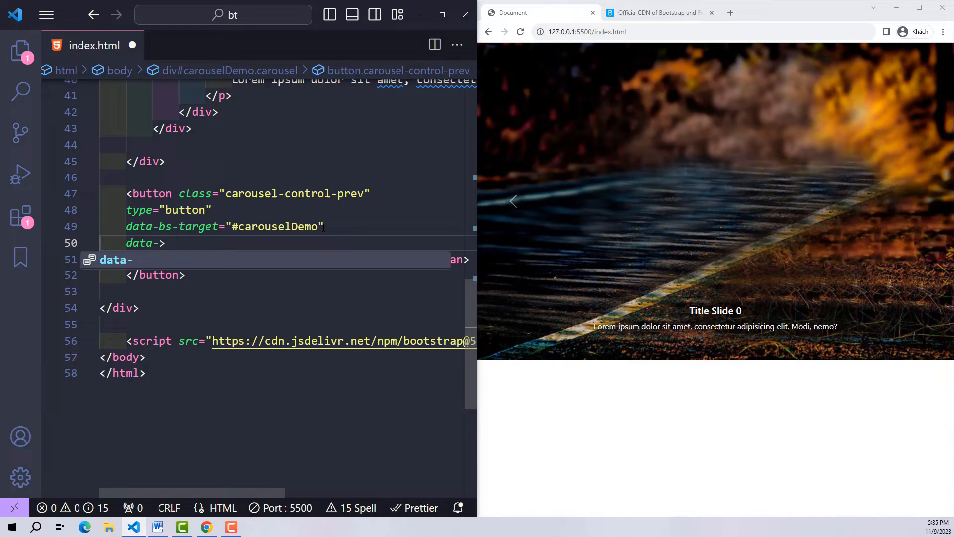
pyautogui.write('bs-slide="')
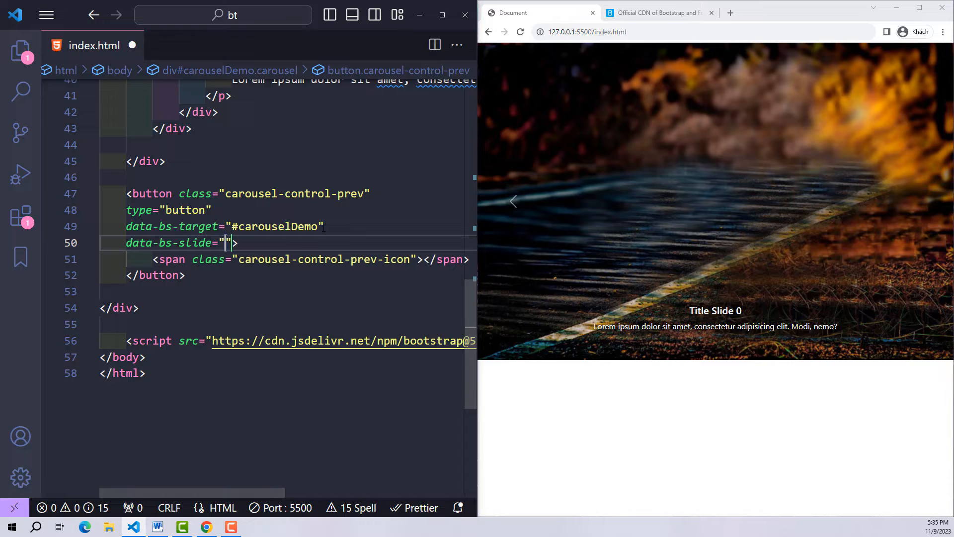
pyautogui.write('prev')
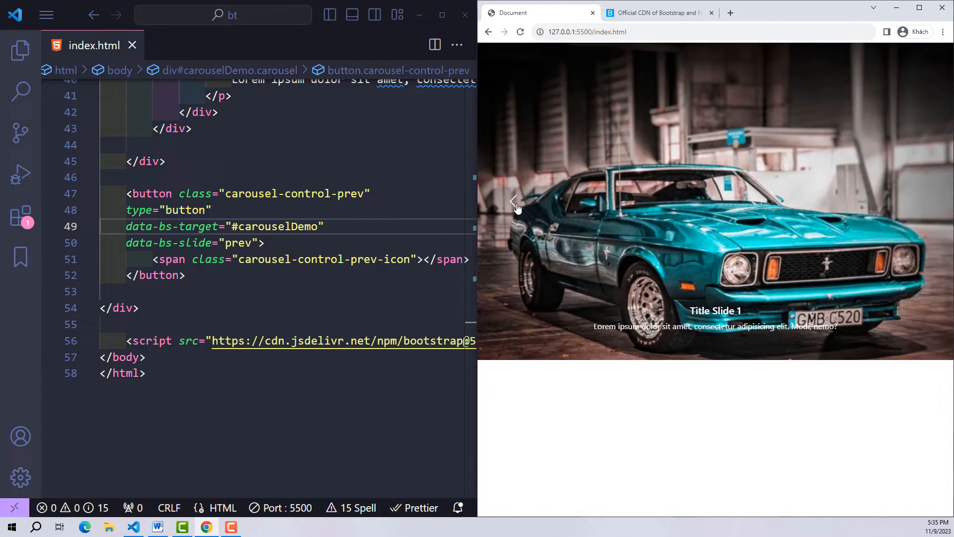
# - Append the slide class after carousel on the carouselDemo div and save
pyautogui.click(513, 201)
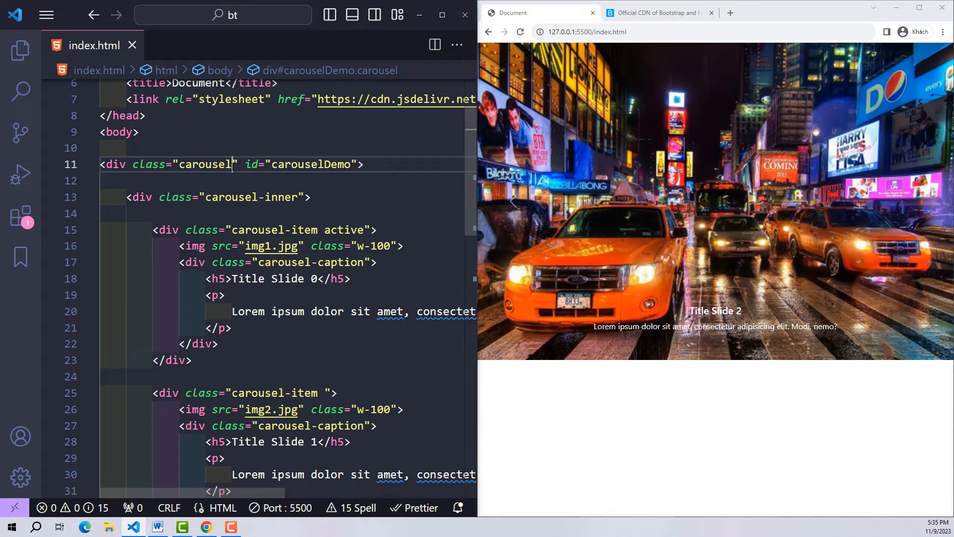
pyautogui.write('slid')
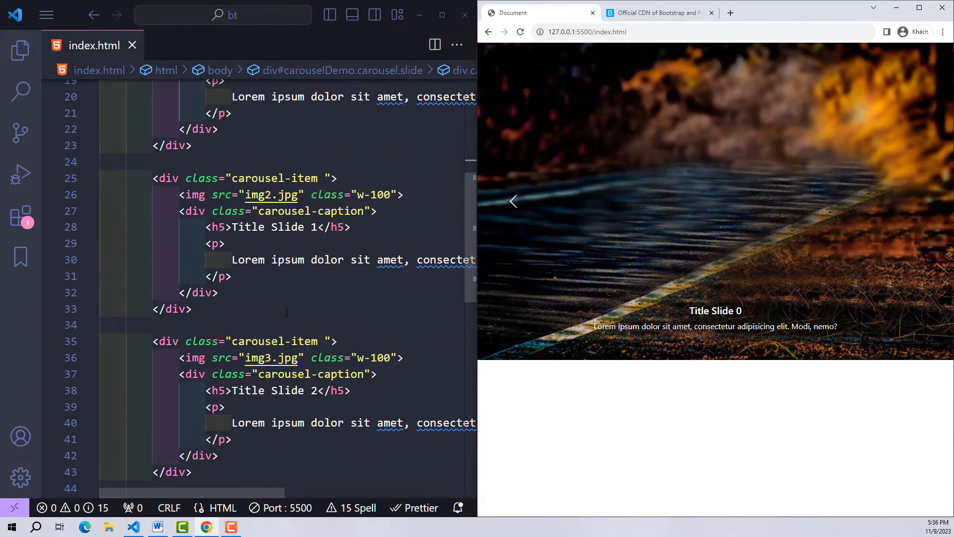
pyautogui.scroll(-3)
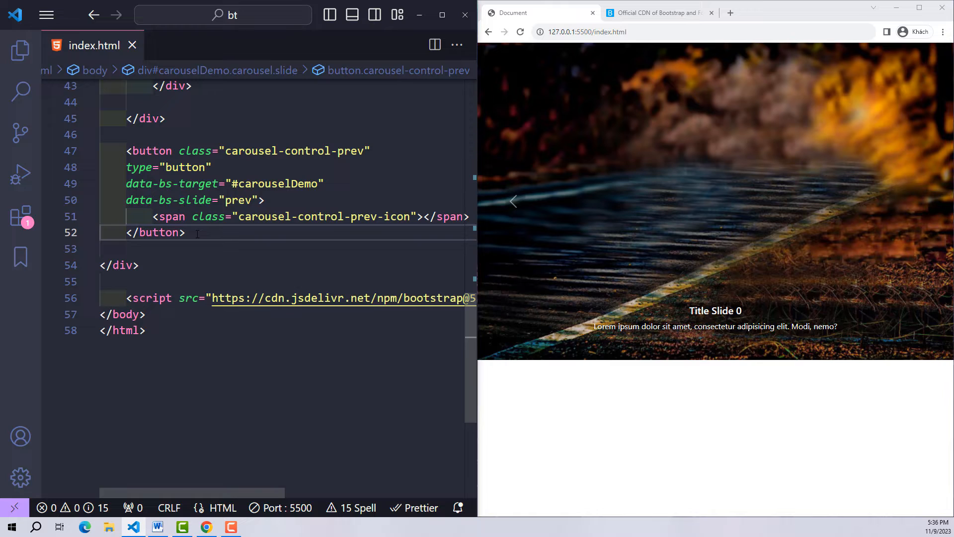
# - Expand button.carousel-control-next into a next-control button with its closing bracket on a new line
pyautogui.write('but')
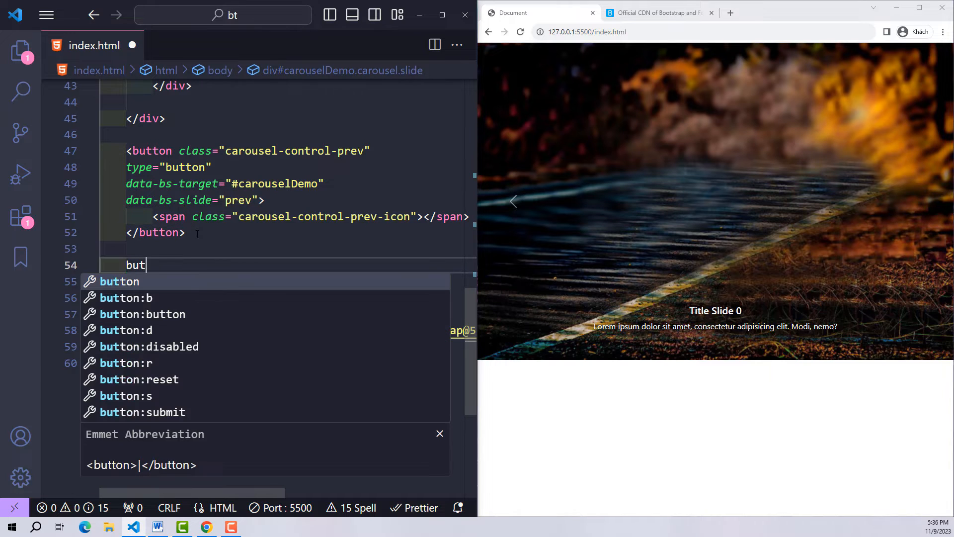
pyautogui.write('ton.')
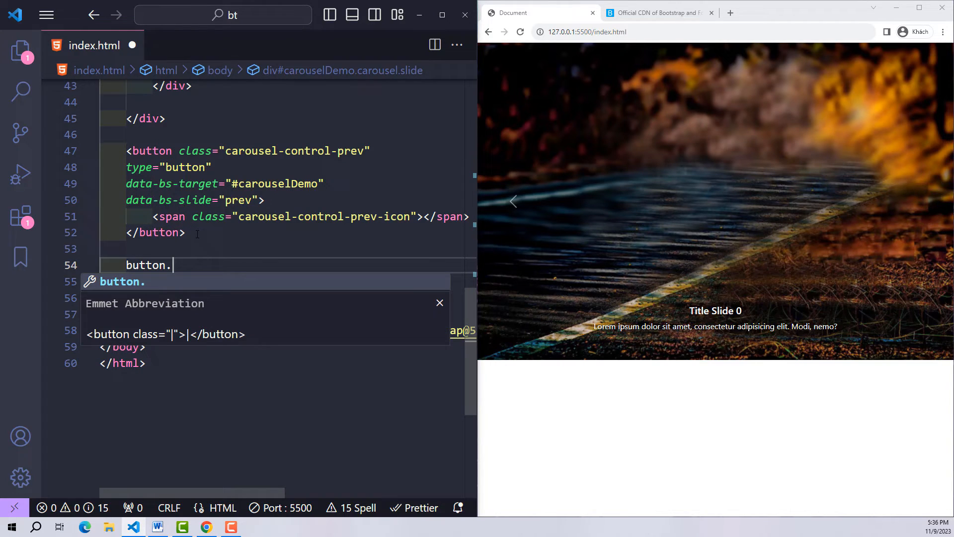
pyautogui.write('carouse')
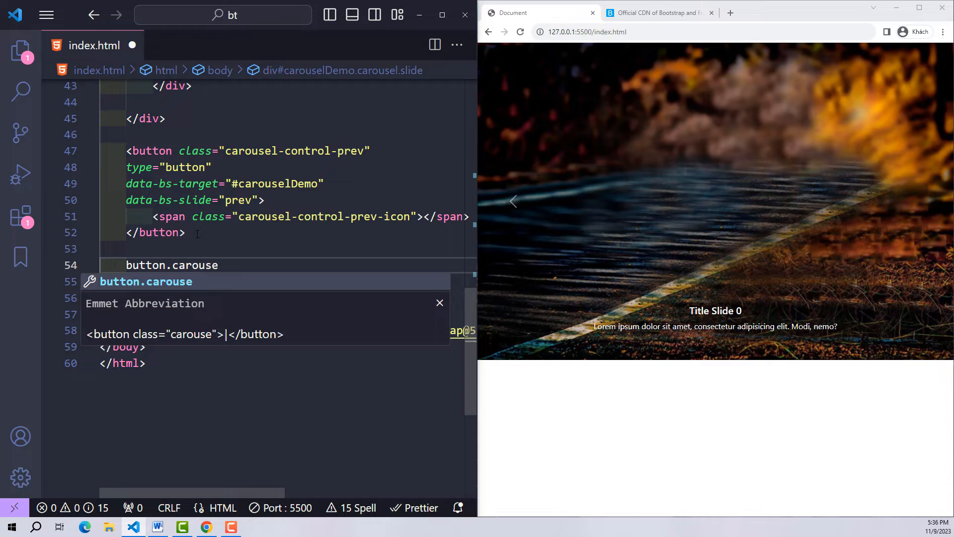
pyautogui.write('l-con')
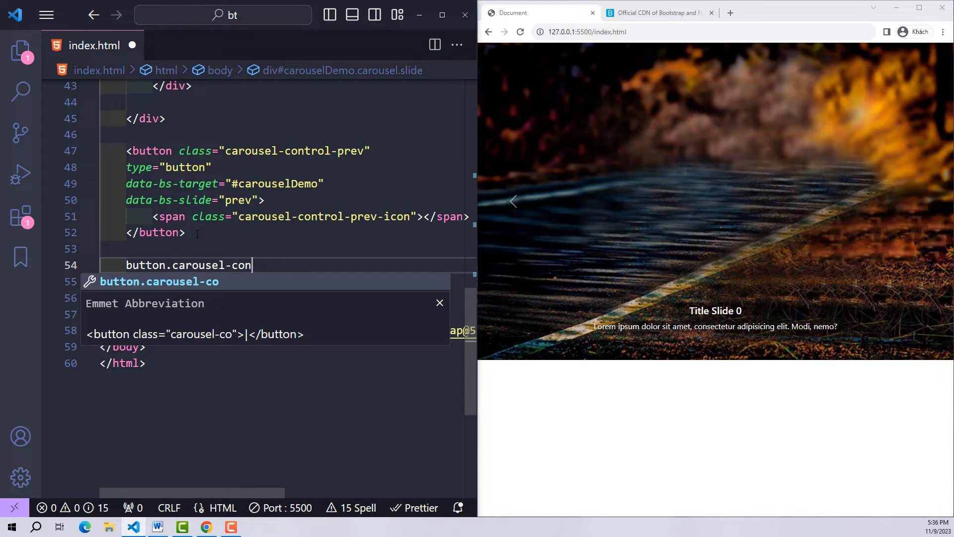
pyautogui.write('trol-n')
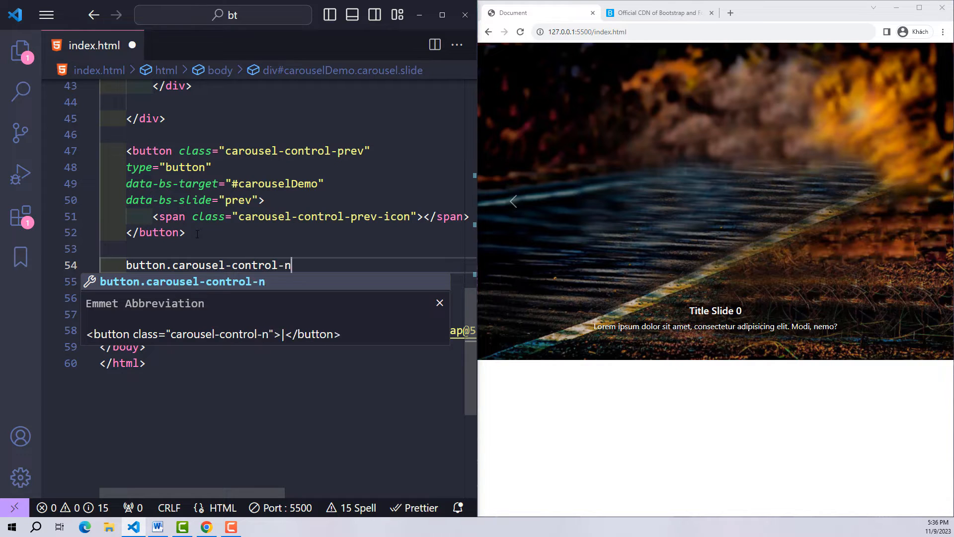
pyautogui.press('Tab')
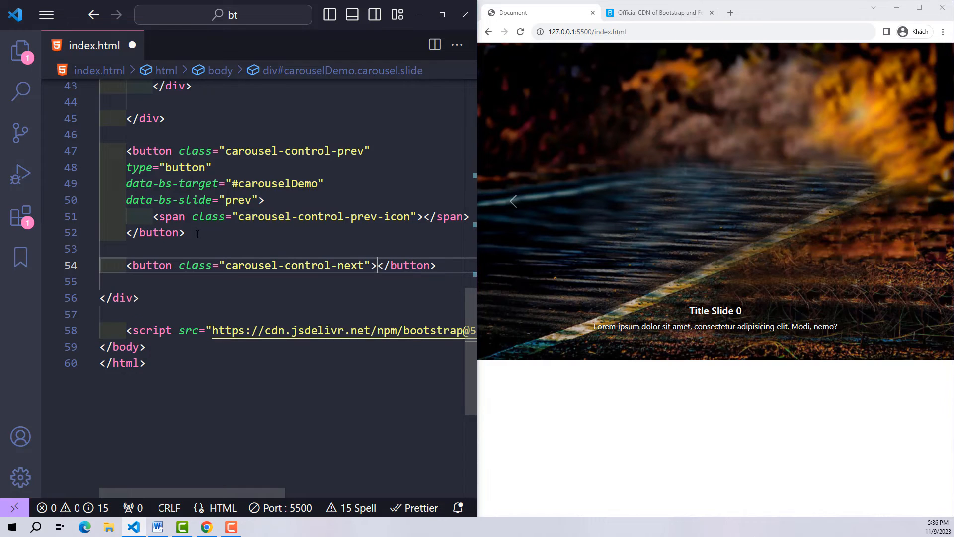
pyautogui.press('Enter')
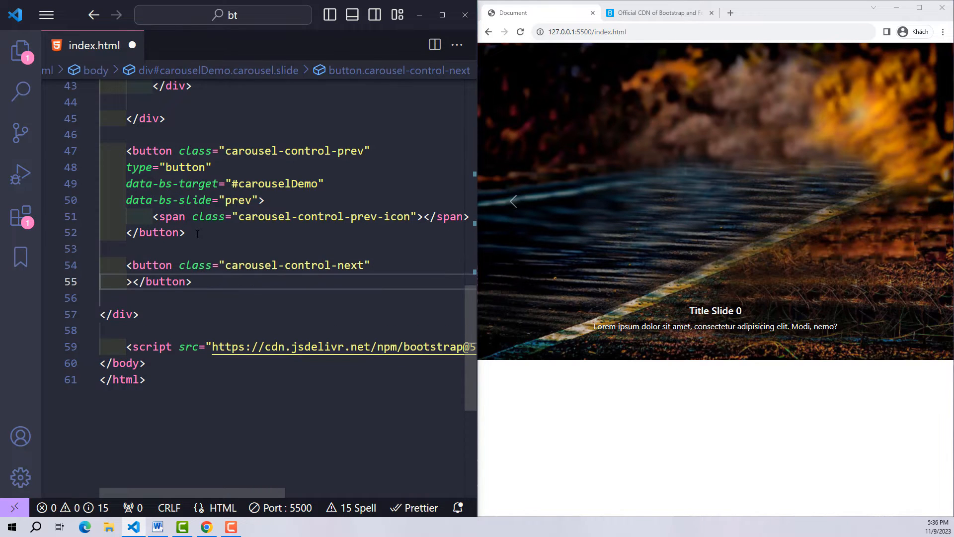
# - Give the next button type="button", data-bs-target="#carouselDemo" and data-bs-slide="next"
pyautogui.write('type="button')
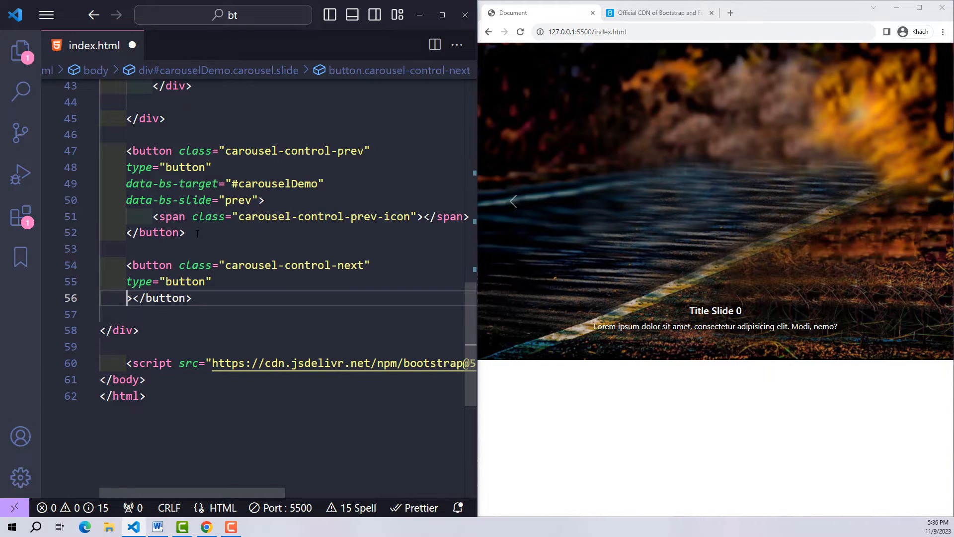
pyautogui.write('data-bs-target=""')
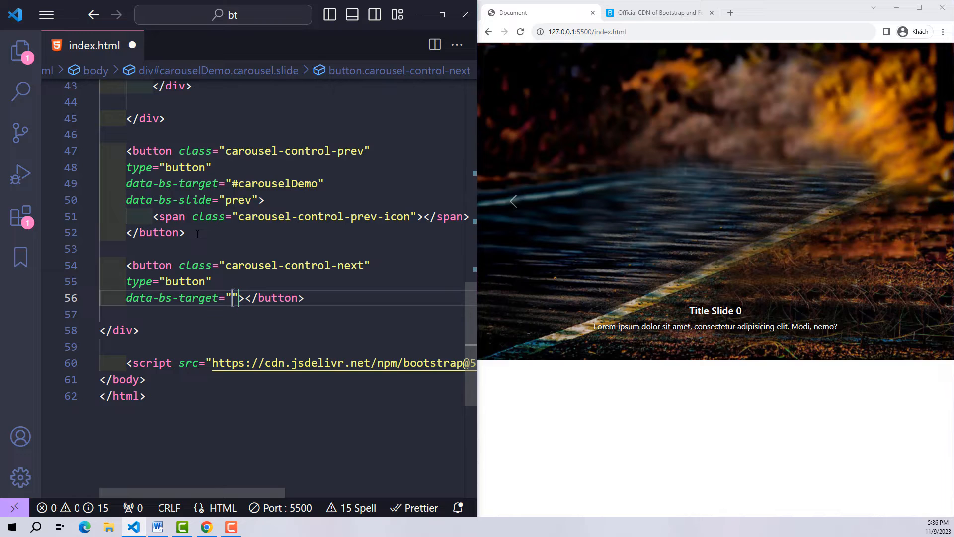
pyautogui.write('#c')
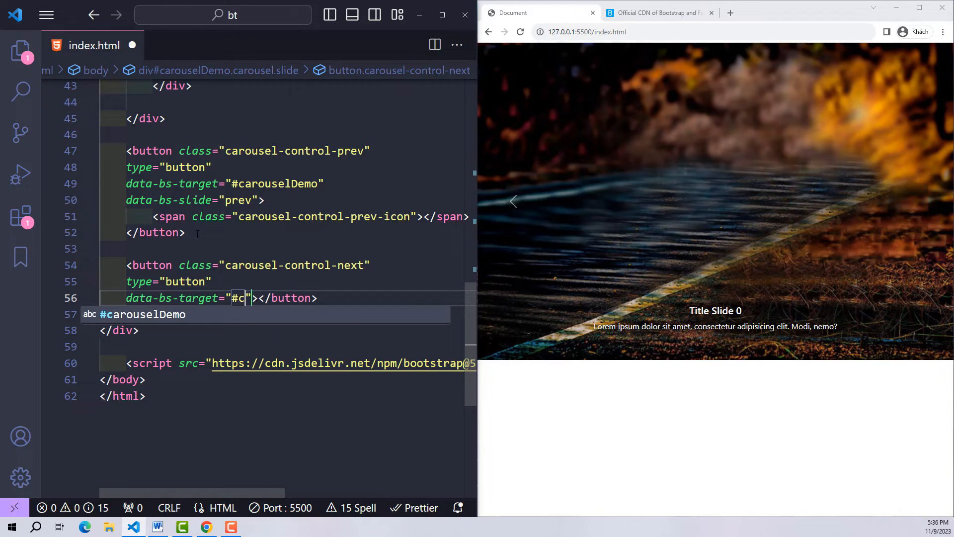
pyautogui.press('Tab')
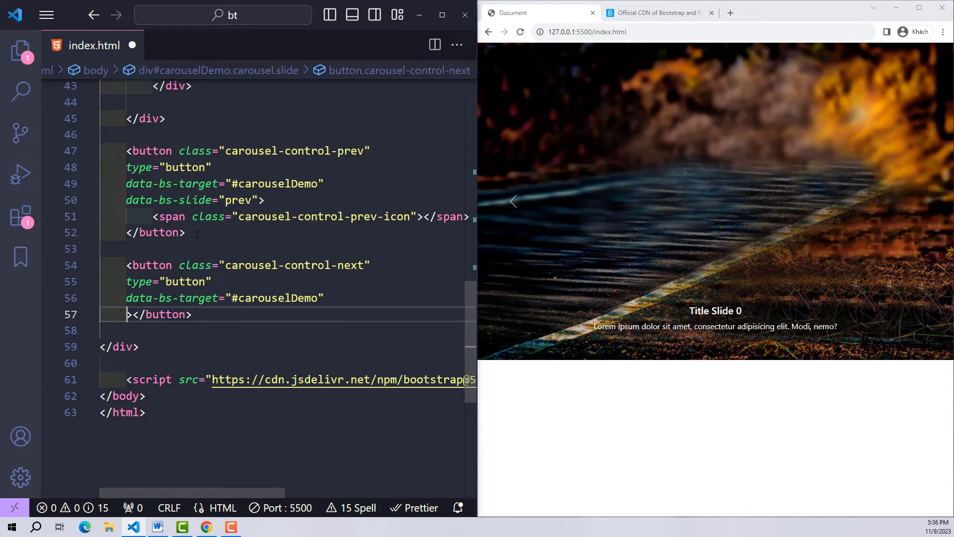
pyautogui.write('data-bs-slide="next">')
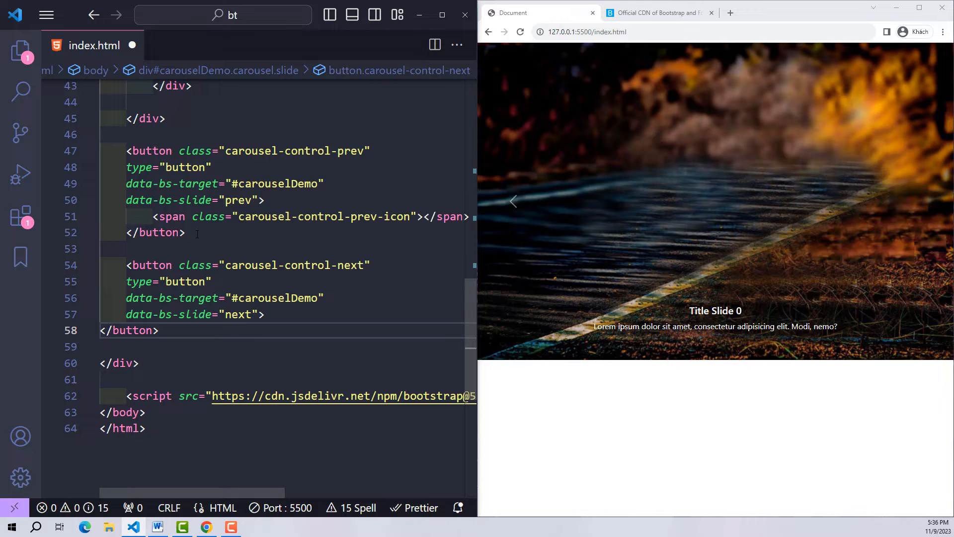
# - Add a span.carousel-control-next-icon inside the button and save
pyautogui.write('span.')
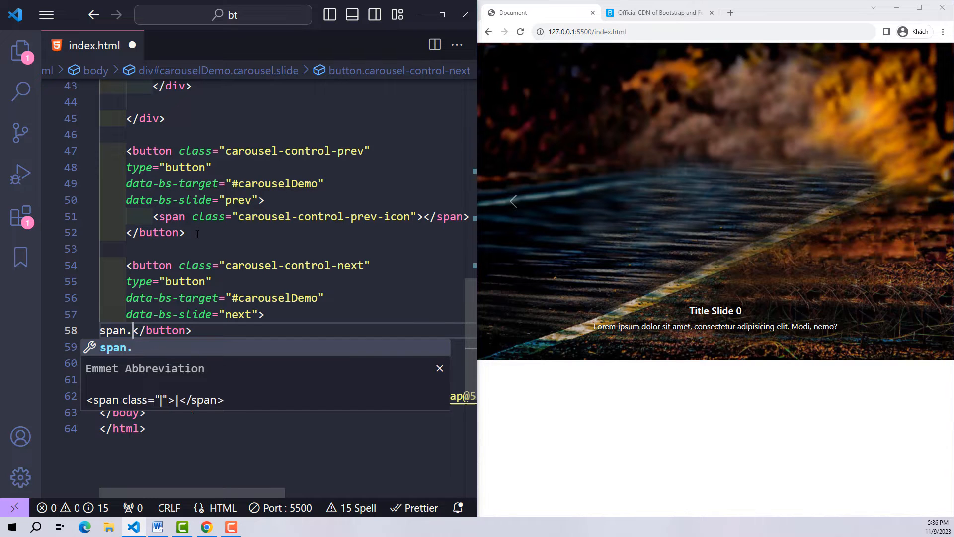
pyautogui.write('carousel-control')
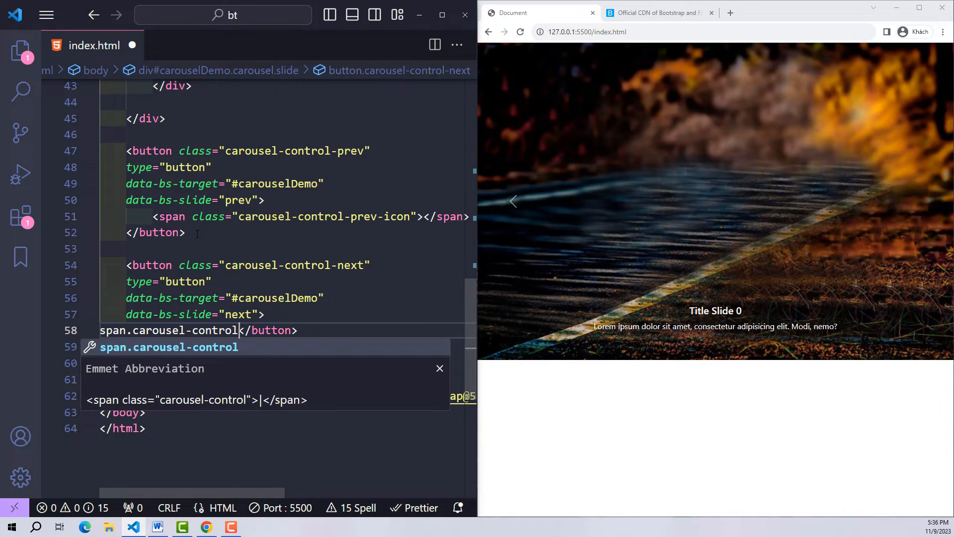
pyautogui.write('-next-icon')
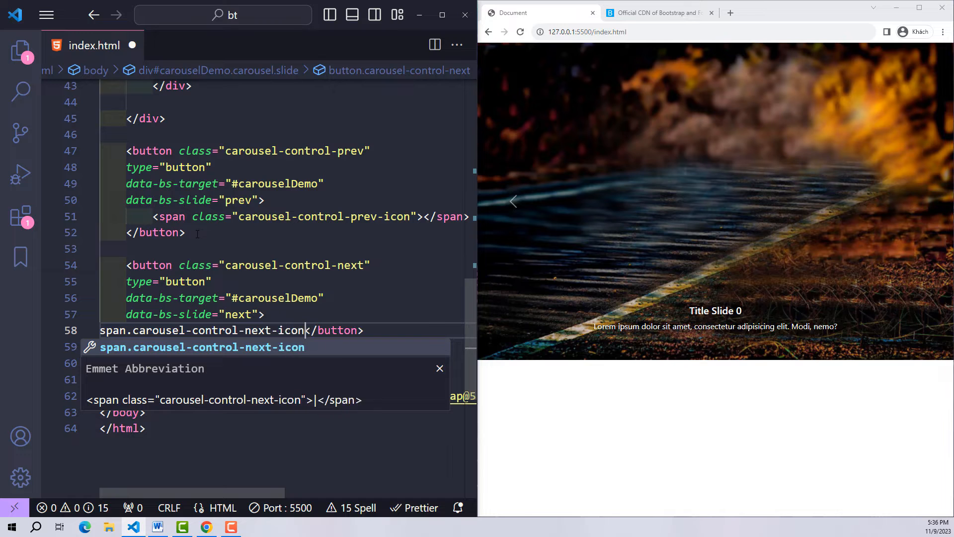
pyautogui.press('Tab')
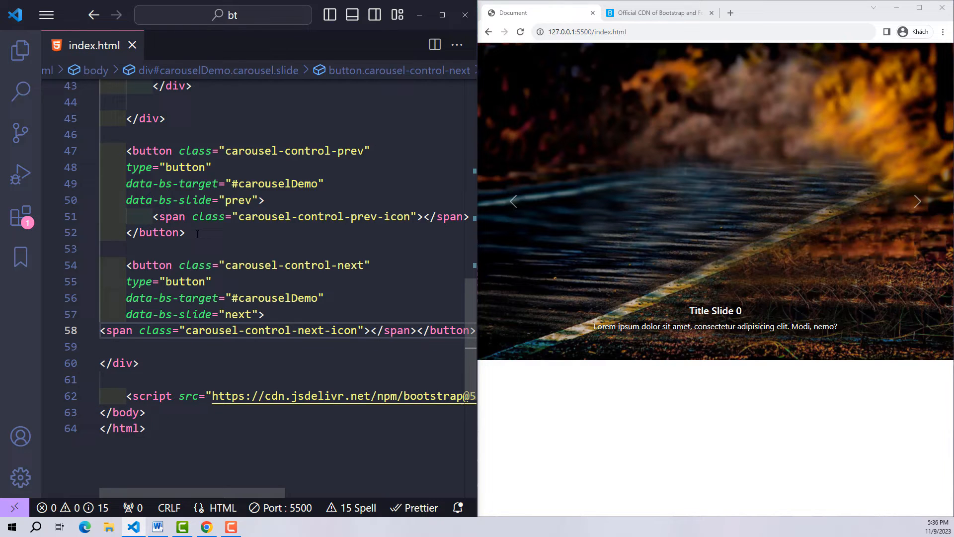
# - Cycle the Chrome carousel through all three car slides with the next arrow
pyautogui.click(918, 202)
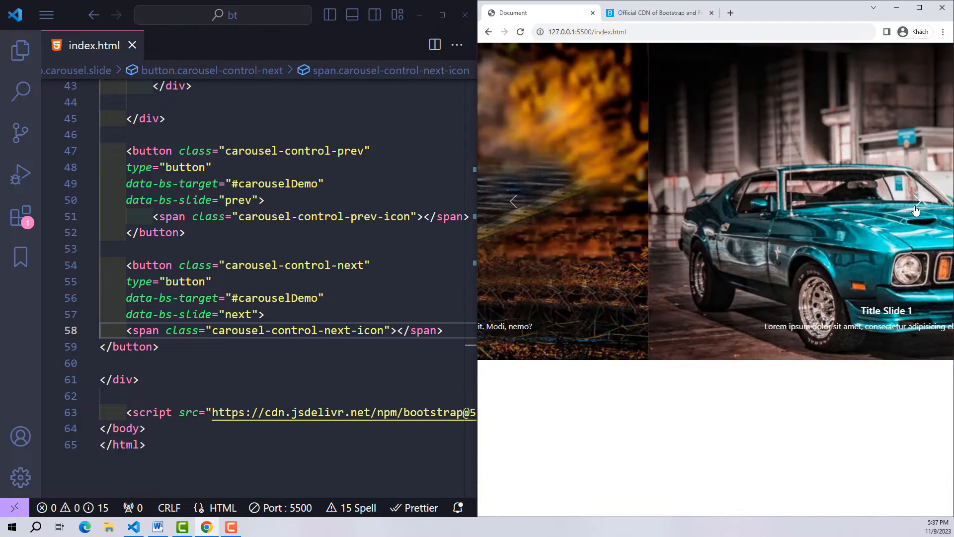
pyautogui.click(918, 201)
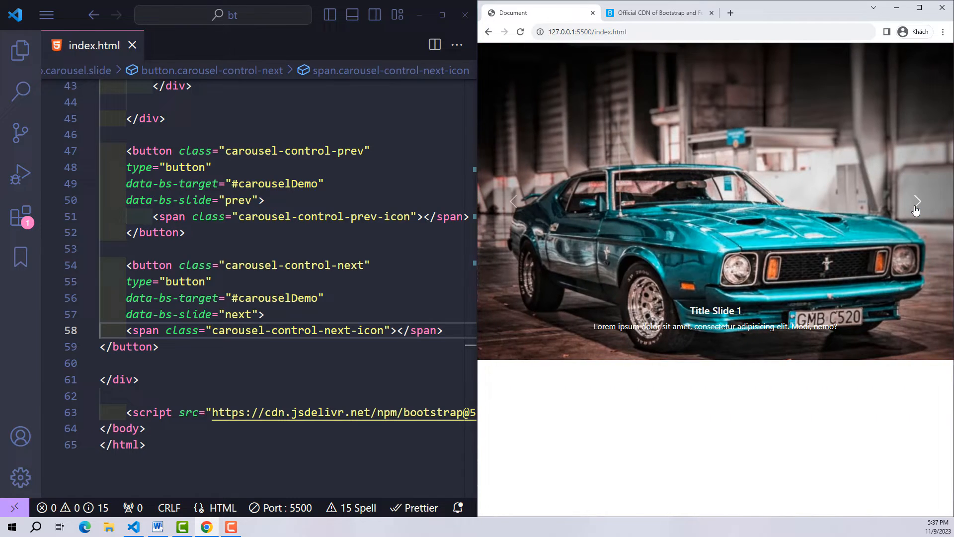
pyautogui.click(918, 202)
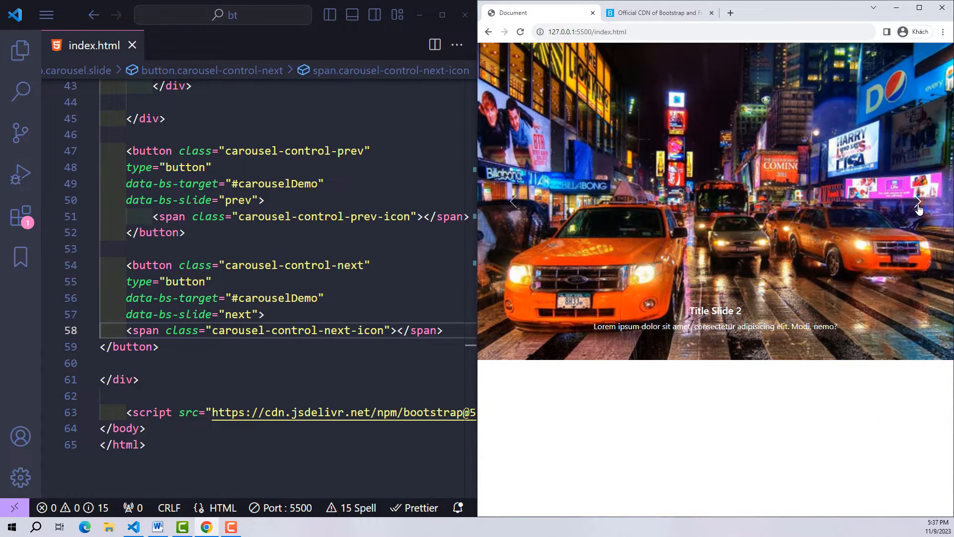
pyautogui.click(917, 201)
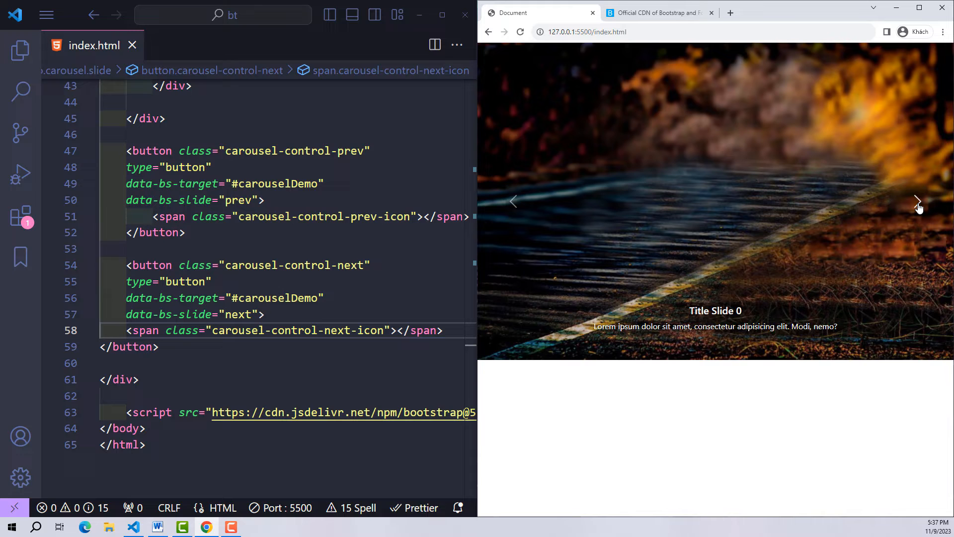
pyautogui.click(918, 200)
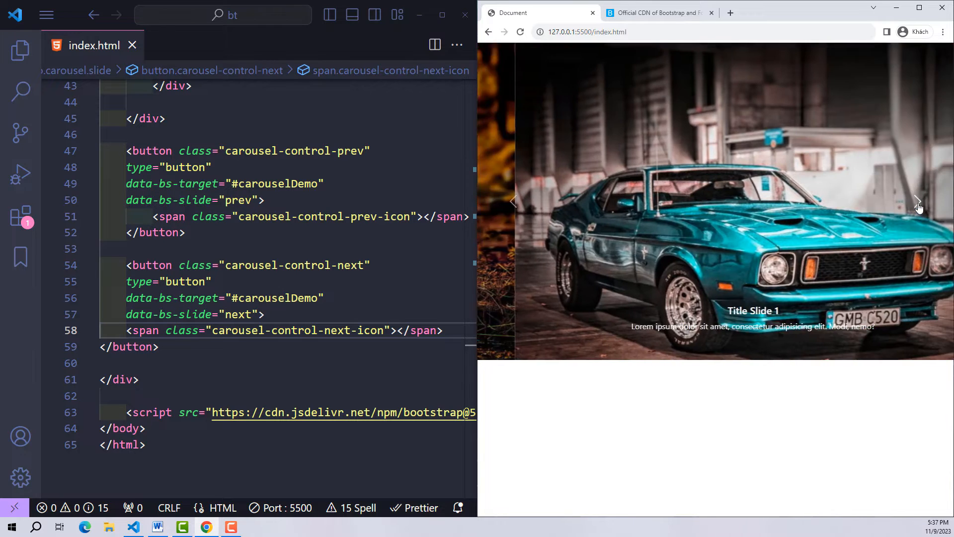
pyautogui.click(918, 200)
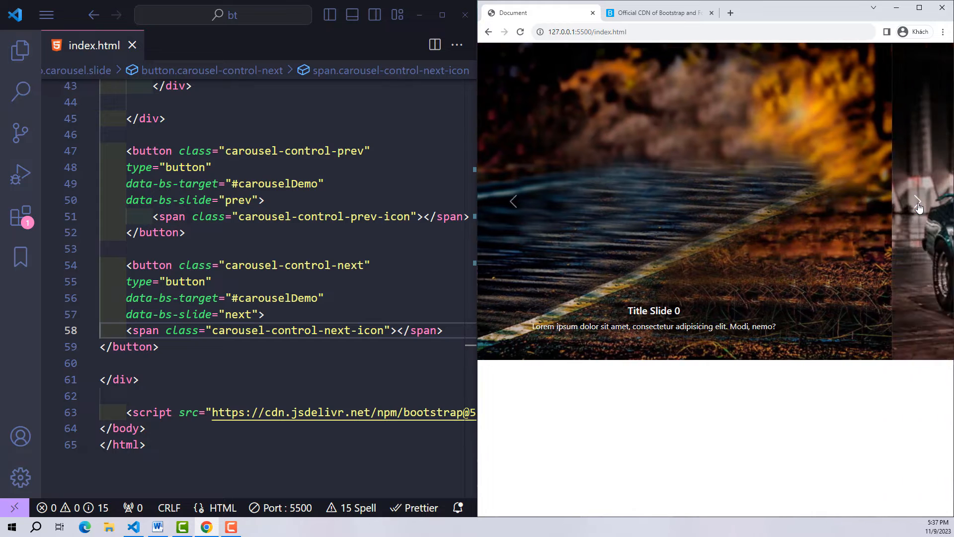
pyautogui.click(918, 201)
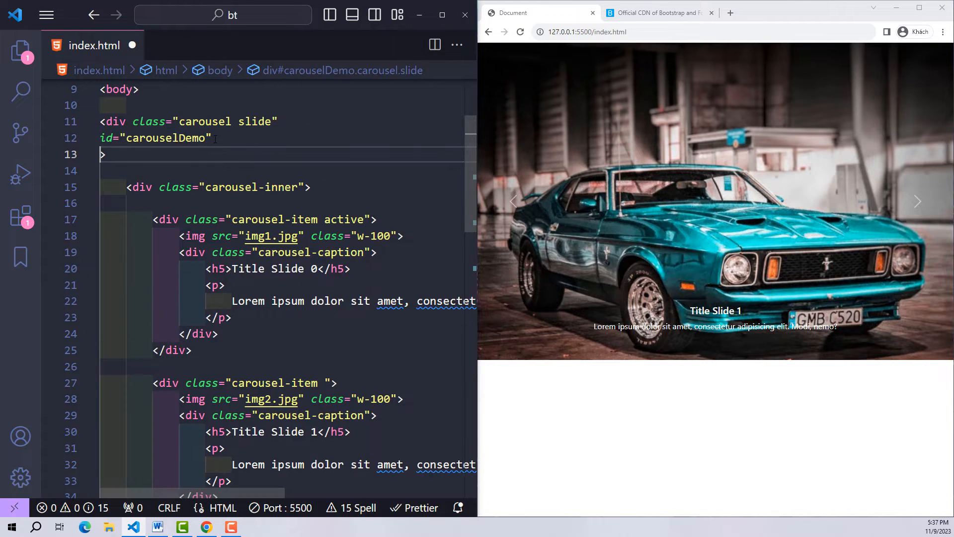
# - Add data-bs-wrap="true" to the carouselDemo container
pyautogui.write('data-')
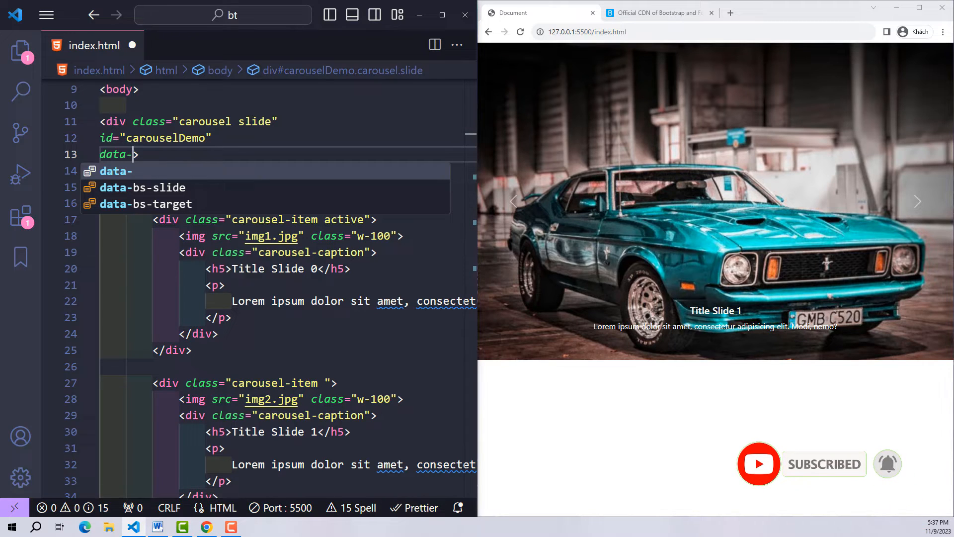
pyautogui.write('bs-wrap')
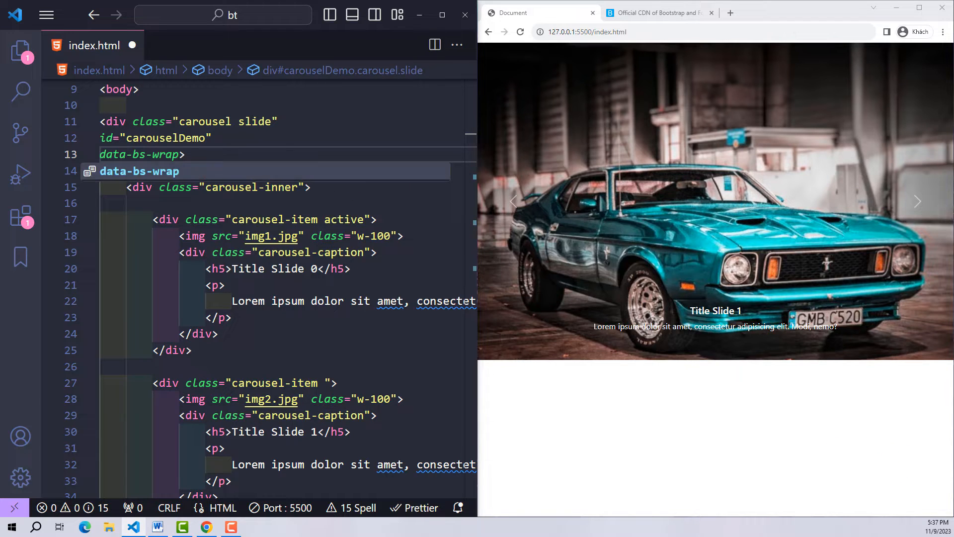
pyautogui.write('="true"')
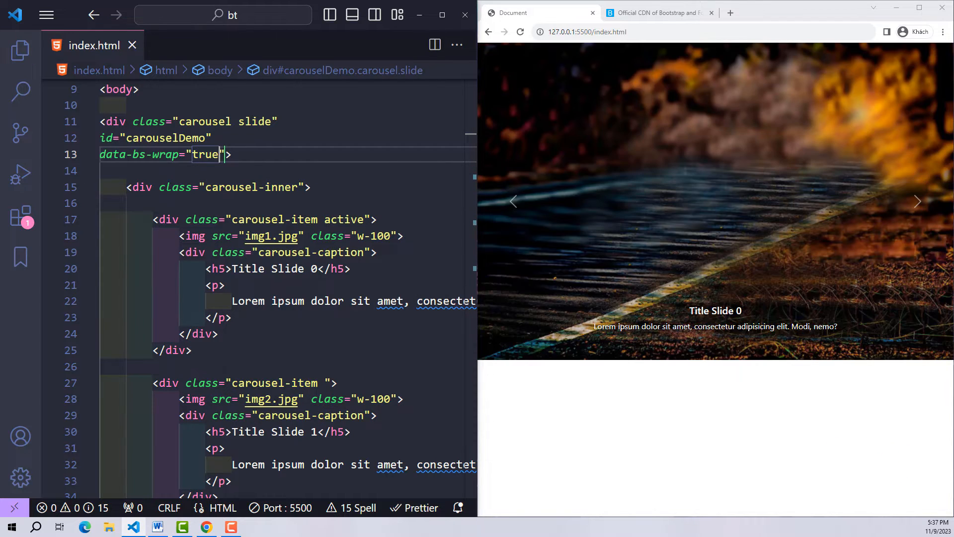
# - Try data-bs-wrap="false" against the next arrow in Chrome, then set it back to "true"
pyautogui.click(918, 202)
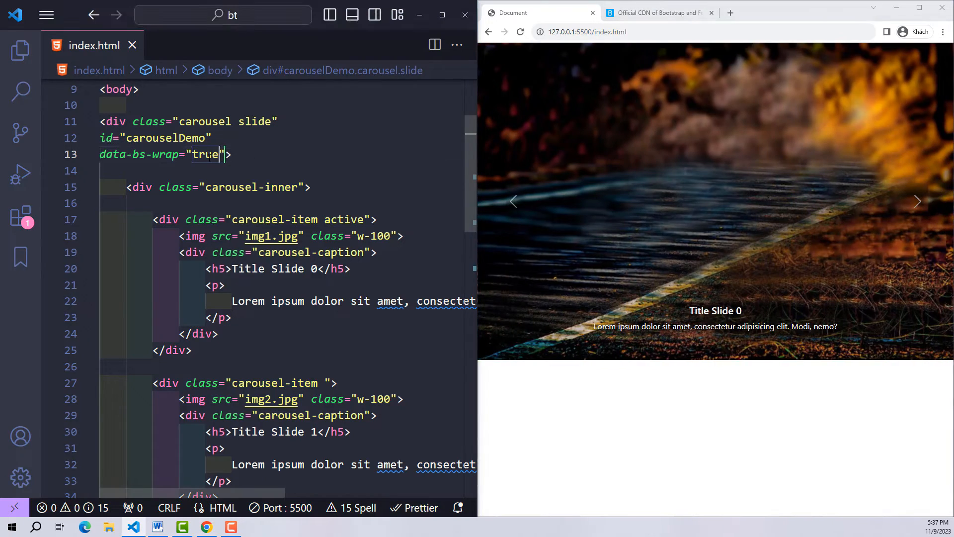
pyautogui.write('false')
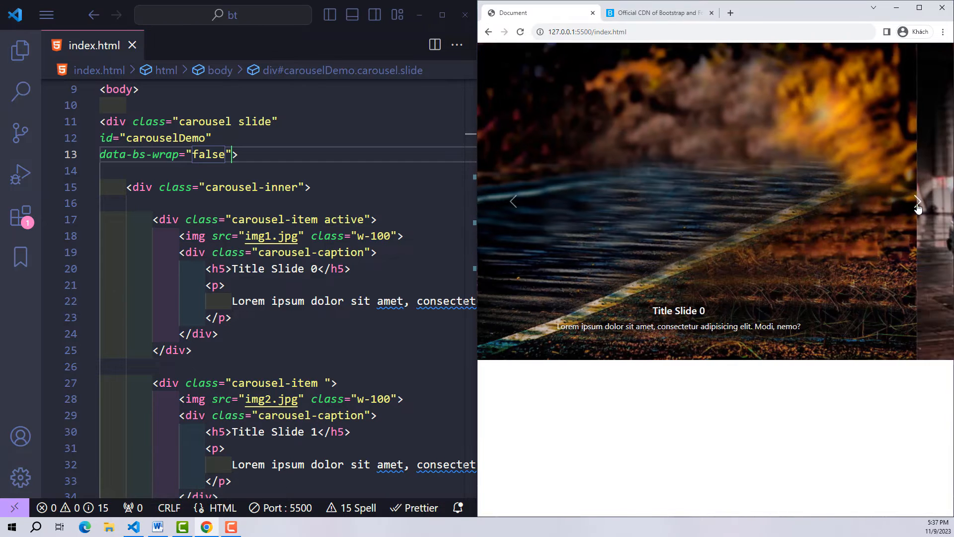
pyautogui.click(917, 202)
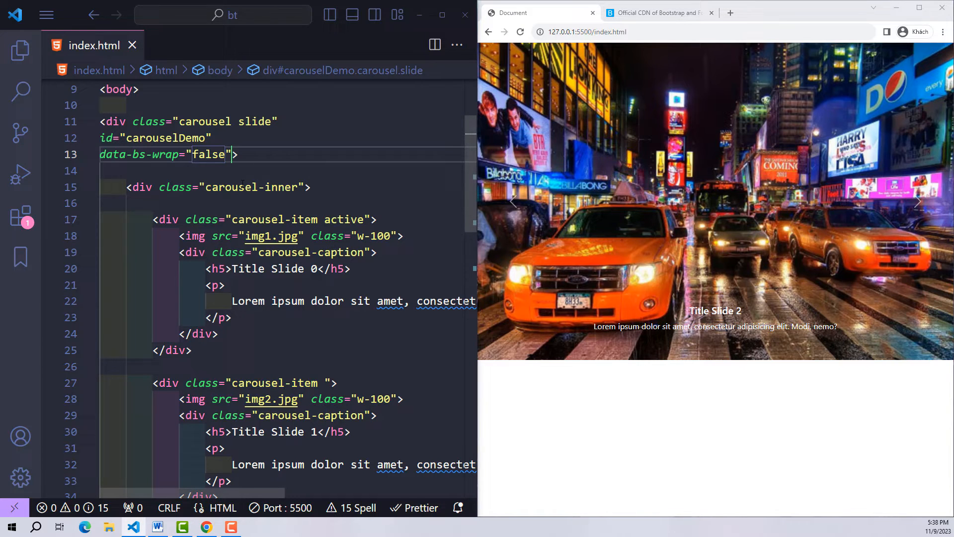
pyautogui.write('true')
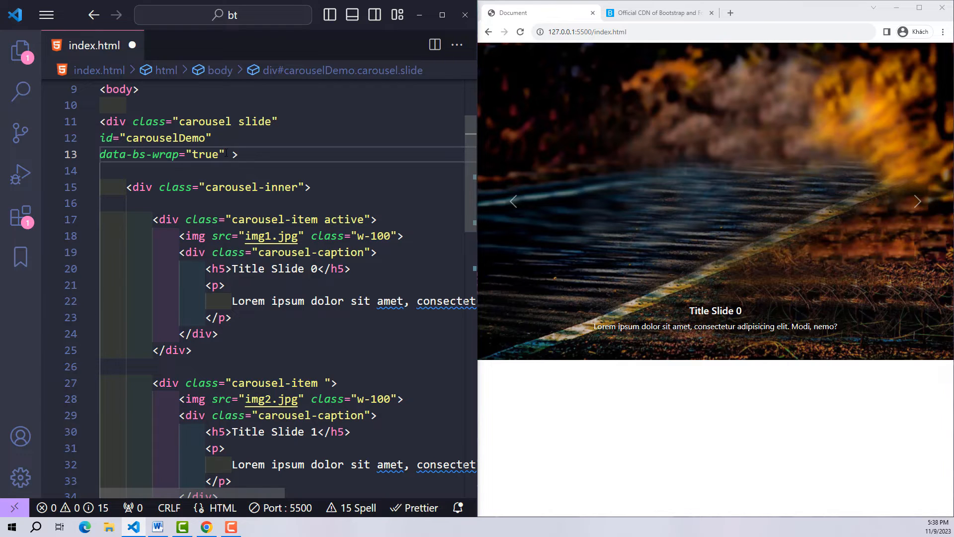
# - Add data-bs-ride="carousel" to the carousel div so it cycles on its own, and save
pyautogui.write('data->')
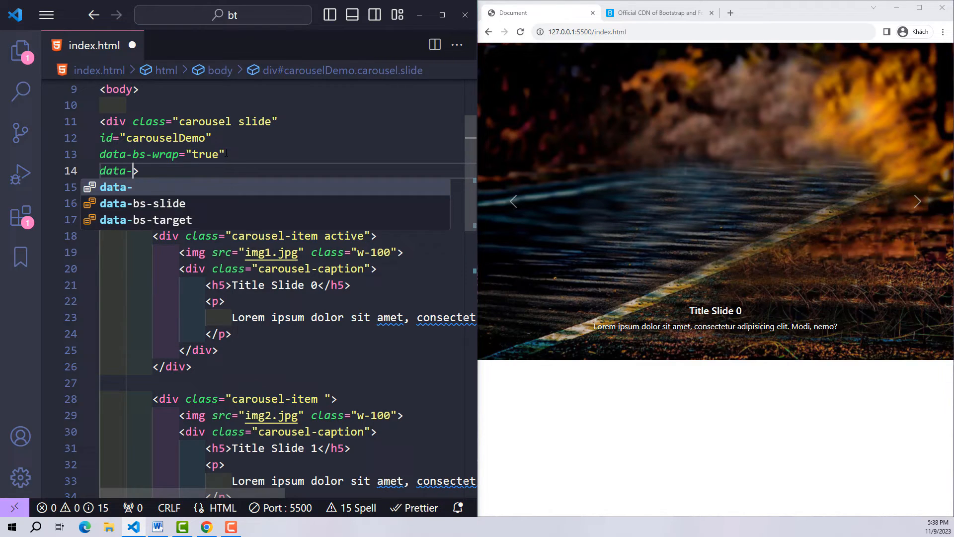
pyautogui.write('bs-ride="ca')
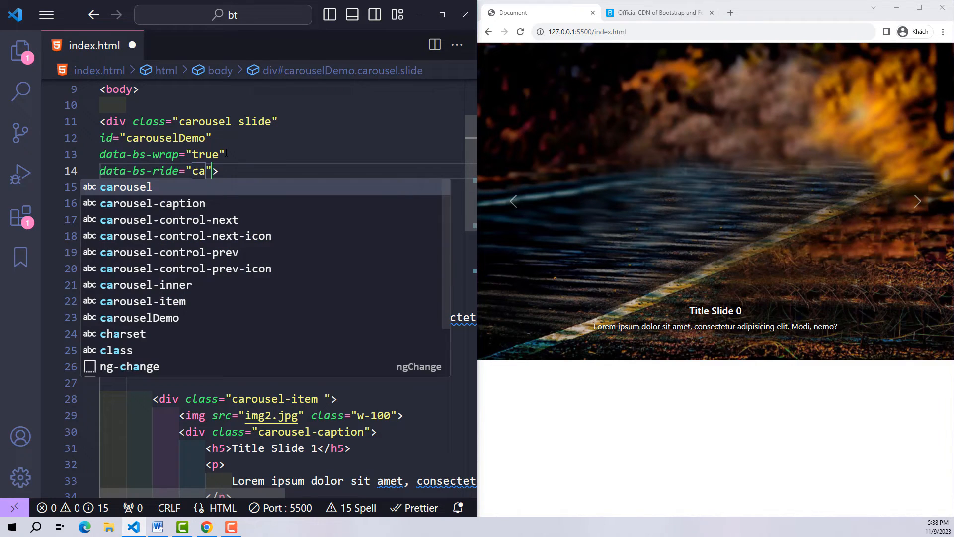
pyautogui.press('Tab')
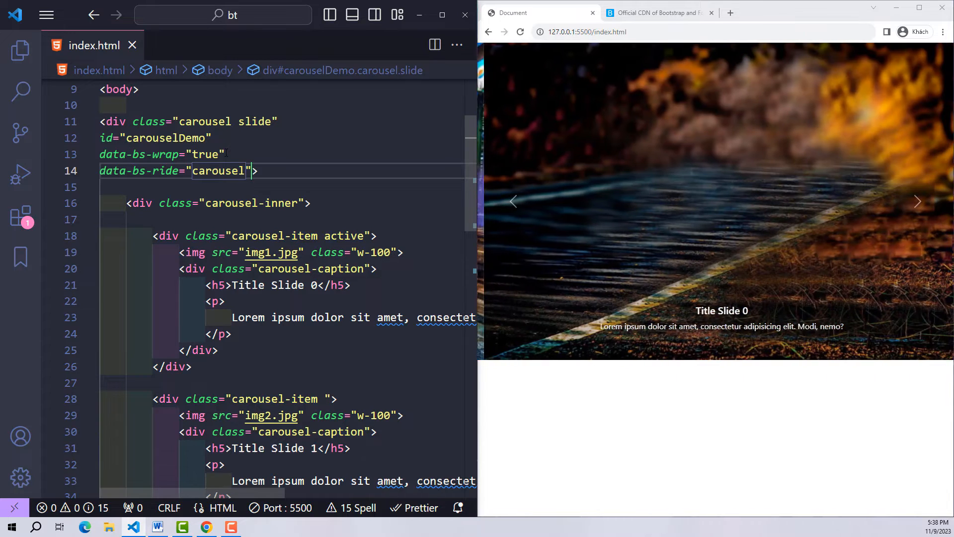
pyautogui.scroll(-3)
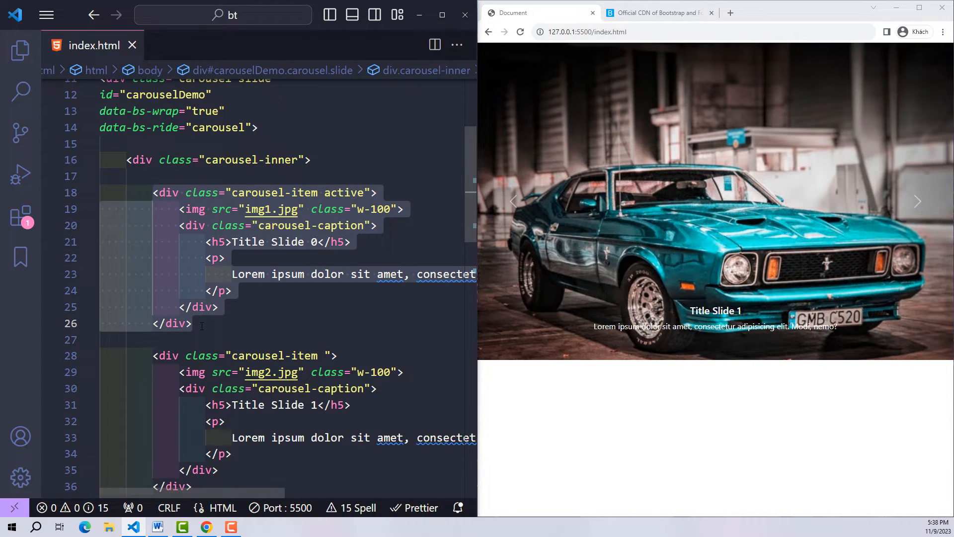
# - Give the first carousel-item data-bs-interval="2000"
pyautogui.scroll(-3)
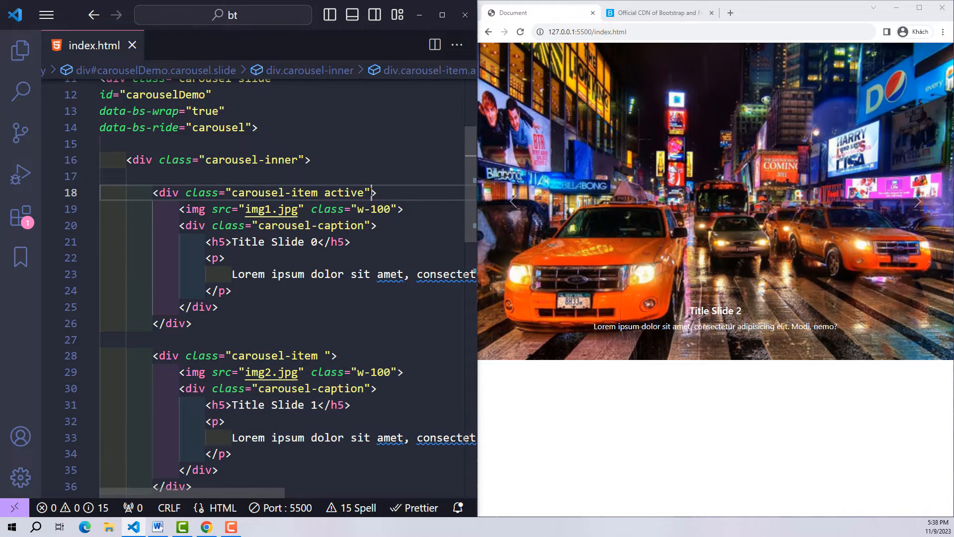
pyautogui.write('d>')
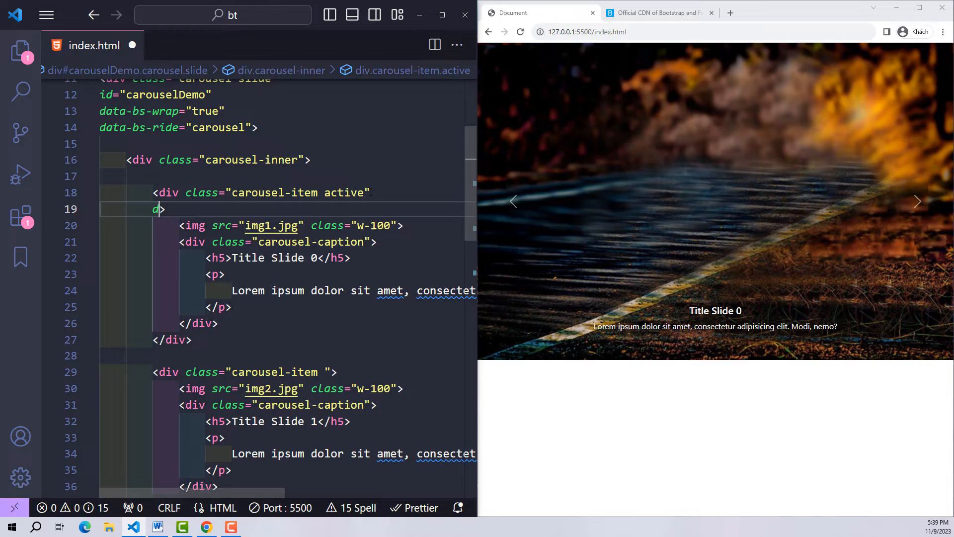
pyautogui.write('ata-bs')
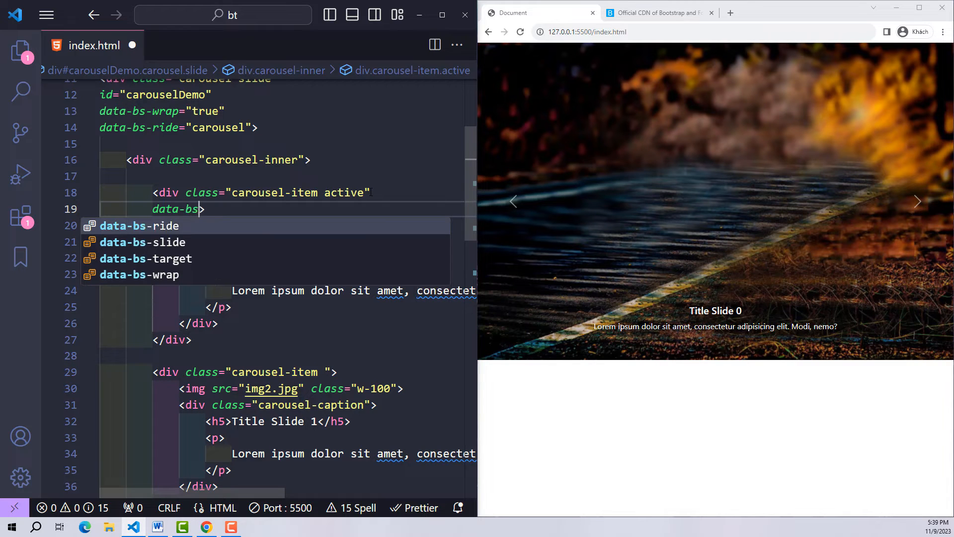
pyautogui.write('i')
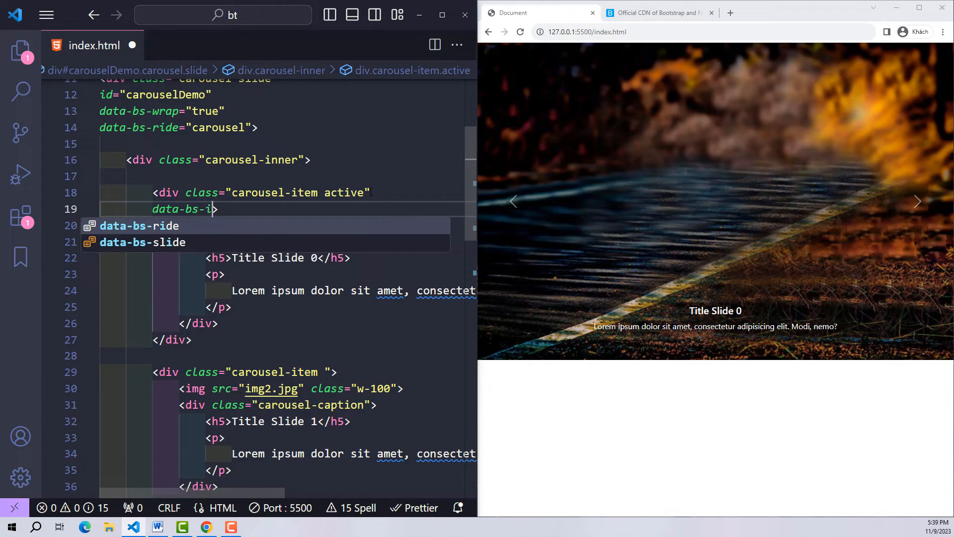
pyautogui.write('nterval="')
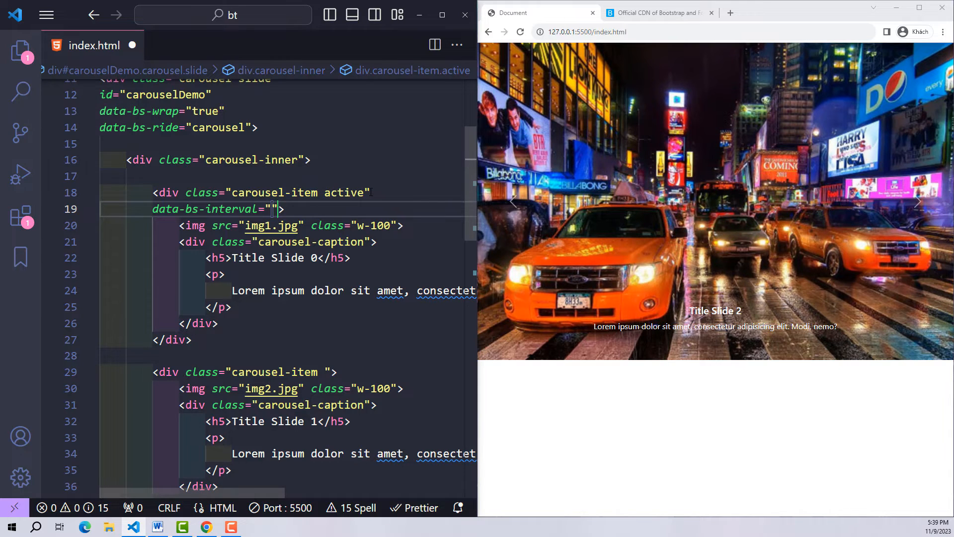
pyautogui.write('2000')
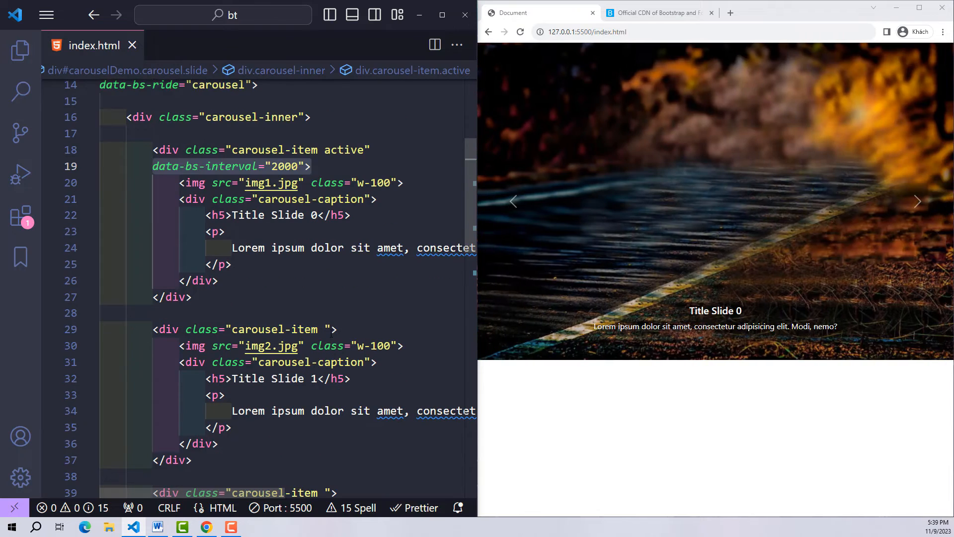
# - Give the second carousel-item a data-bs-interval as well, ending at 2000, and save
pyautogui.write('data-bs-interval="2000">')
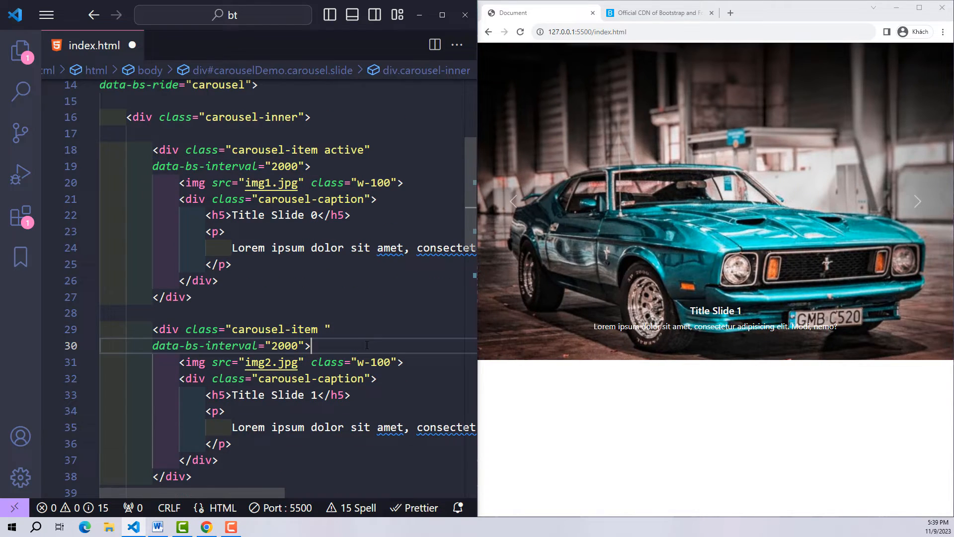
pyautogui.write('1000')
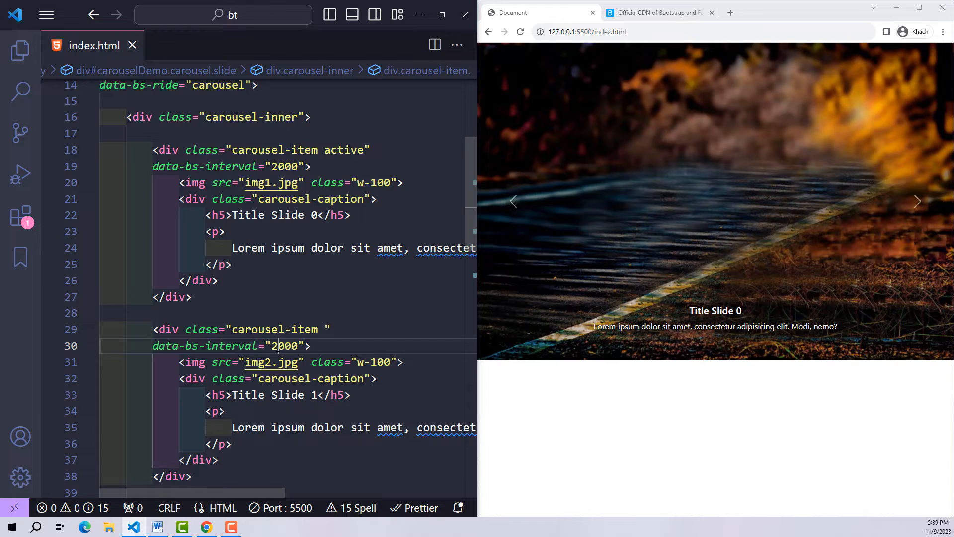
pyautogui.scroll(-3)
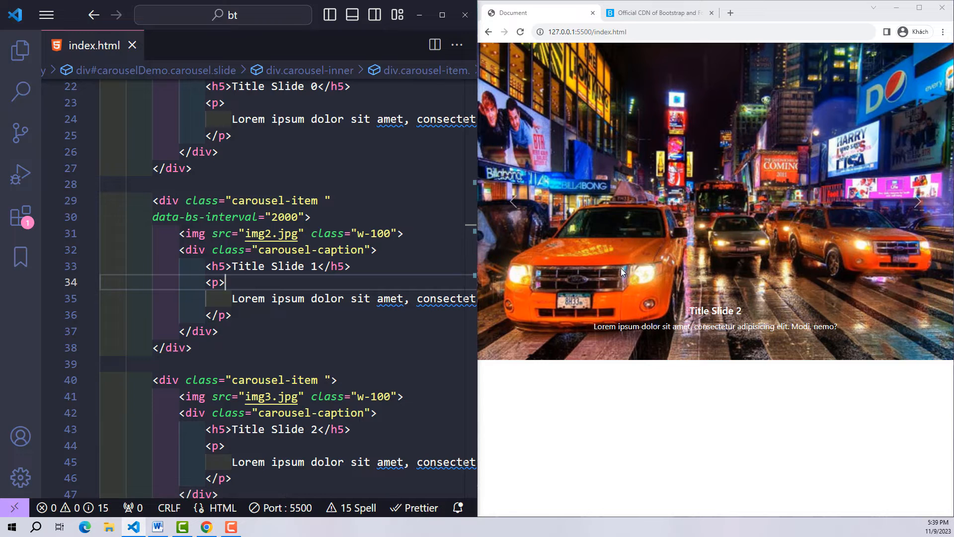
pyautogui.moveTo(725, 354)
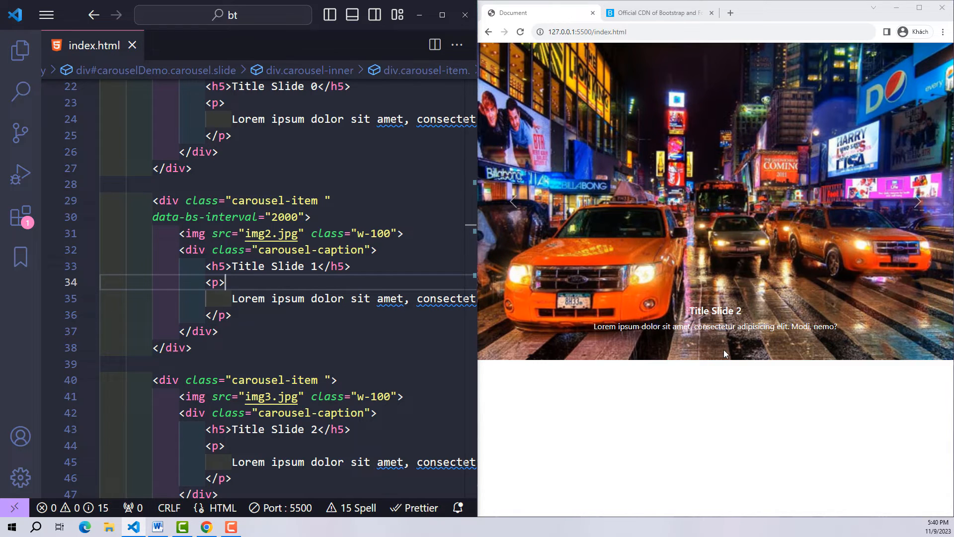
pyautogui.scroll(-3)
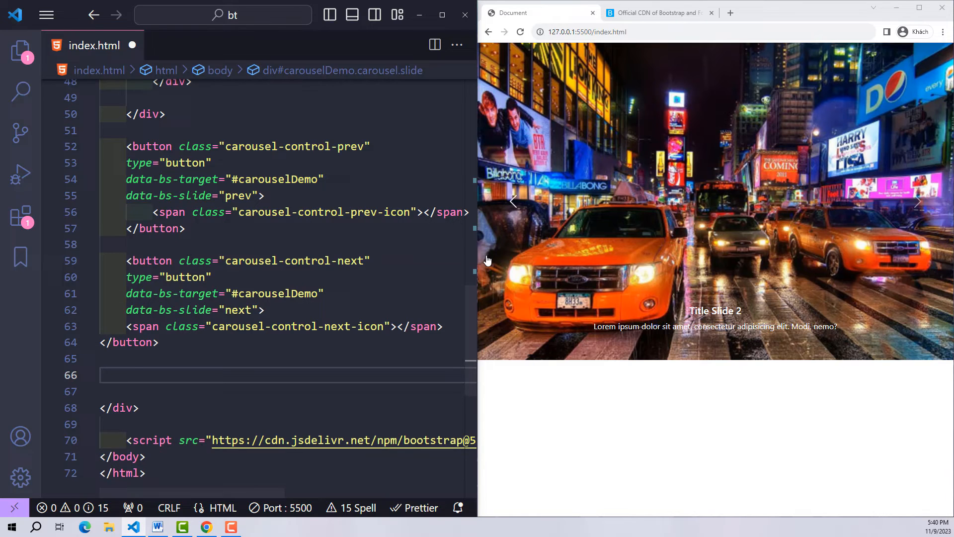
# - Add a carousel-indicators div below the next button holding type="button" buttons
pyautogui.write('.carousel-indica')
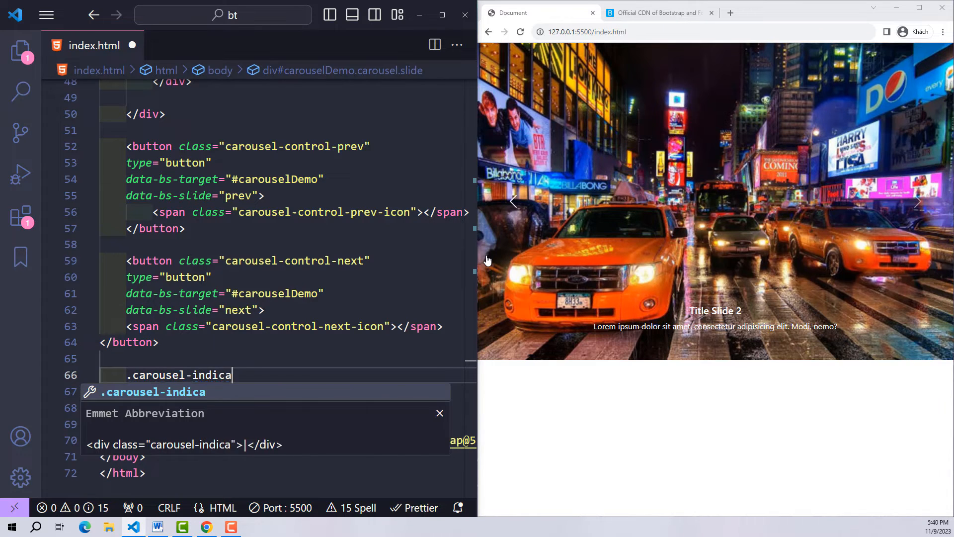
pyautogui.press('Tab')
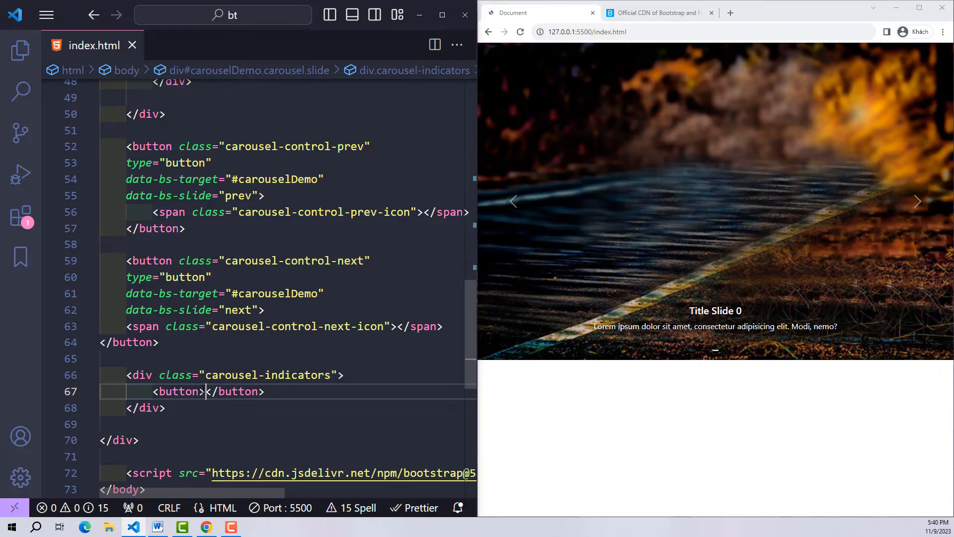
pyautogui.write('type="button"')
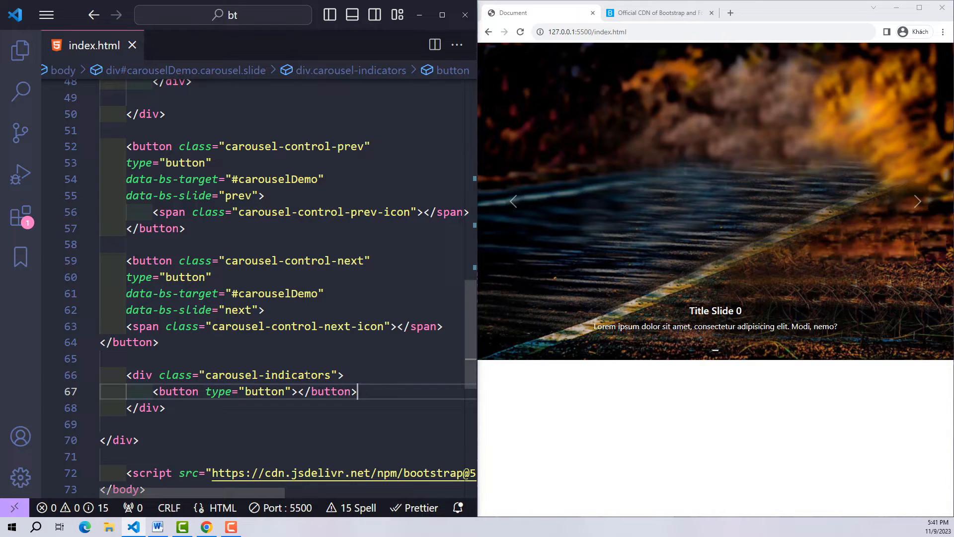
# - Mark the first indicator button class="active" and save
pyautogui.scroll(-3)
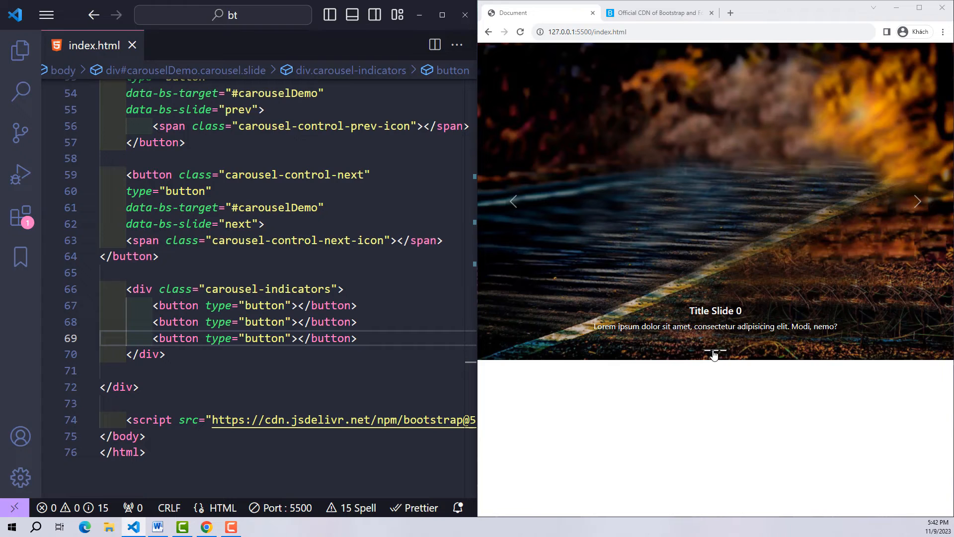
pyautogui.click(299, 306)
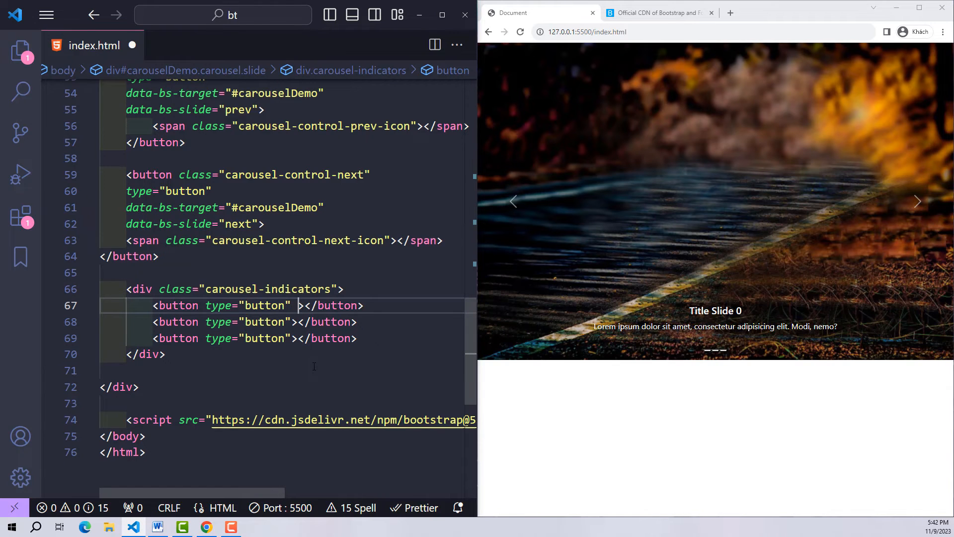
pyautogui.write('class="active')
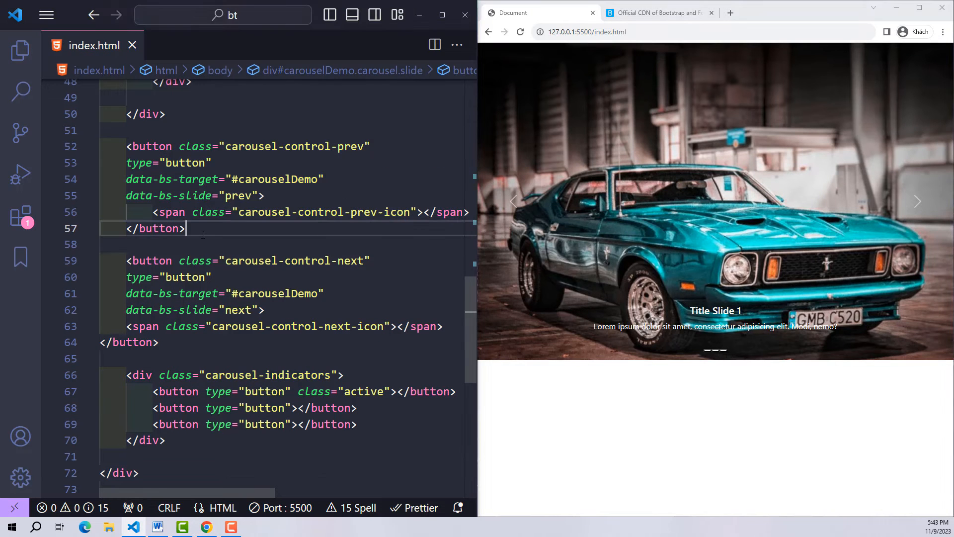
pyautogui.click(266, 196)
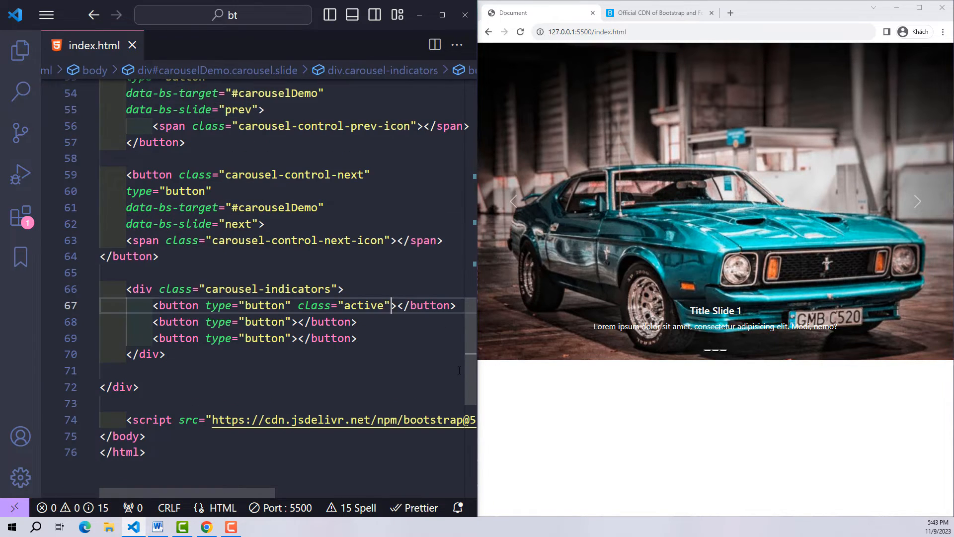
# - Give the first indicator button data-bs-target="#carouselDemo" and data-bs-slide-to="0"
pyautogui.write('data-bs-target="#carouselDemo"></button>')
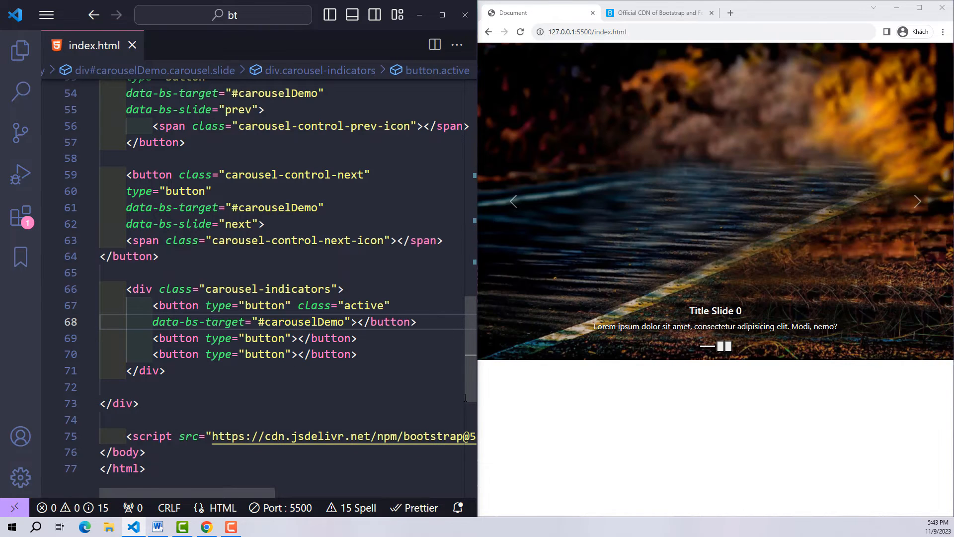
pyautogui.write('data-bs-slide></button>')
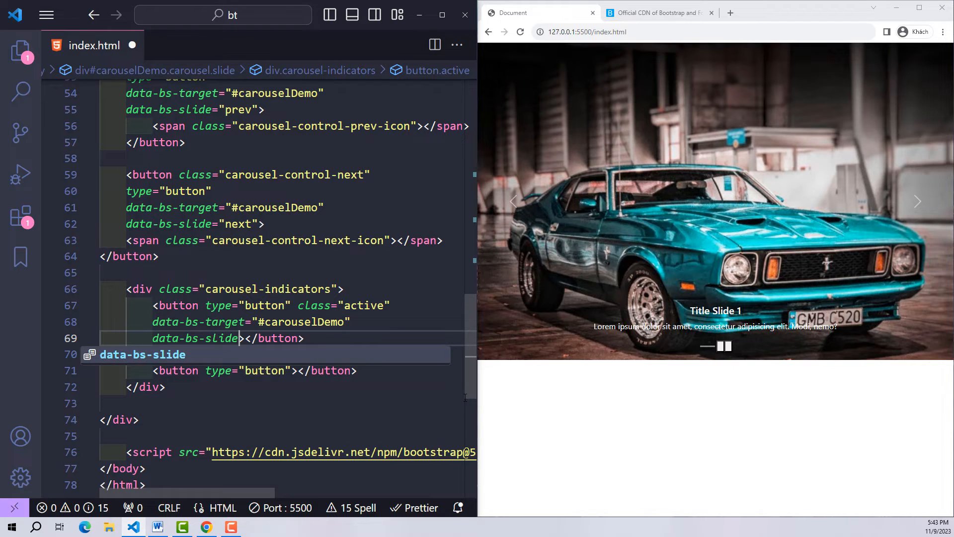
pyautogui.write('-to')
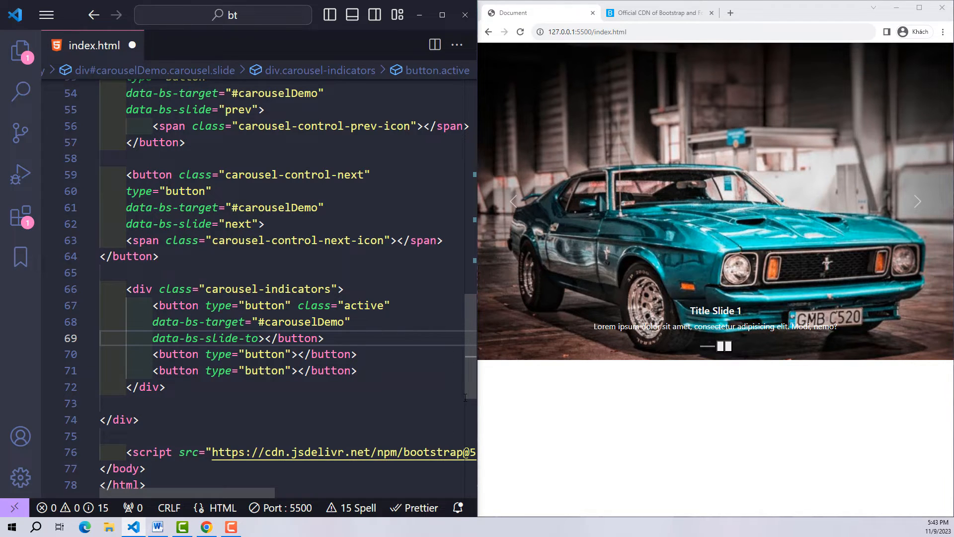
pyautogui.write('"')
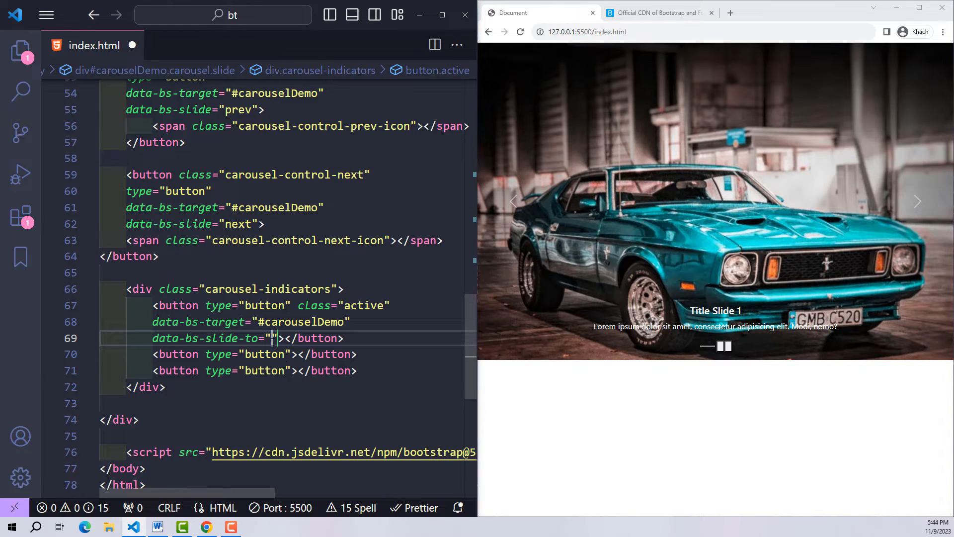
pyautogui.write('0')
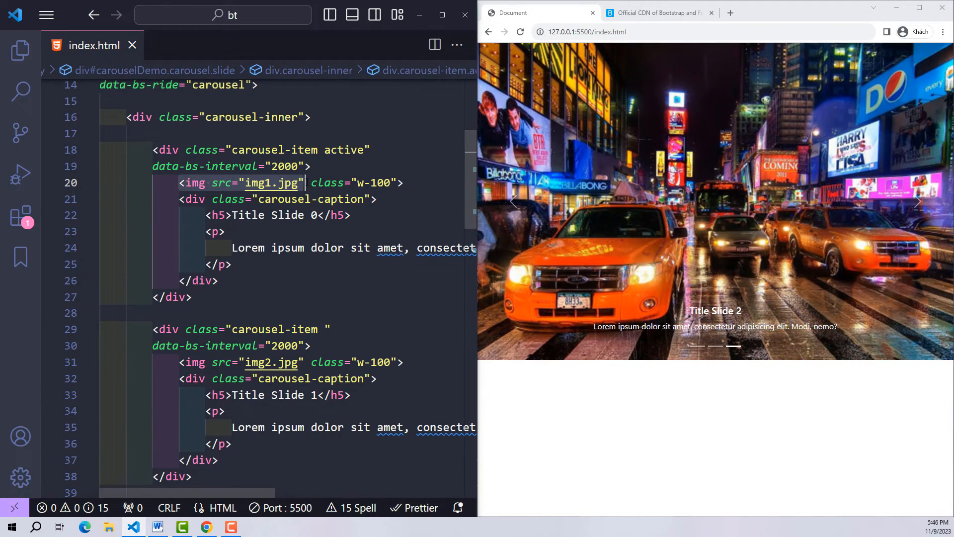
# - Put img1.jpg, img2.jpg and img3.jpg thumbnails inside the three indicator buttons and save
pyautogui.scroll(-3)
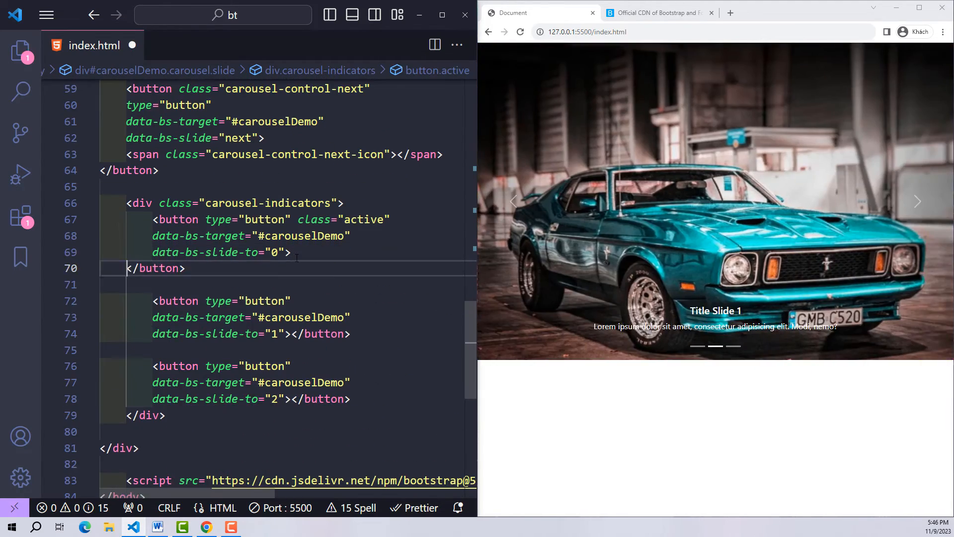
pyautogui.write('<img src="img1.jpg" />')
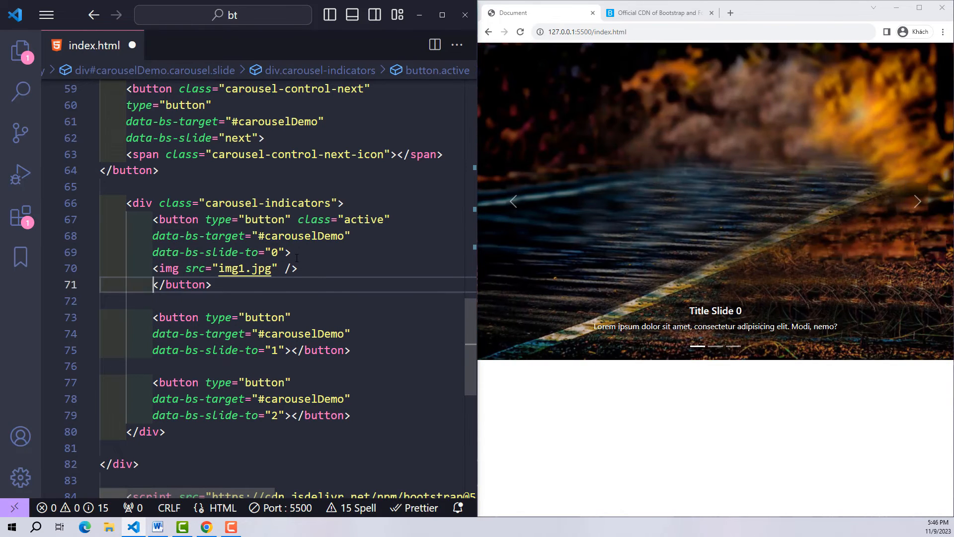
pyautogui.press('ctrl+s')
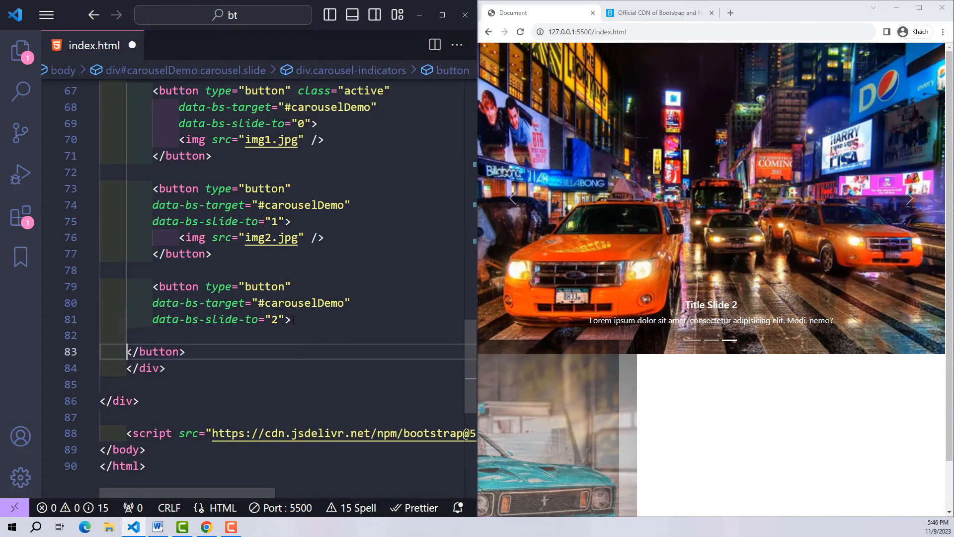
pyautogui.write('<img src="img3.jpg" />')
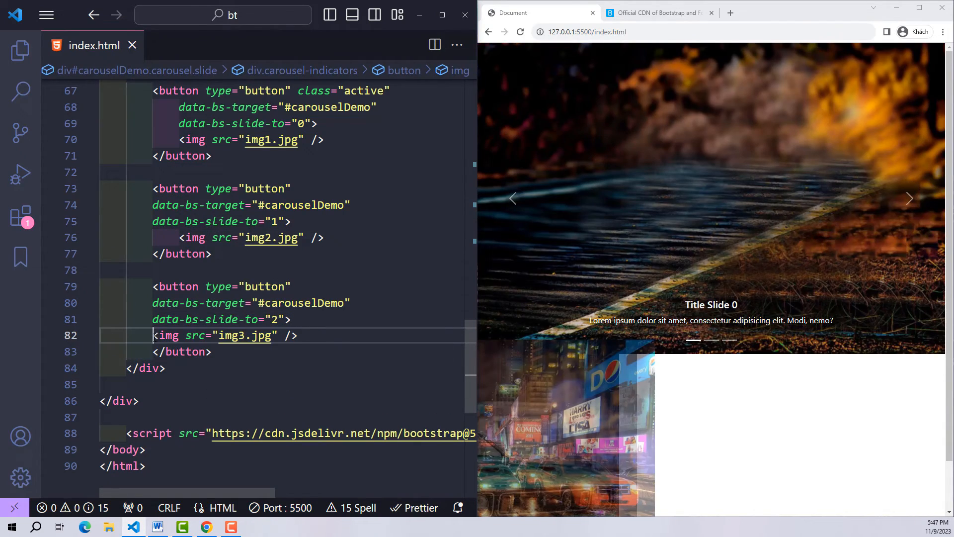
pyautogui.click(167, 368)
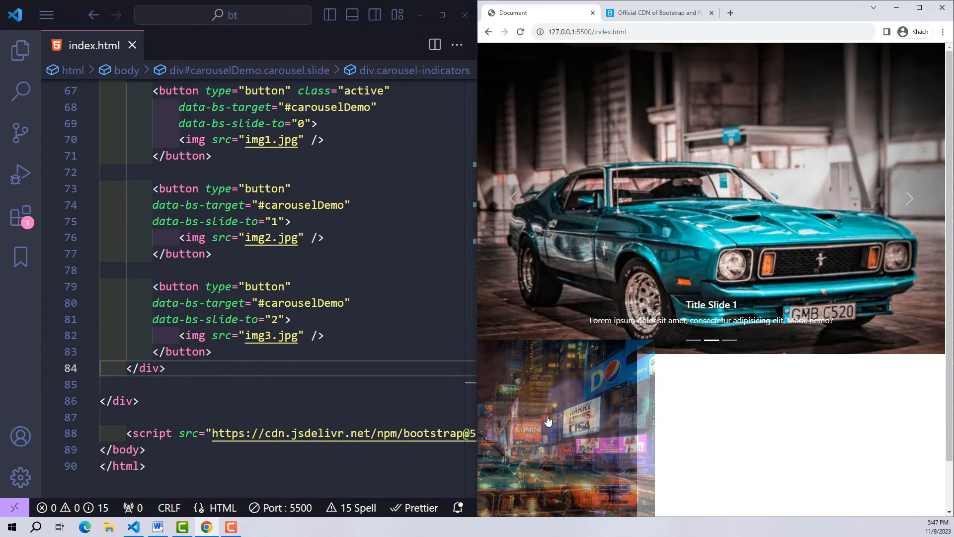
pyautogui.moveTo(722, 355)
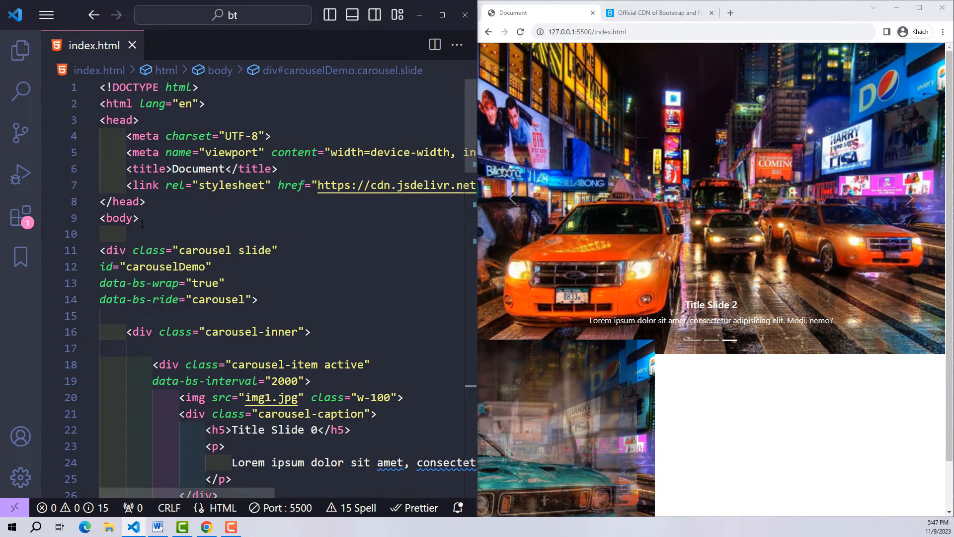
# - Add a style block with .carousel-indicators img {width: 70px; display: block;}
pyautogui.write('s')
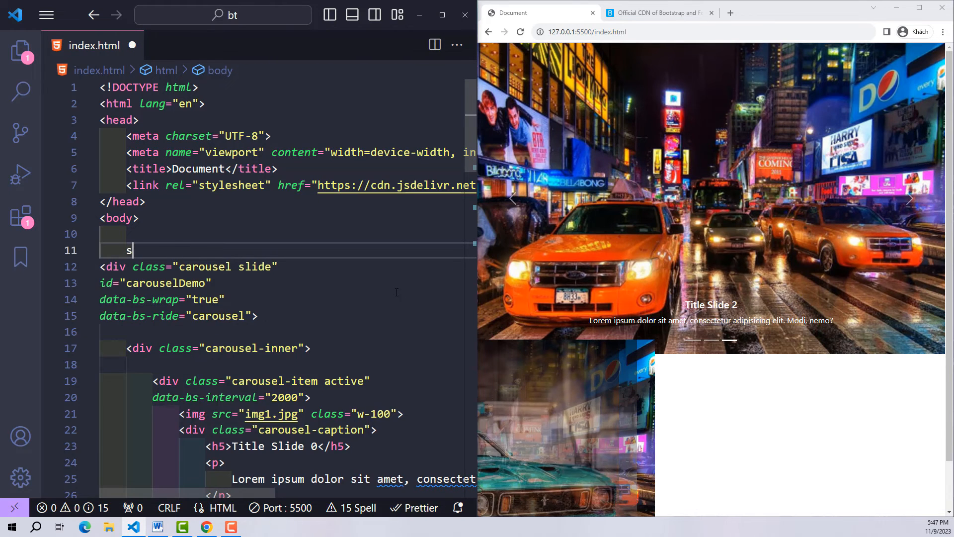
pyautogui.write('tyle>')
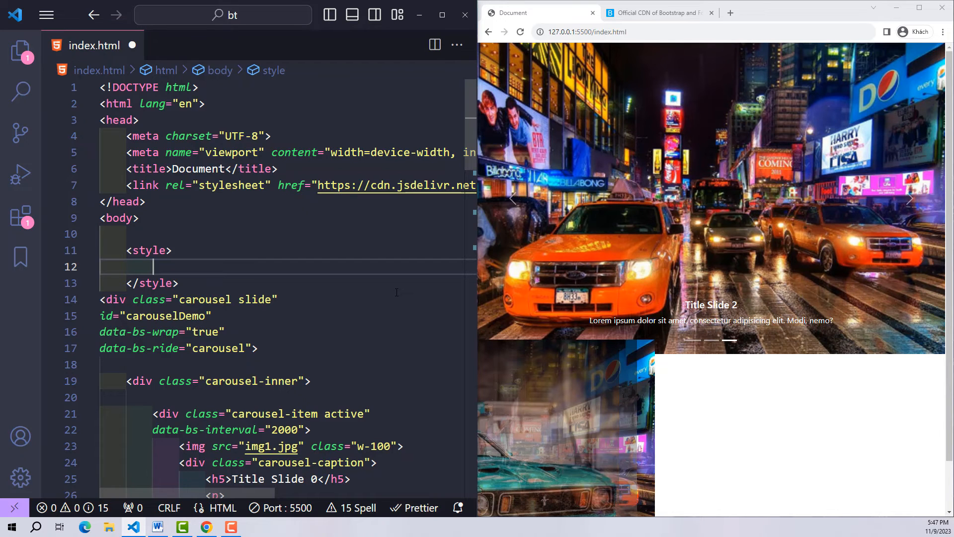
pyautogui.write('.carousel-indica')
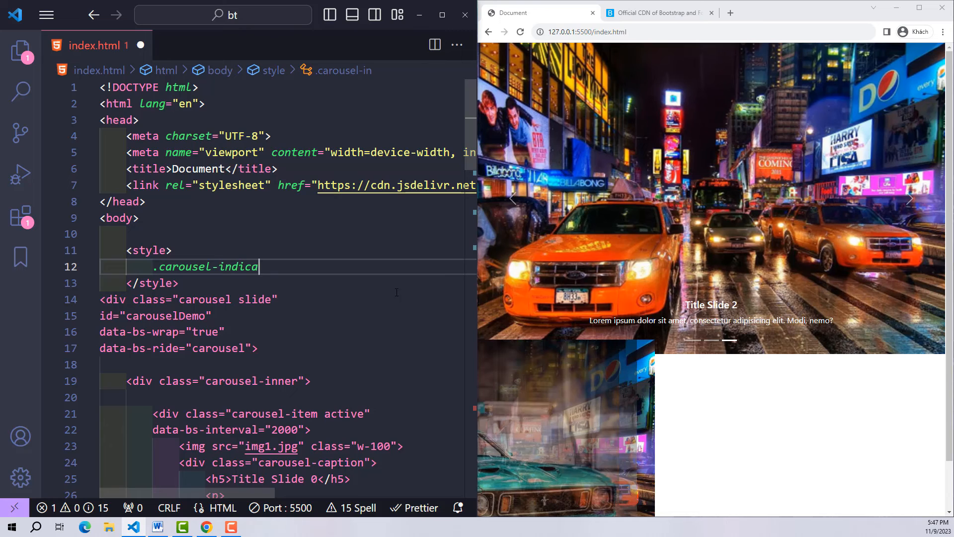
pyautogui.write('tors img{')
pyautogui.write('width: 70px;')
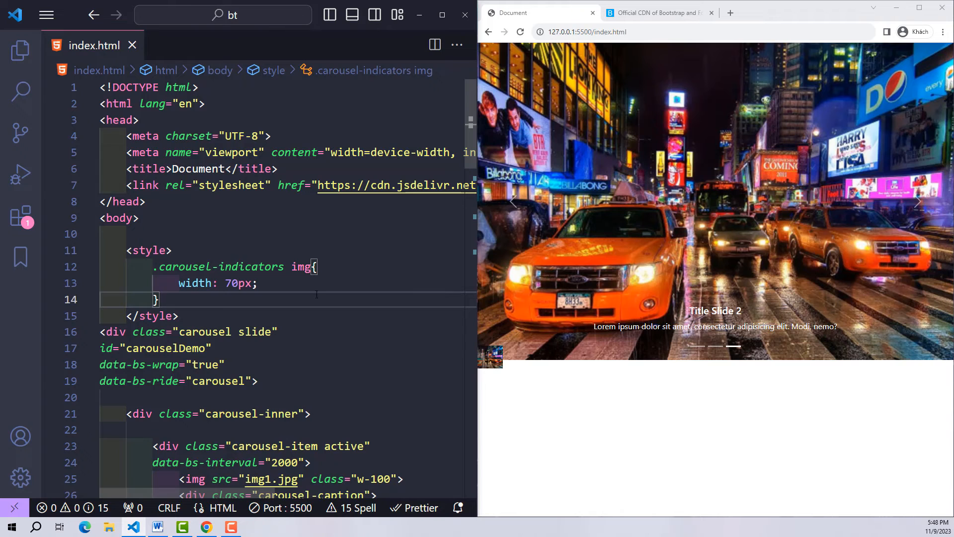
pyautogui.write('display: block;')
pyautogui.write('.carousel-indicators button{')
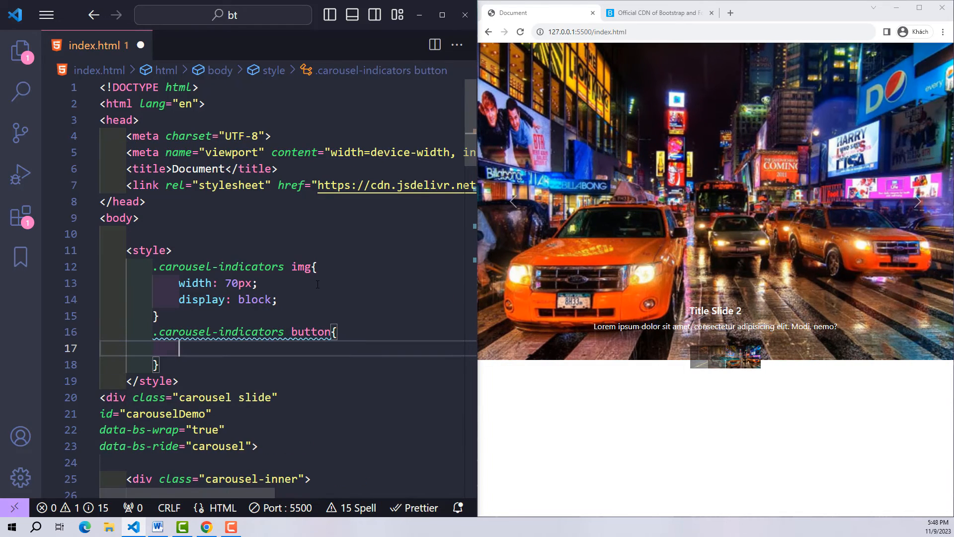
# - Add .carousel-indicators button {width: max-content !important;} and test the thumbnails in Chrome
pyautogui.write('width: m')
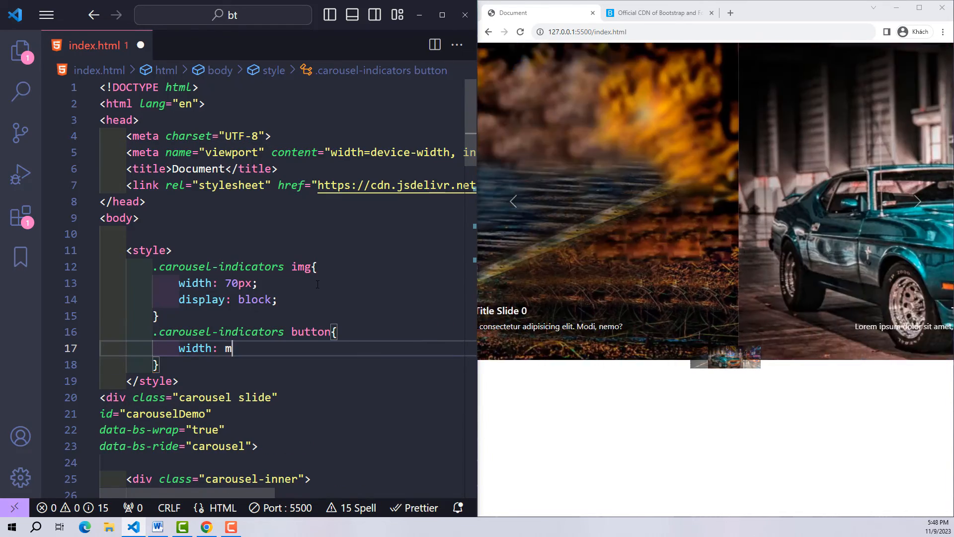
pyautogui.write('ax-content')
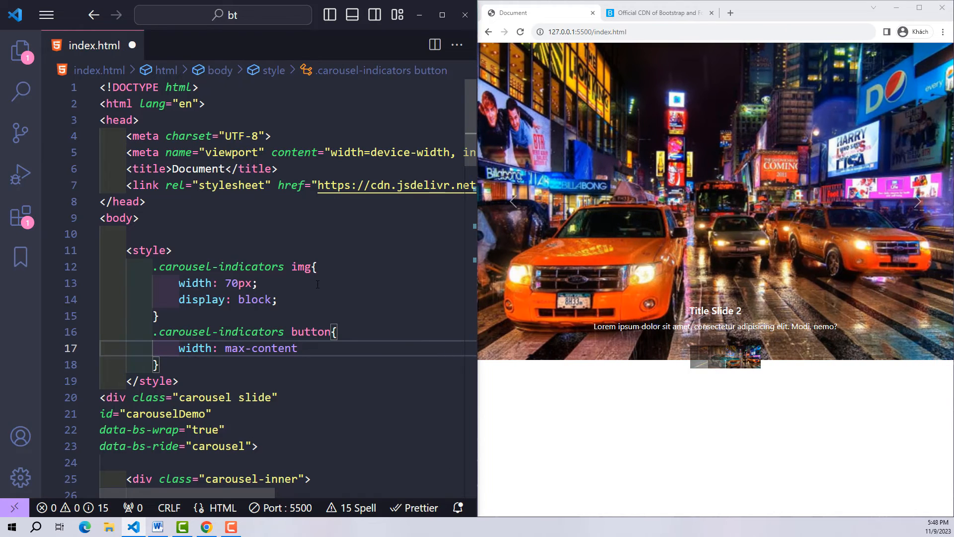
pyautogui.write('!important')
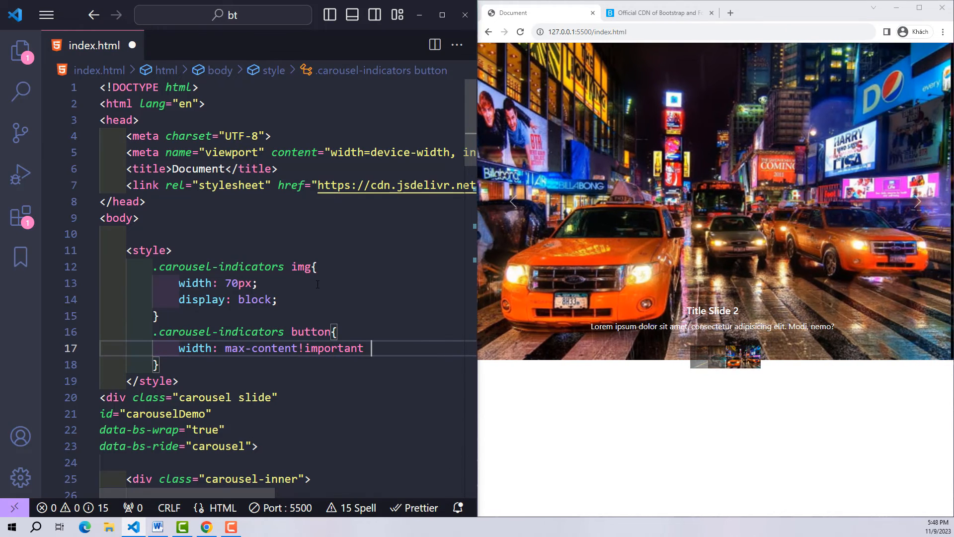
pyautogui.write(';')
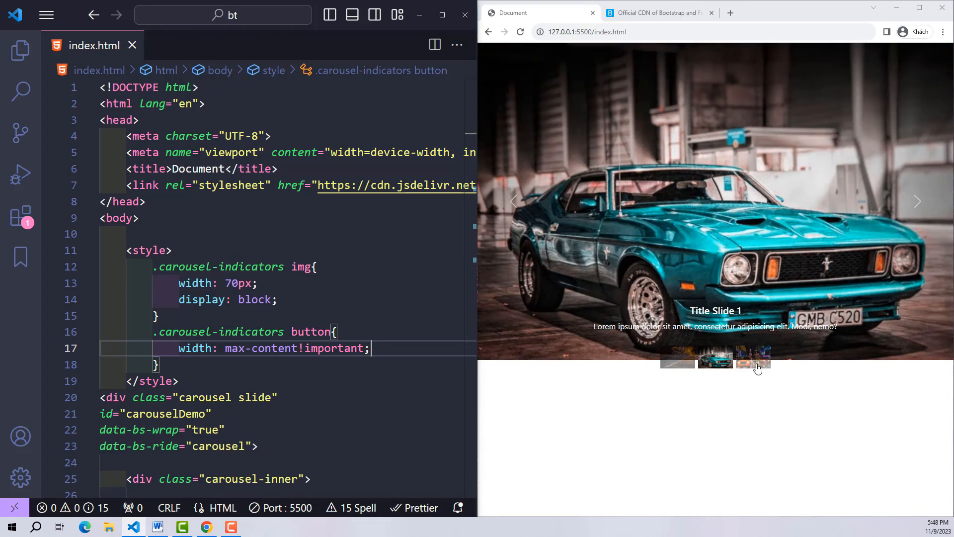
pyautogui.click(714, 364)
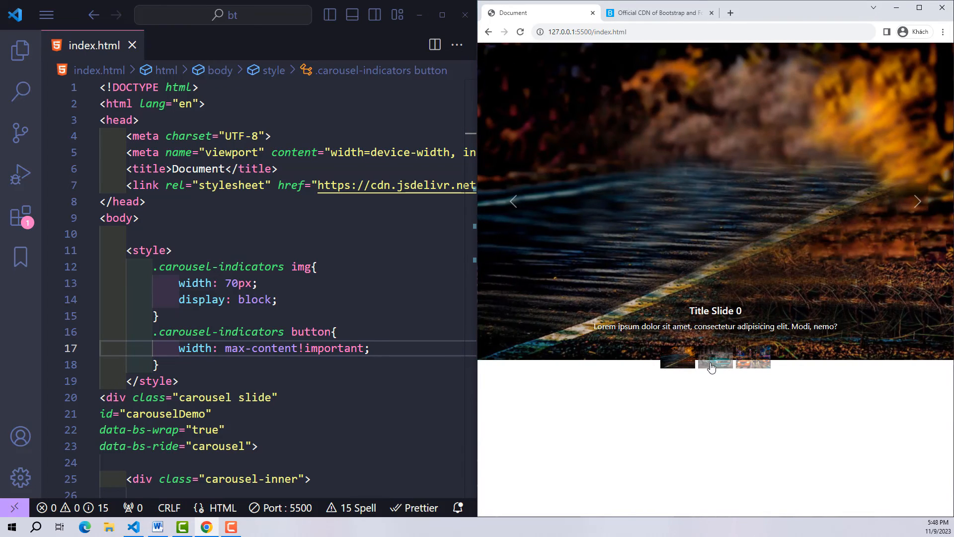
pyautogui.click(716, 364)
pyautogui.write('.carousel-indicators{')
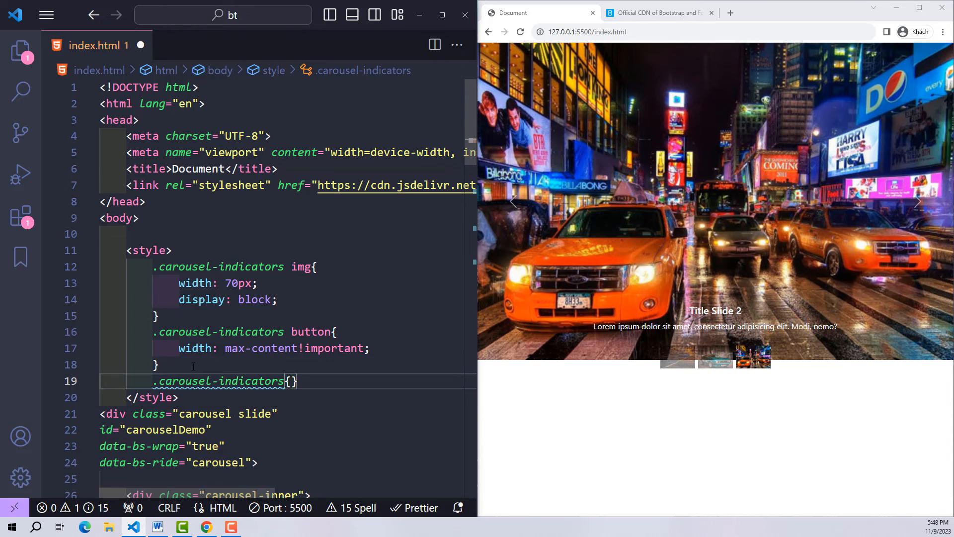
# - Set .carousel-indicators {position: unset;} so the thumbnails sit below the slide, and check in Chrome
pyautogui.write('position: ;')
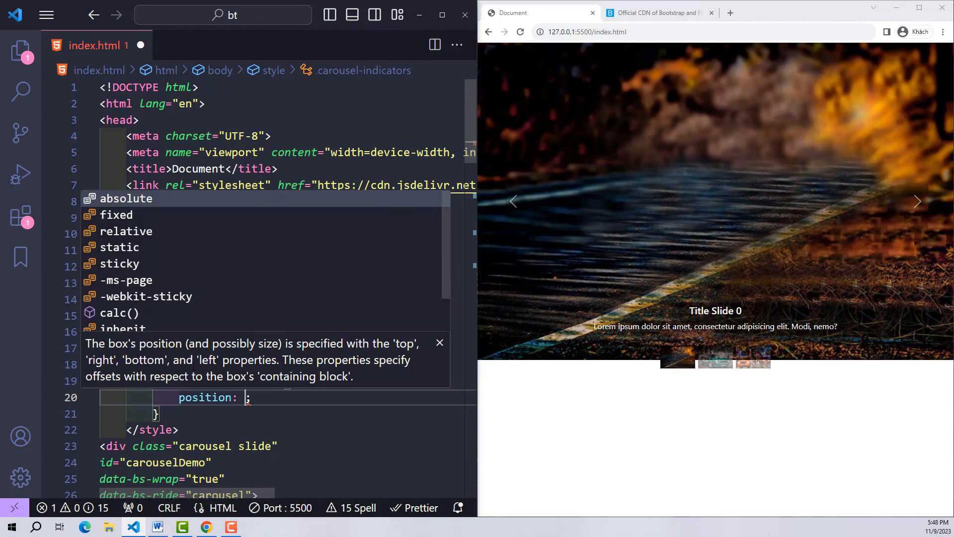
pyautogui.write('unset')
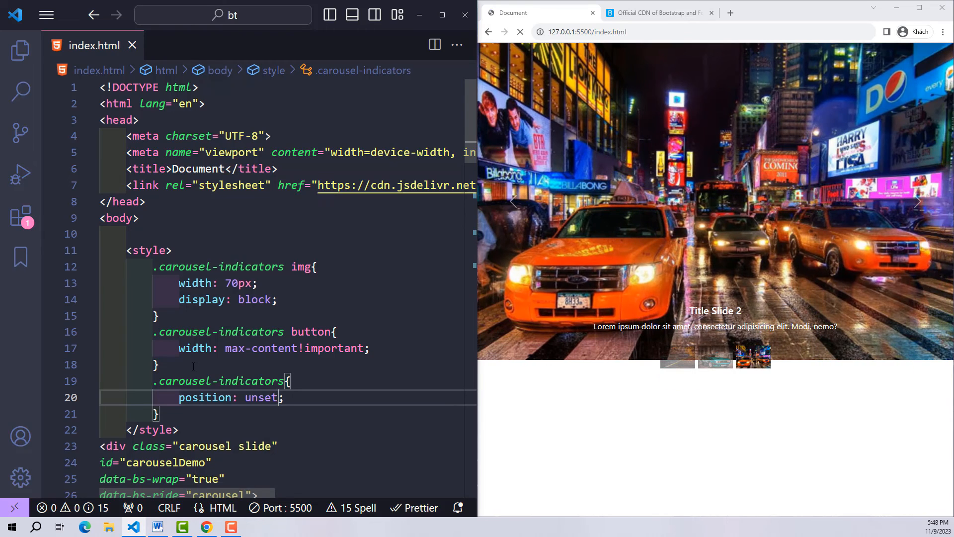
pyautogui.click(520, 31)
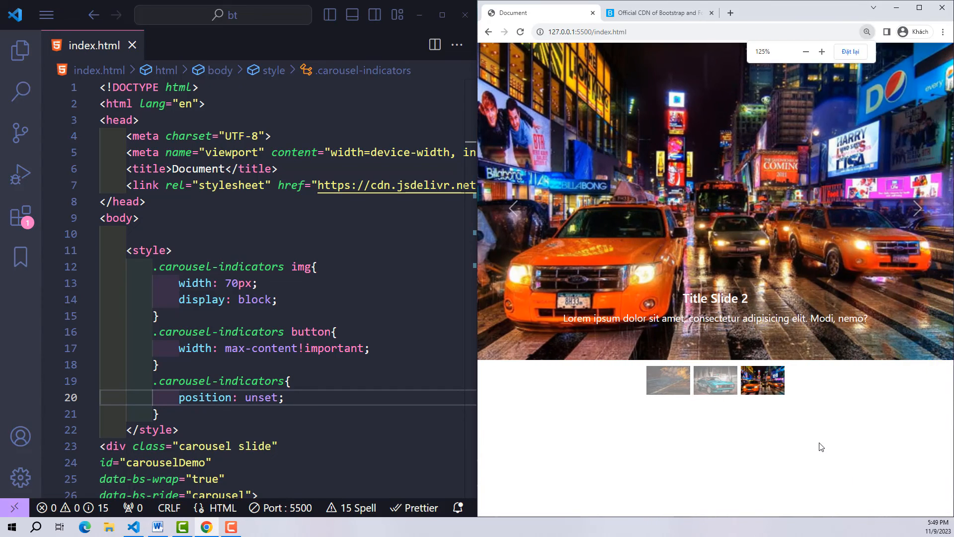
pyautogui.click(668, 380)
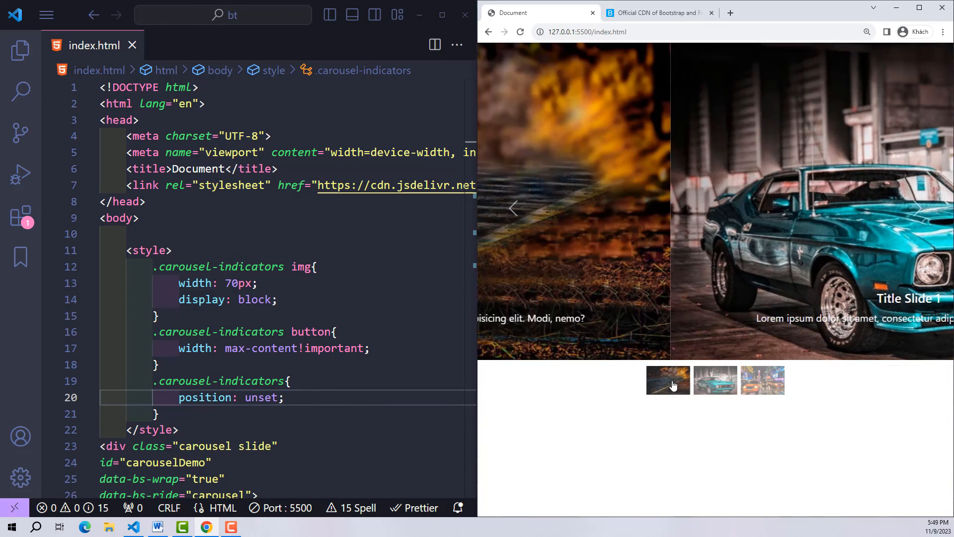
pyautogui.click(918, 209)
pyautogui.write('.carousel-indicators')
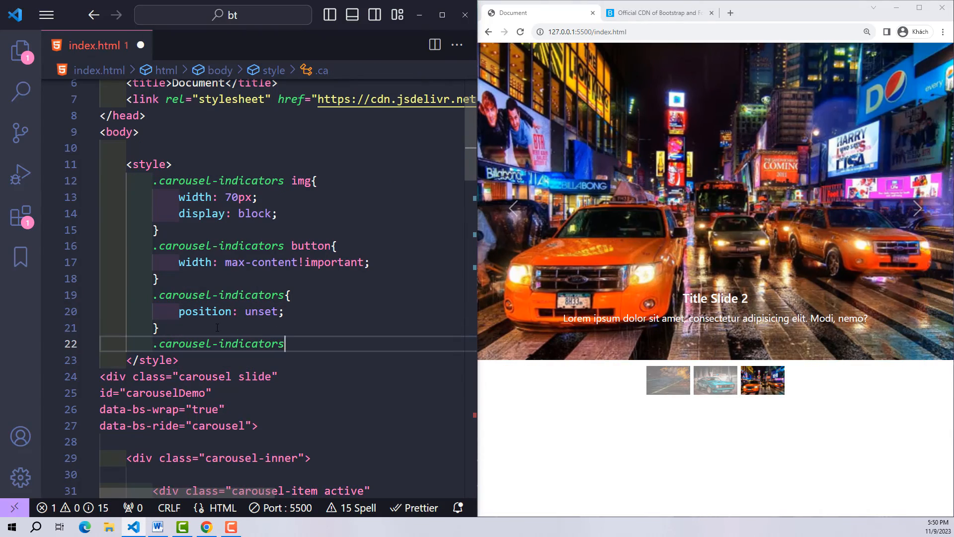
# - Add a '.carousel-indicators button.active img' rule with a solid red border
pyautogui.write('button.active img{')
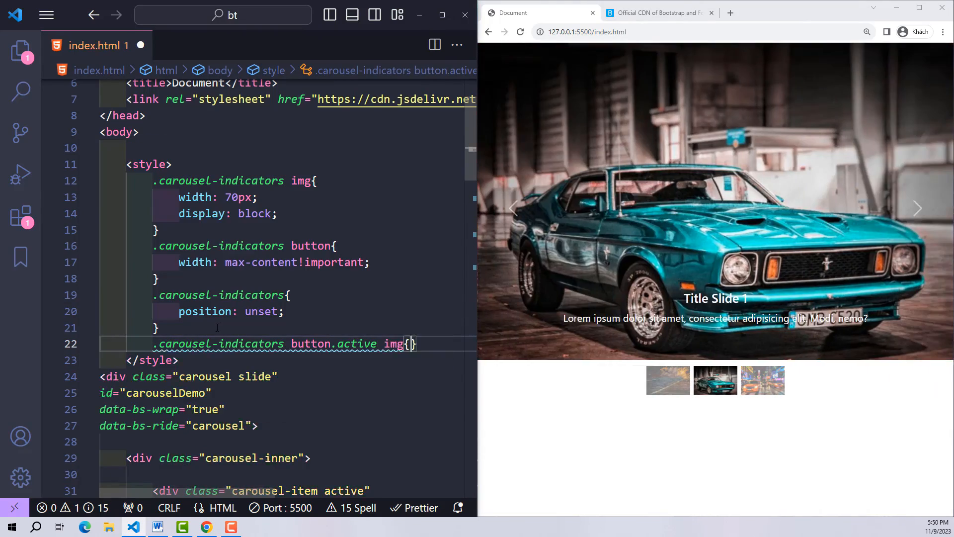
pyautogui.write('border: 1px solid red;')
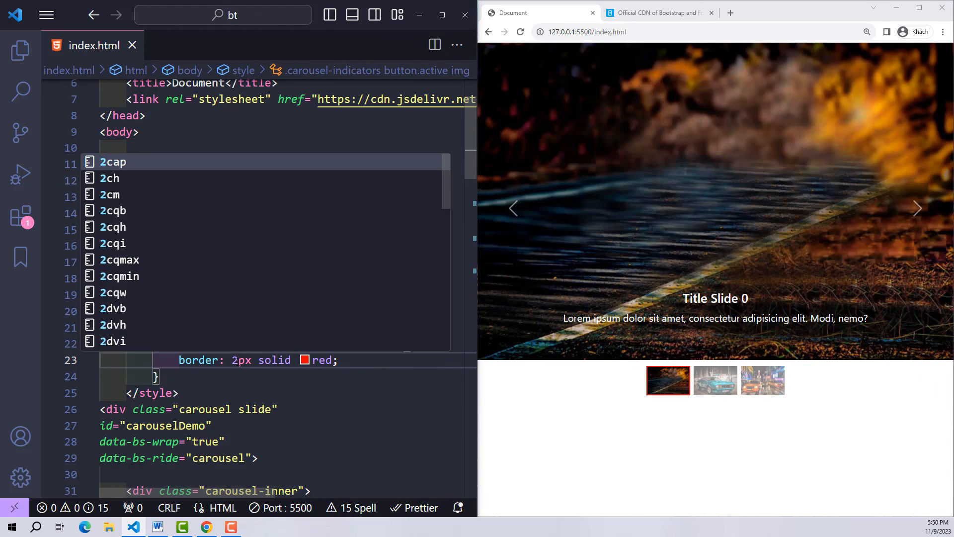
pyautogui.click(715, 381)
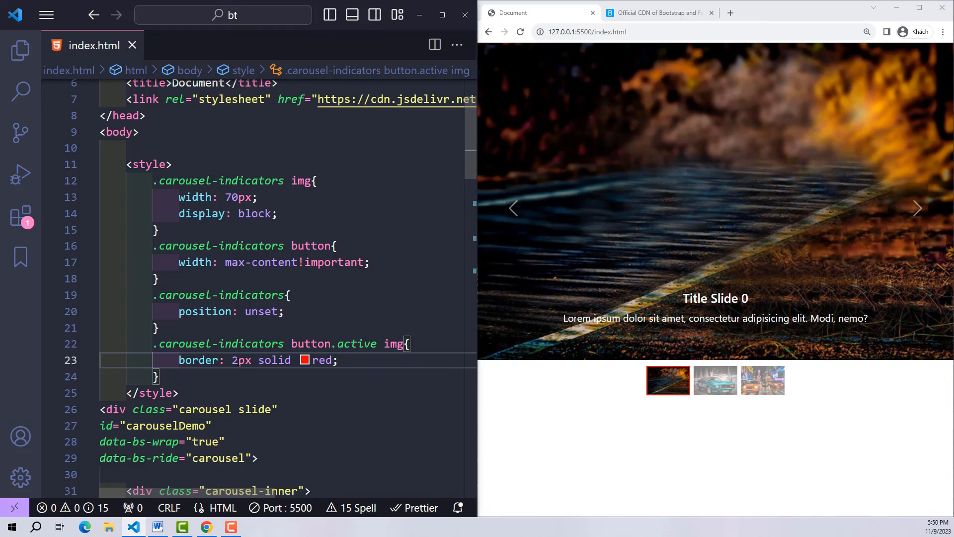
pyautogui.click(715, 381)
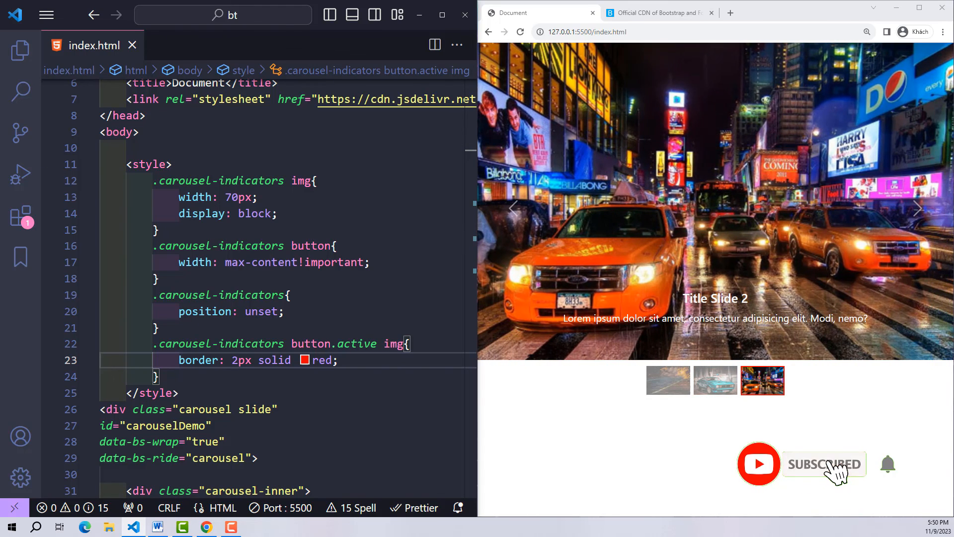
pyautogui.click(668, 379)
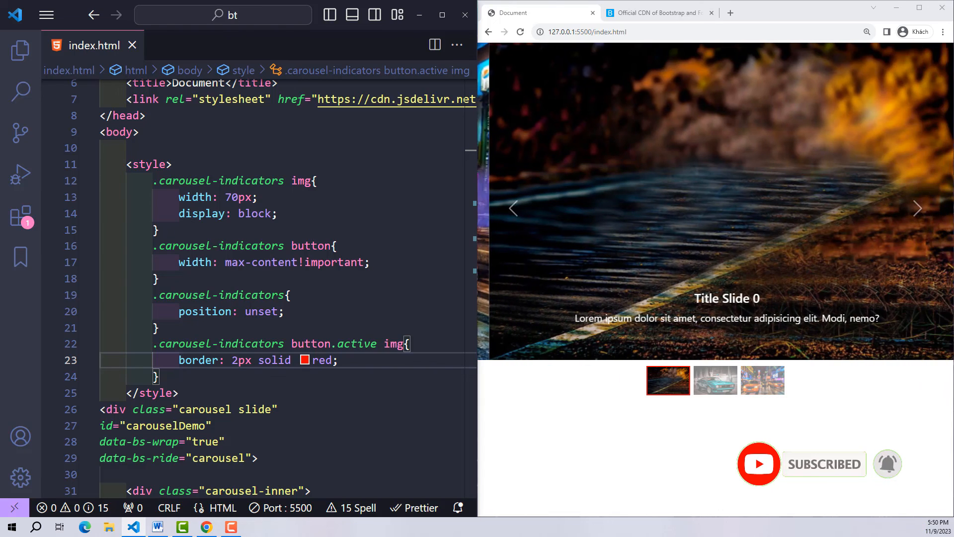